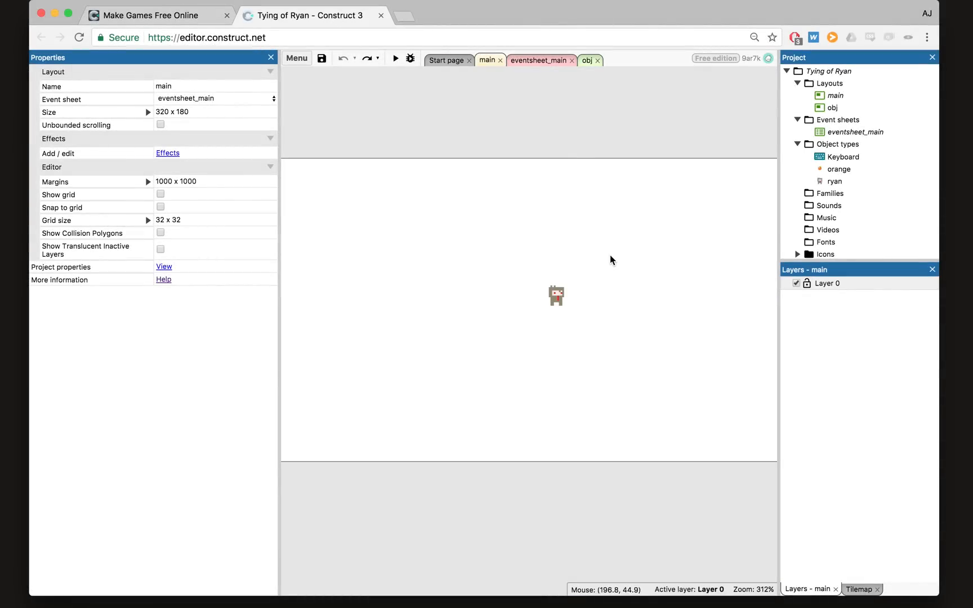
{"action": "mouse_move", "coordinate": [614, 263]}
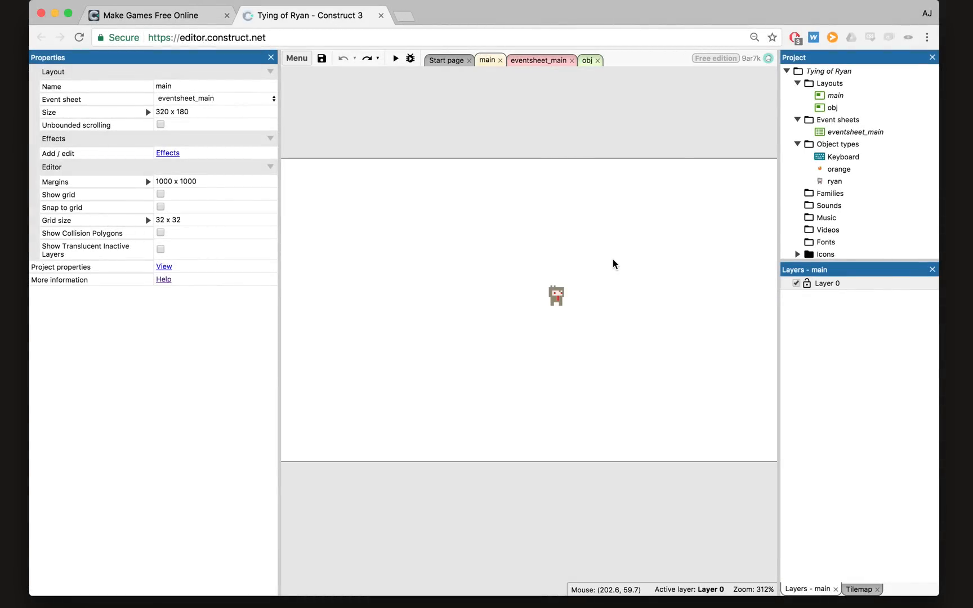
{"action": "mouse_move", "coordinate": [570, 272]}
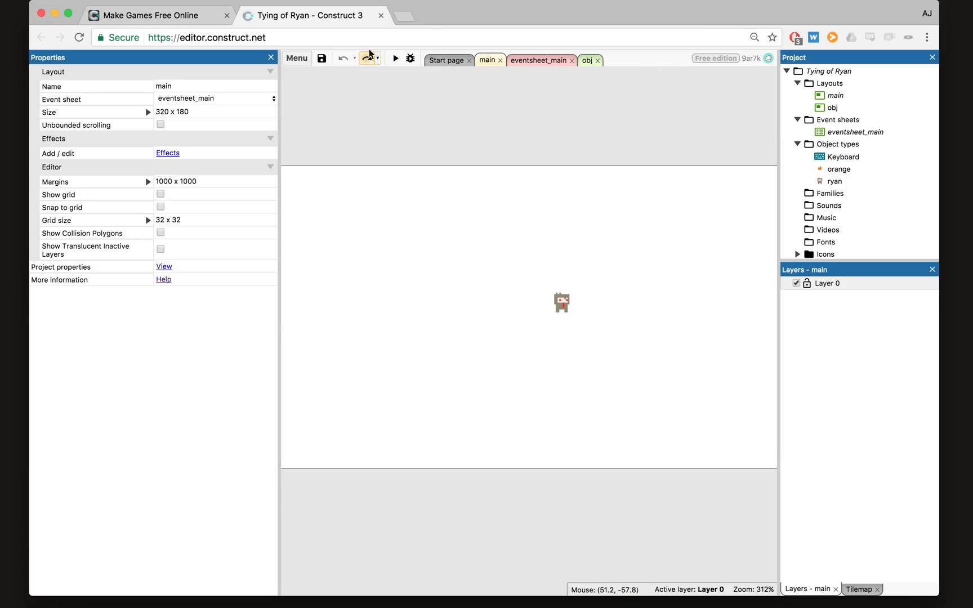
- Preview the game, then set ryan's 8Direction to 8 directions with Default controls off
{"action": "left_click", "coordinate": [394, 58]}
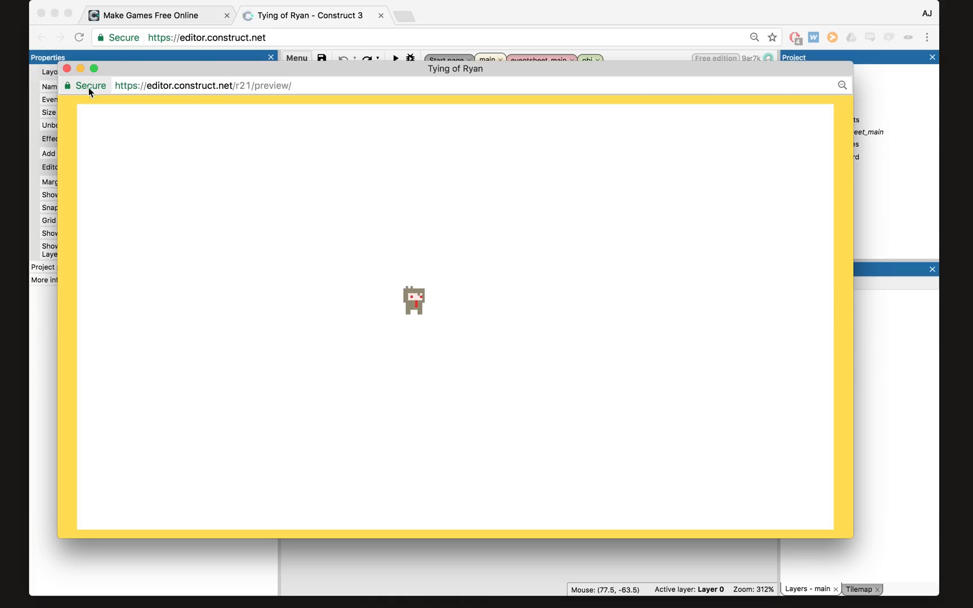
{"action": "left_click", "coordinate": [66, 85]}
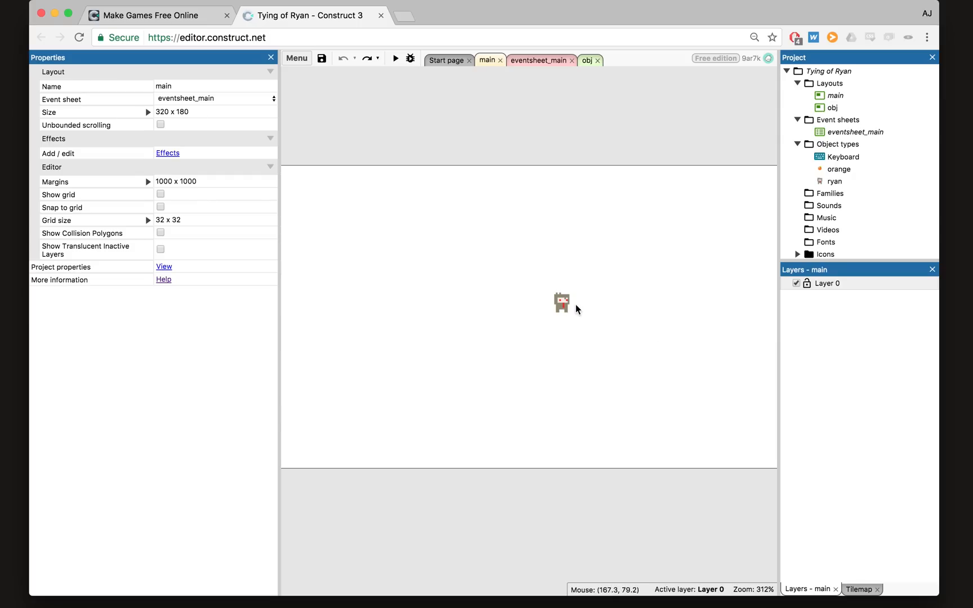
{"action": "left_click", "coordinate": [560, 302]}
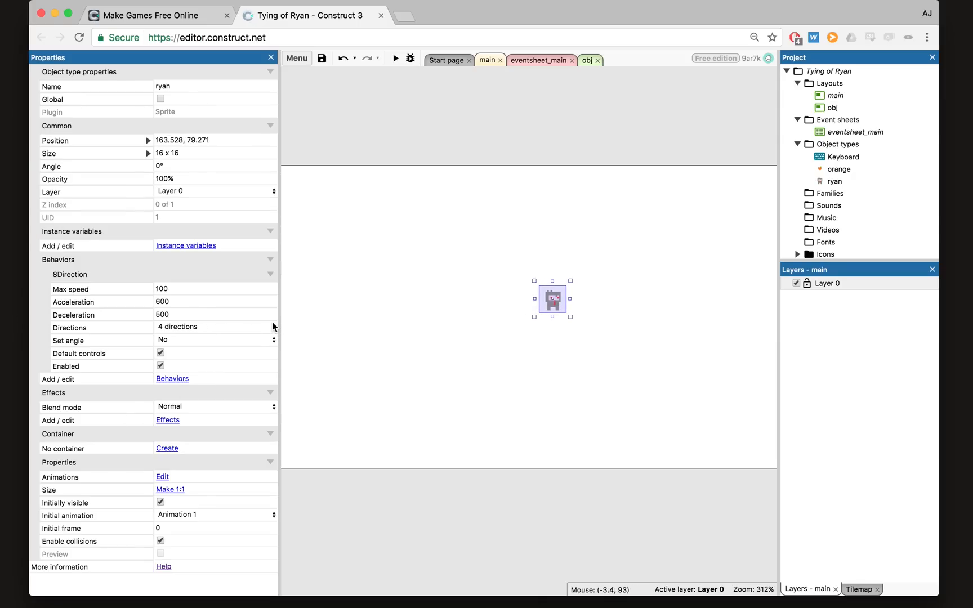
{"action": "left_click", "coordinate": [214, 327]}
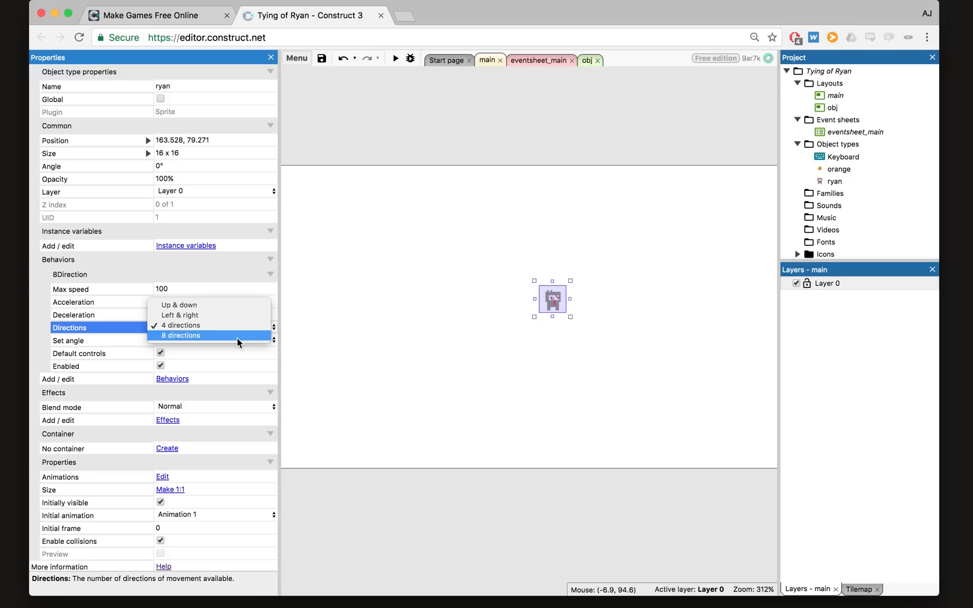
{"action": "left_click", "coordinate": [180, 325]}
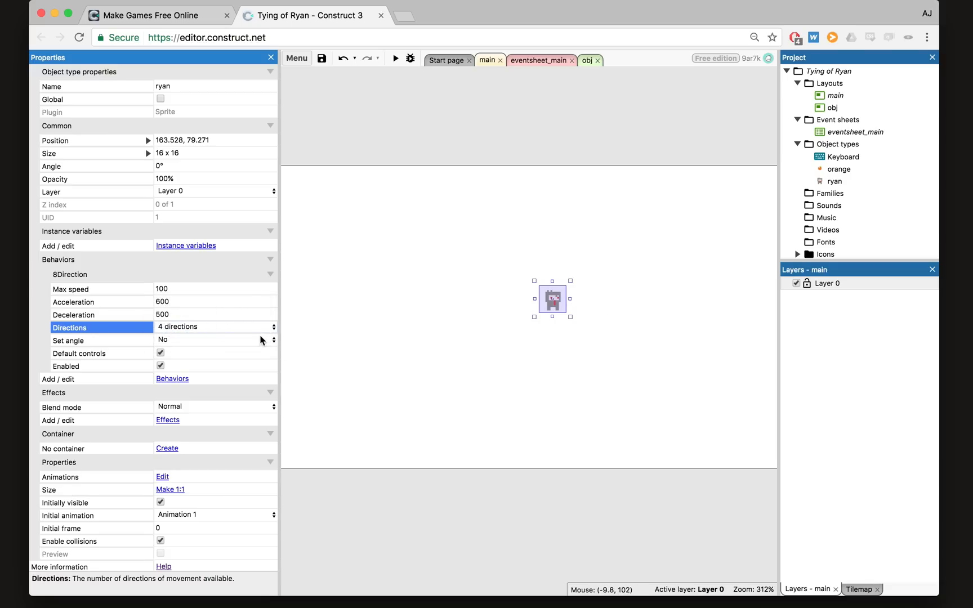
{"action": "left_click", "coordinate": [214, 327]}
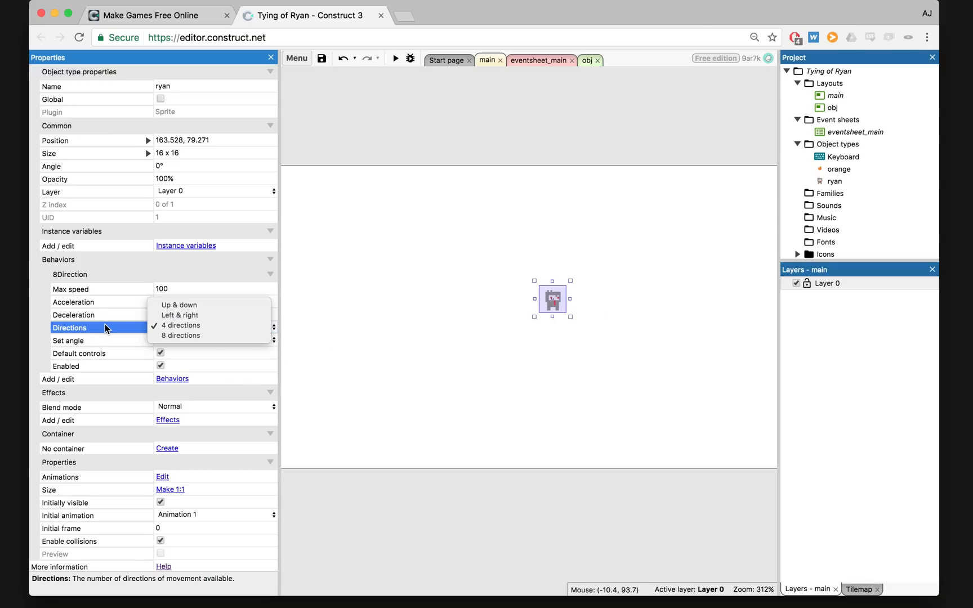
{"action": "left_click", "coordinate": [181, 325]}
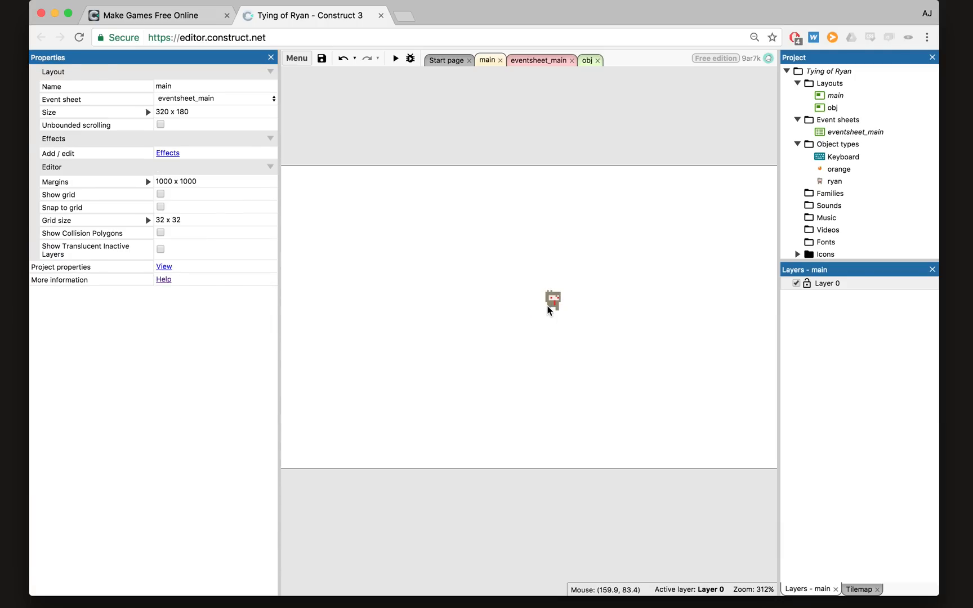
{"action": "left_click", "coordinate": [551, 300]}
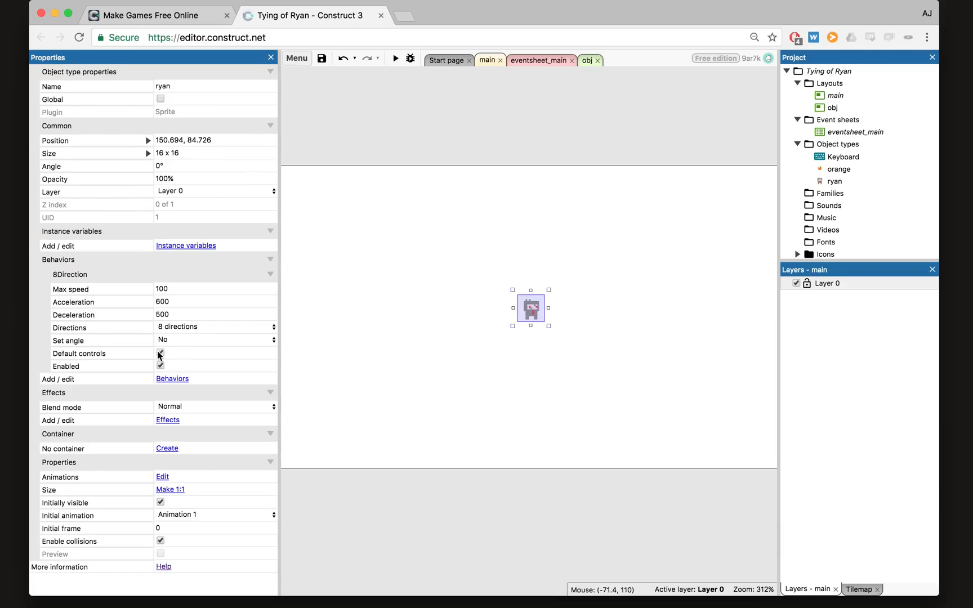
{"action": "left_click", "coordinate": [160, 353]}
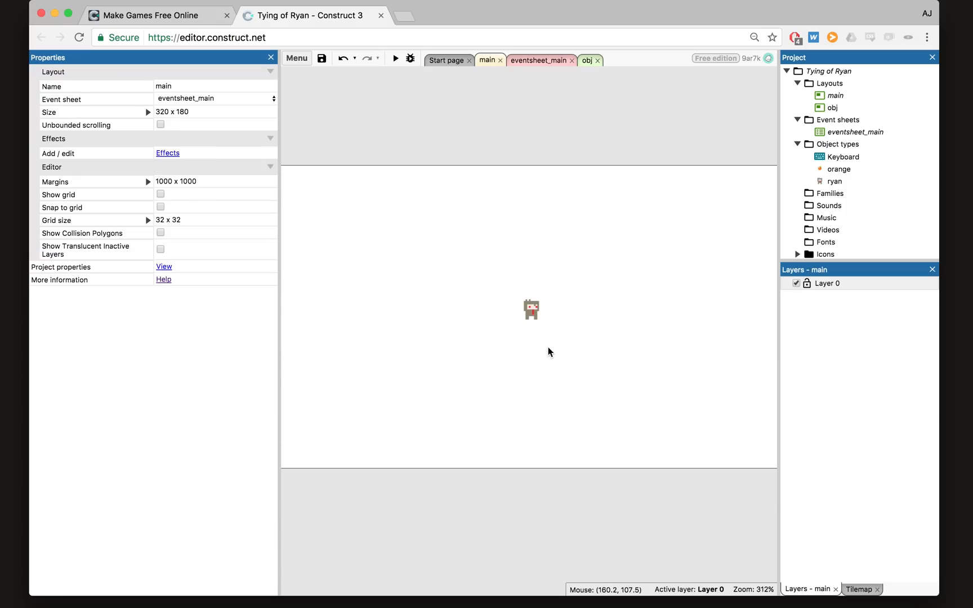
{"action": "mouse_move", "coordinate": [597, 352]}
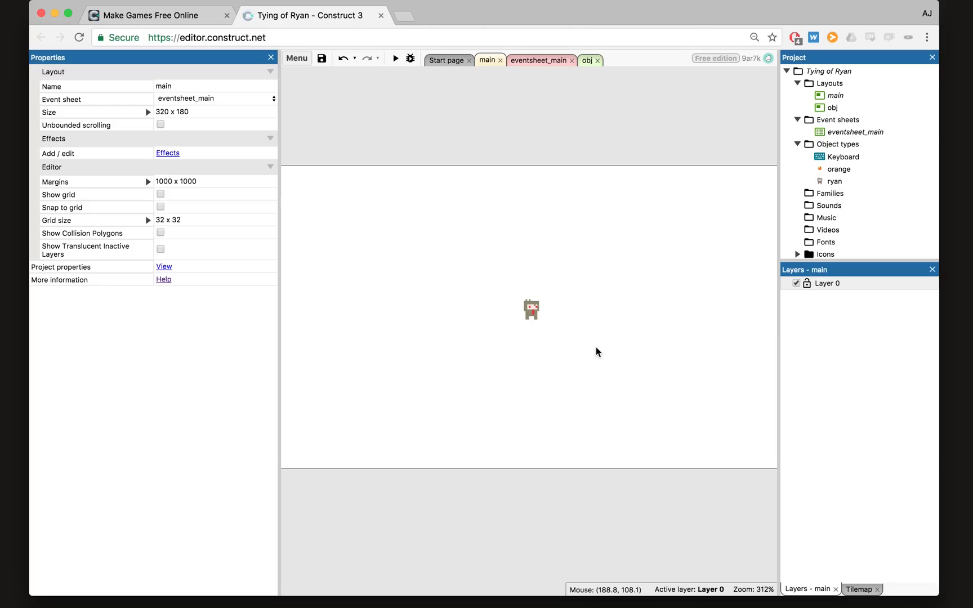
{"action": "mouse_move", "coordinate": [524, 318]}
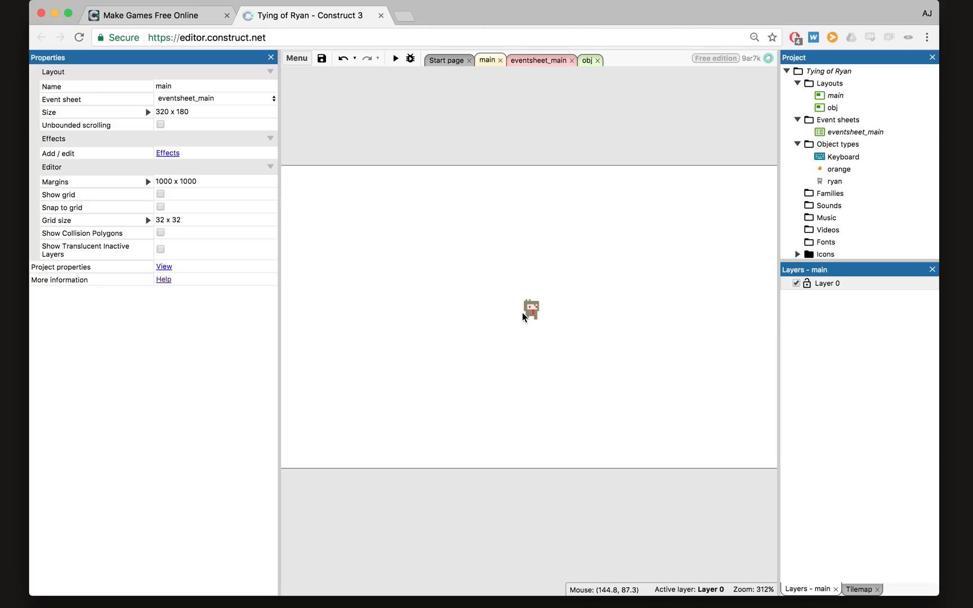
- Add an event group named 'Player Movement' on eventsheet_main
{"action": "left_click", "coordinate": [529, 309]}
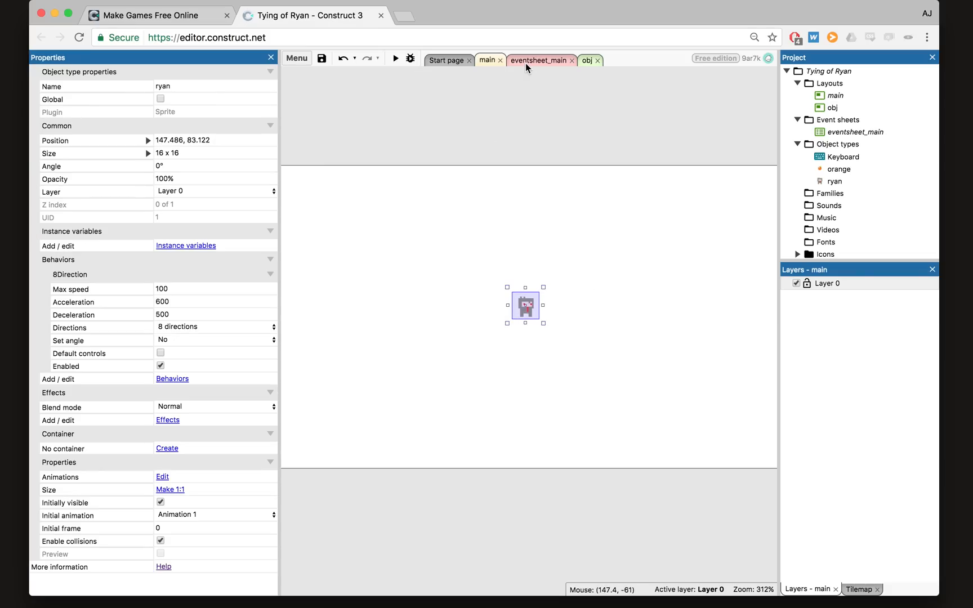
{"action": "left_click", "coordinate": [536, 60]}
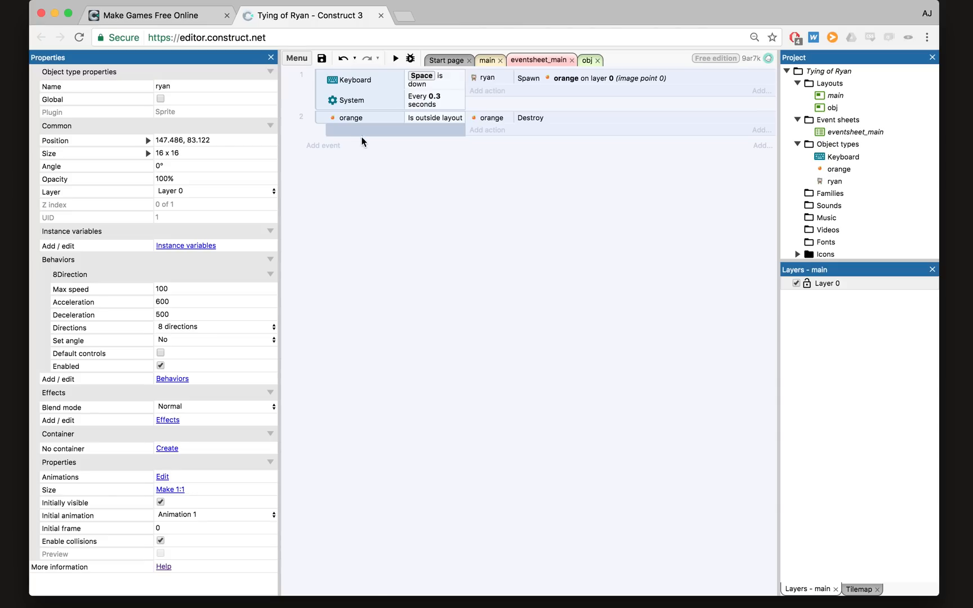
{"action": "mouse_move", "coordinate": [333, 183]}
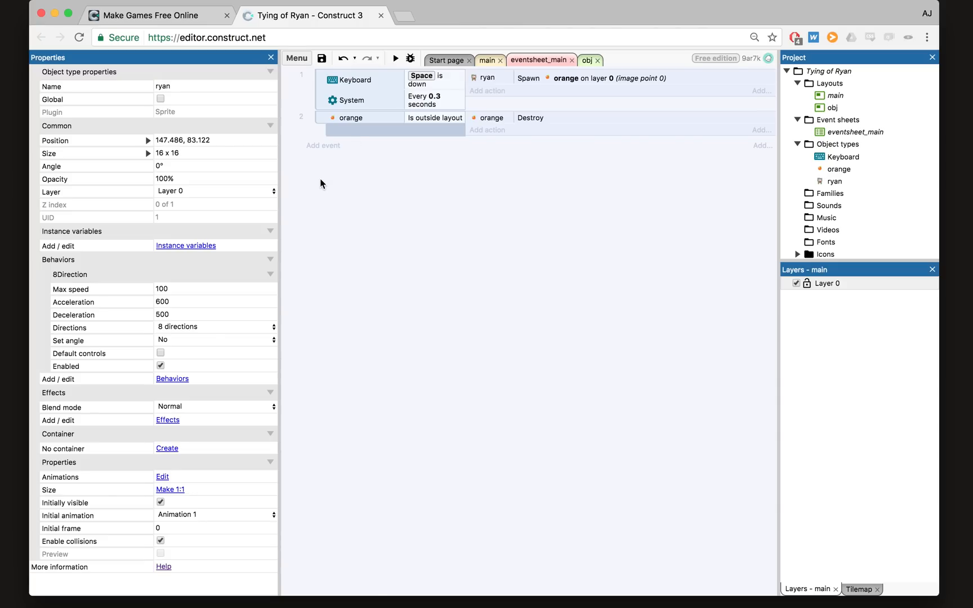
{"action": "mouse_move", "coordinate": [347, 181]}
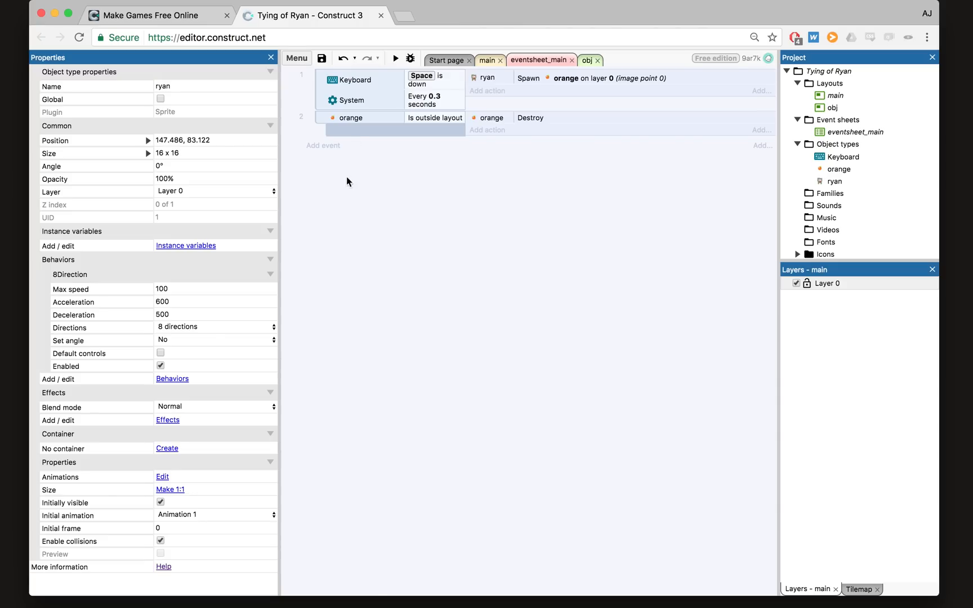
{"action": "mouse_move", "coordinate": [330, 209]}
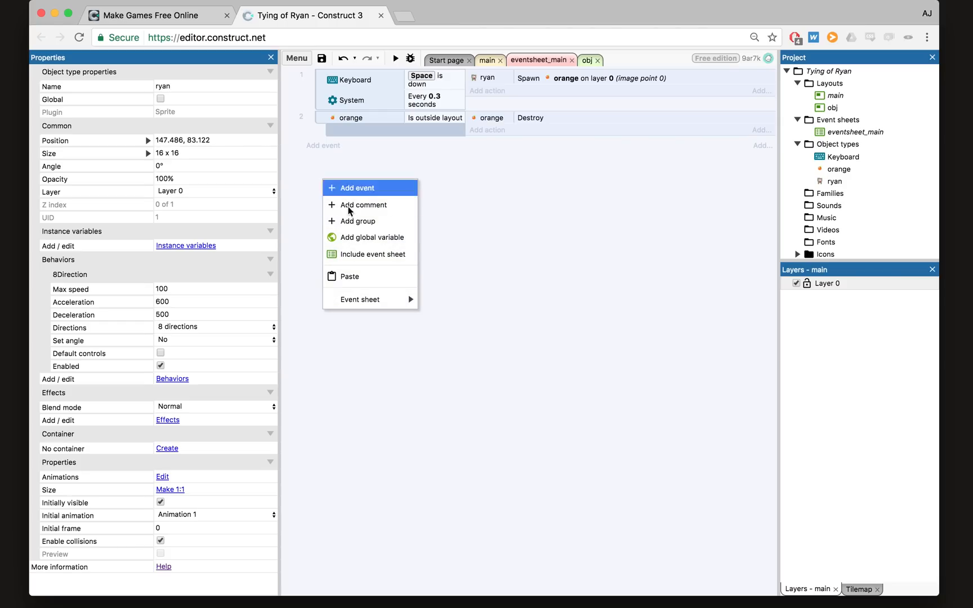
{"action": "left_click", "coordinate": [357, 221]}
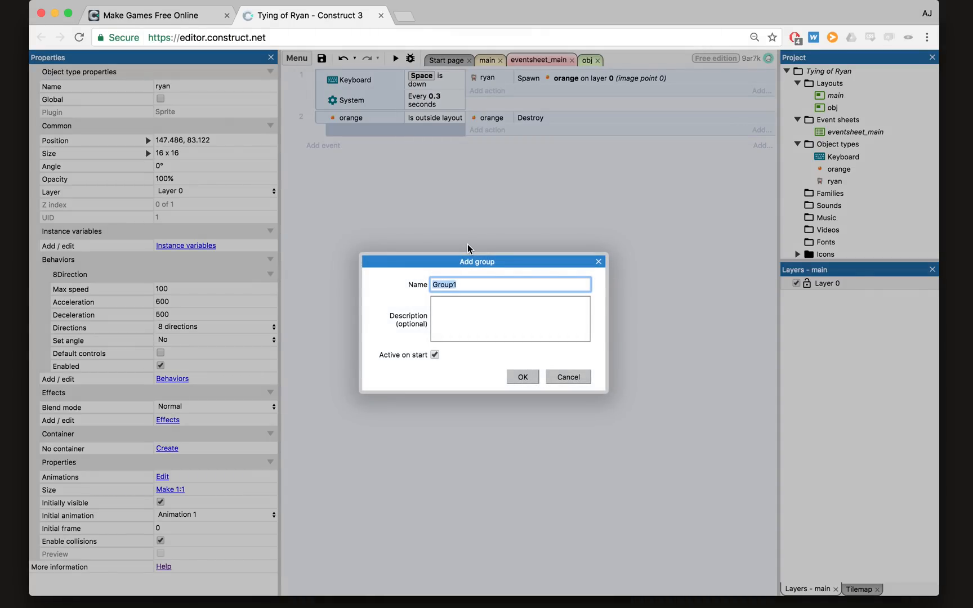
{"action": "type", "text": "Player MOv"}
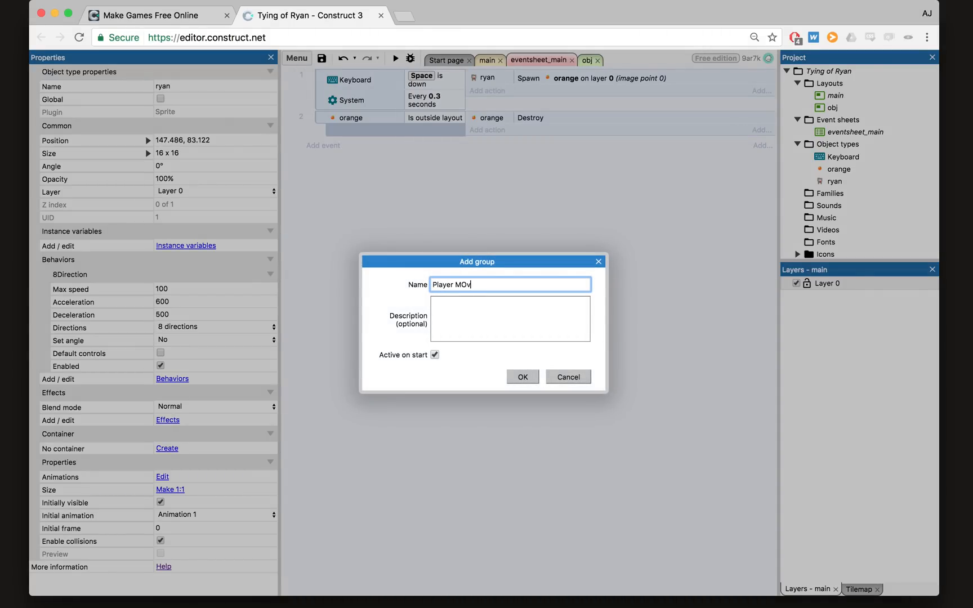
{"action": "type", "text": "ement"}
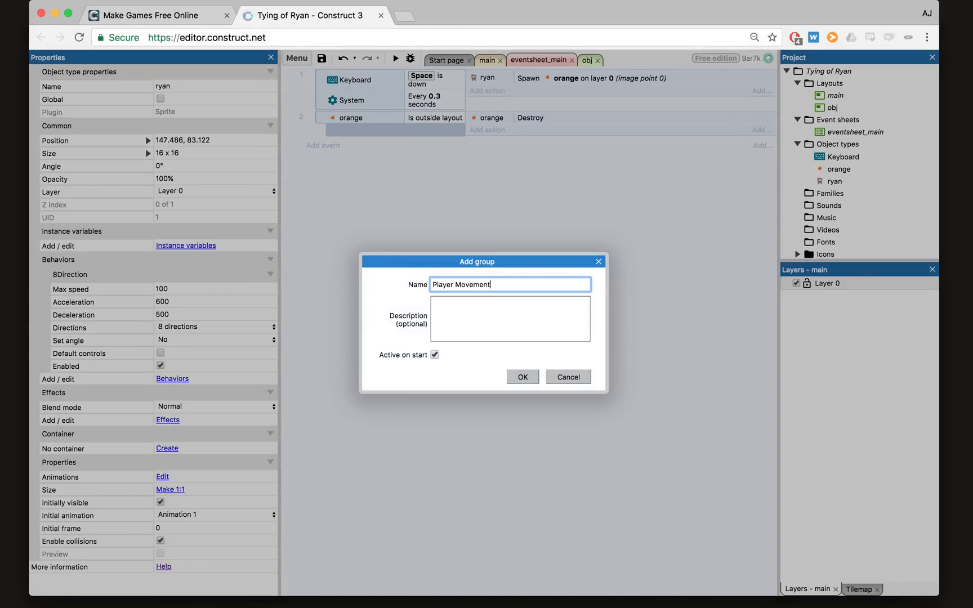
{"action": "left_click", "coordinate": [522, 377]}
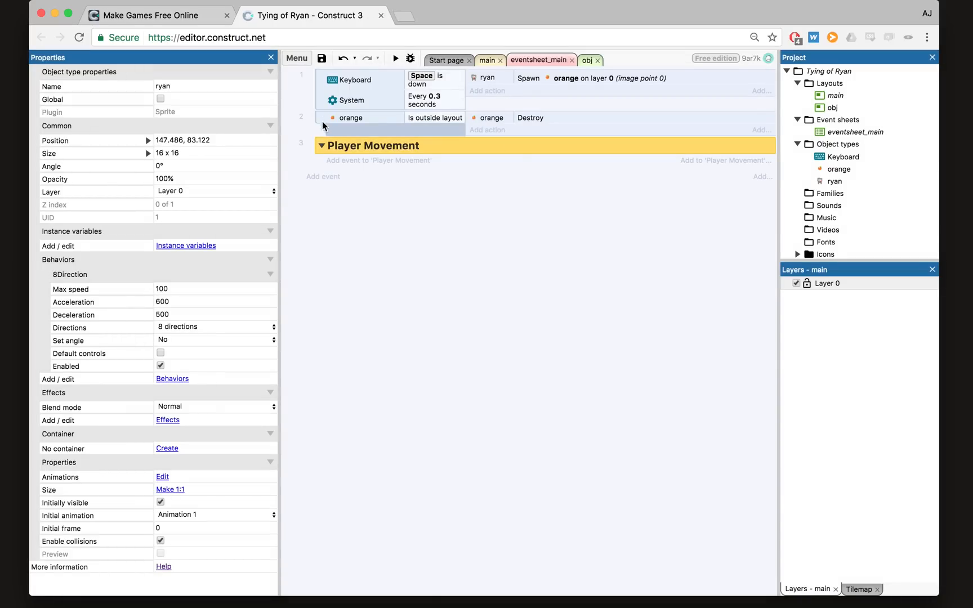
{"action": "mouse_move", "coordinate": [466, 163]}
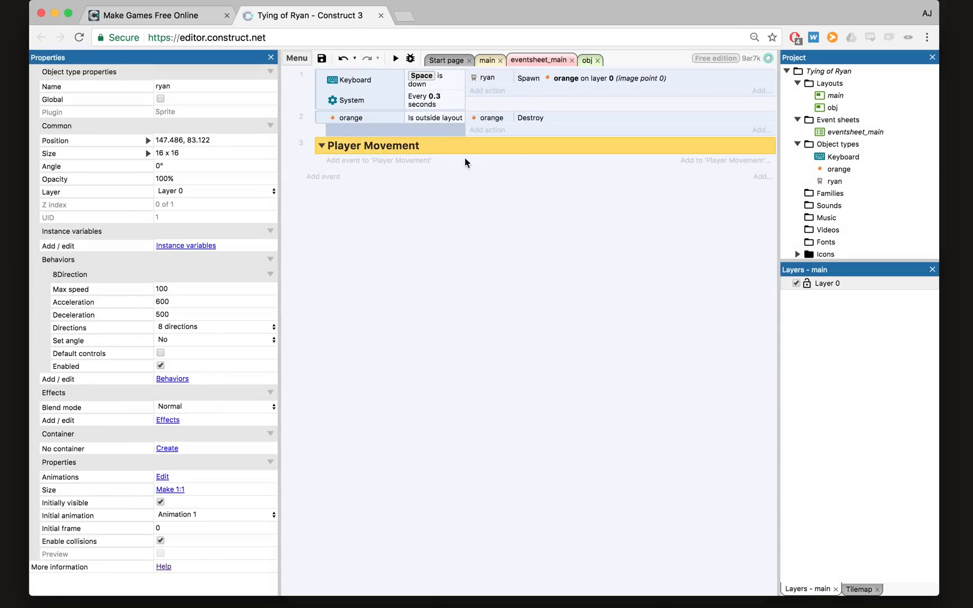
{"action": "mouse_move", "coordinate": [356, 175]}
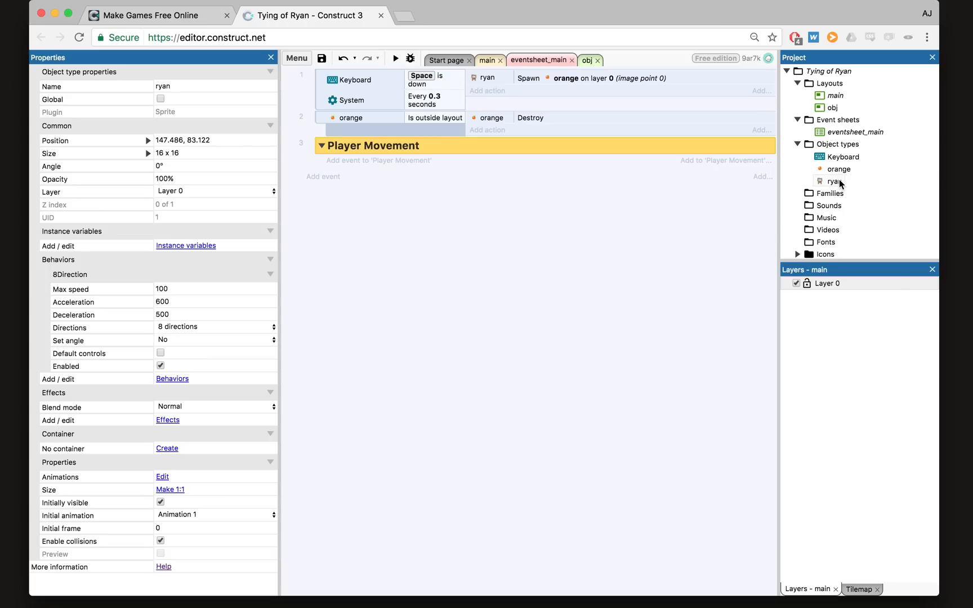
- Add a Keyboard 'Key is down' W condition inside the Player Movement group
{"action": "left_click", "coordinate": [395, 57]}
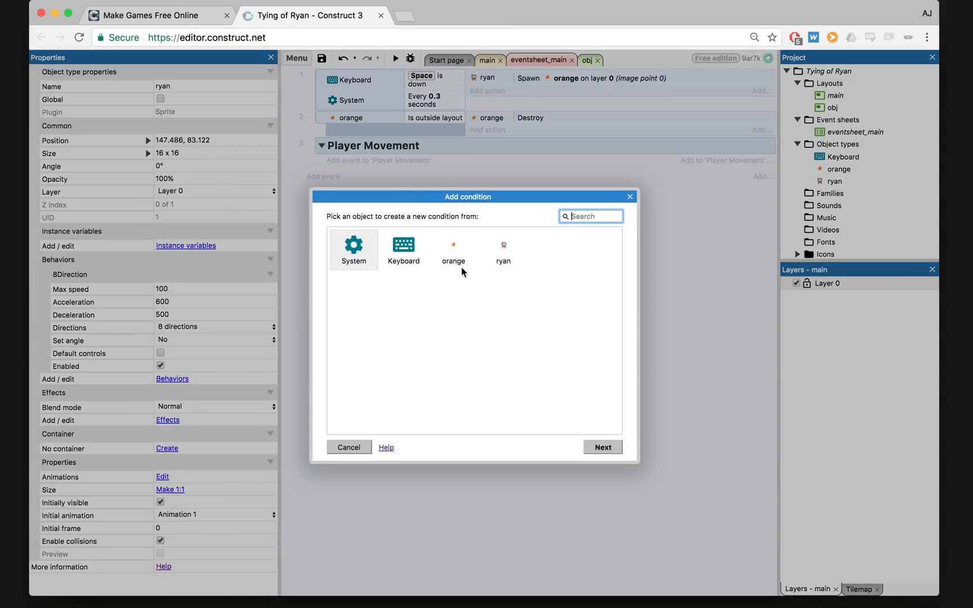
{"action": "left_click", "coordinate": [403, 249]}
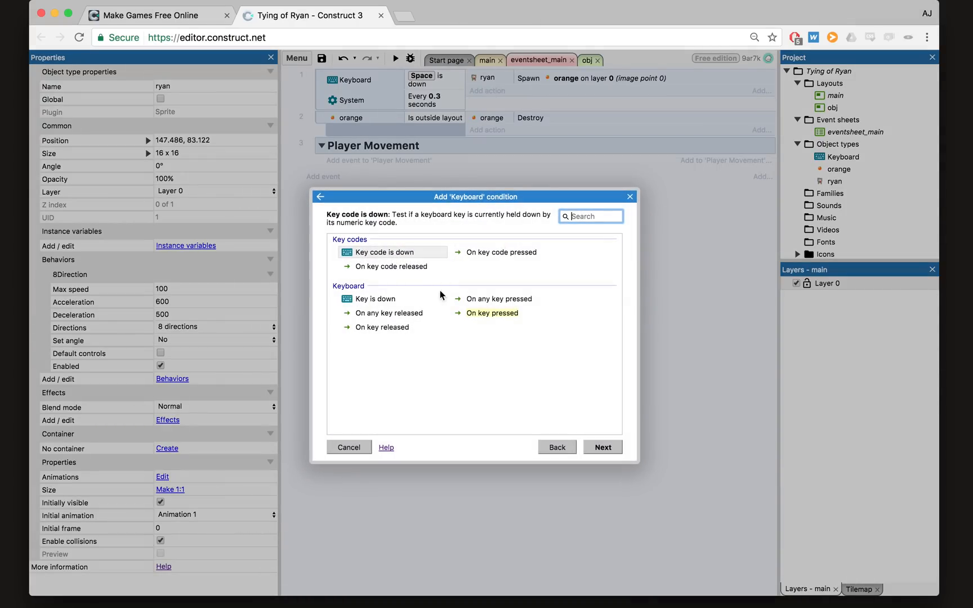
{"action": "left_click", "coordinate": [375, 298]}
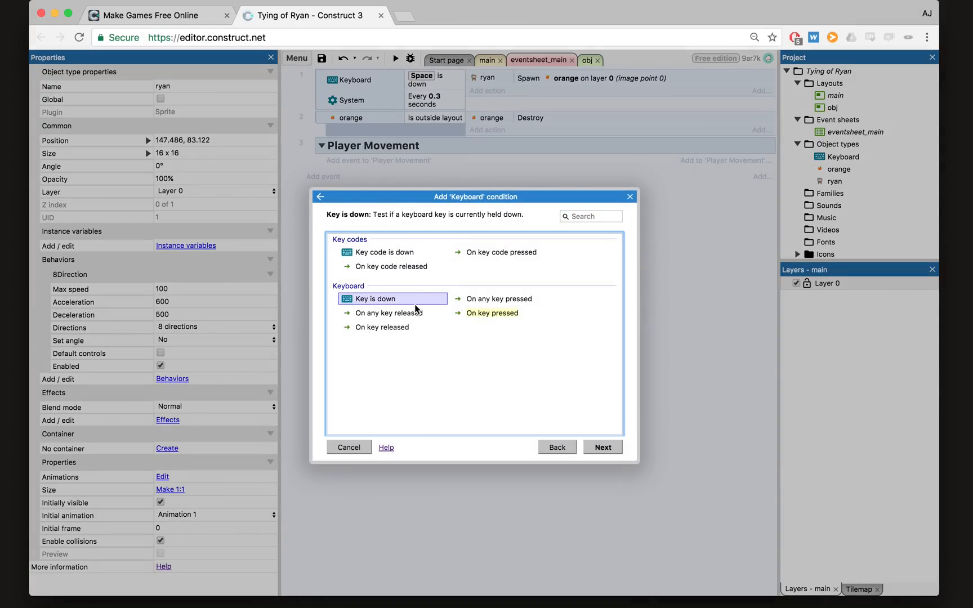
{"action": "left_click", "coordinate": [601, 447]}
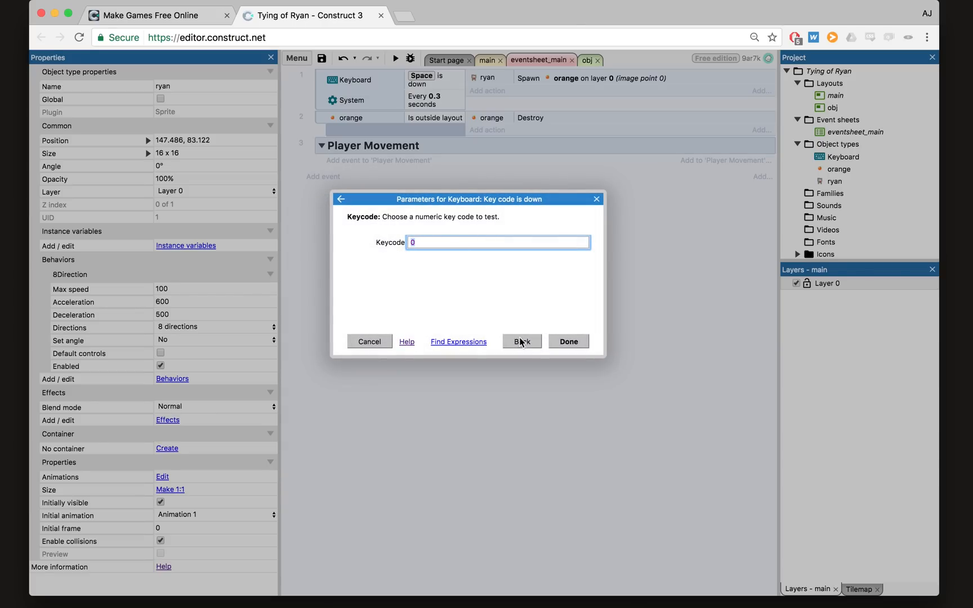
{"action": "left_click", "coordinate": [520, 341]}
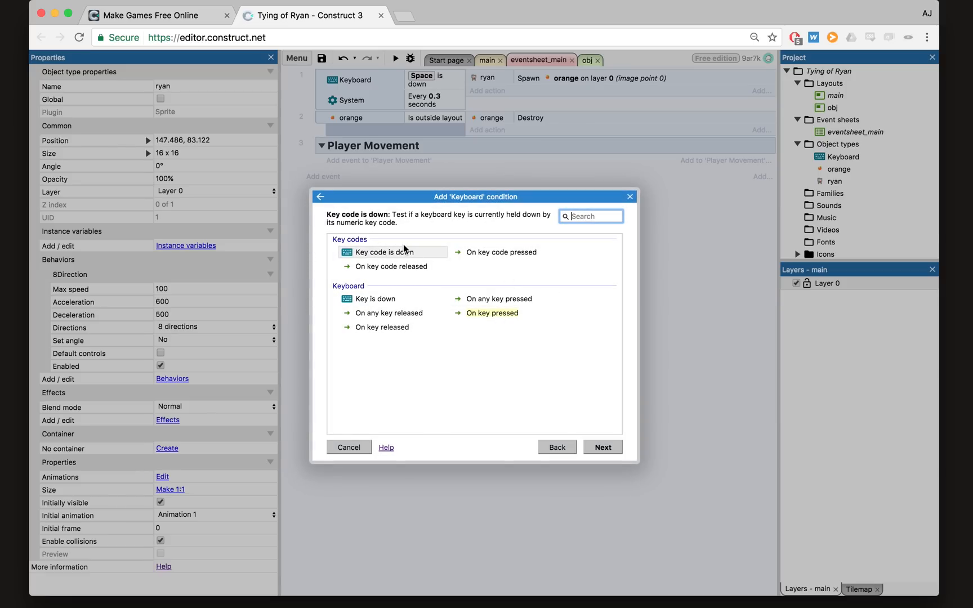
{"action": "left_click", "coordinate": [373, 299]}
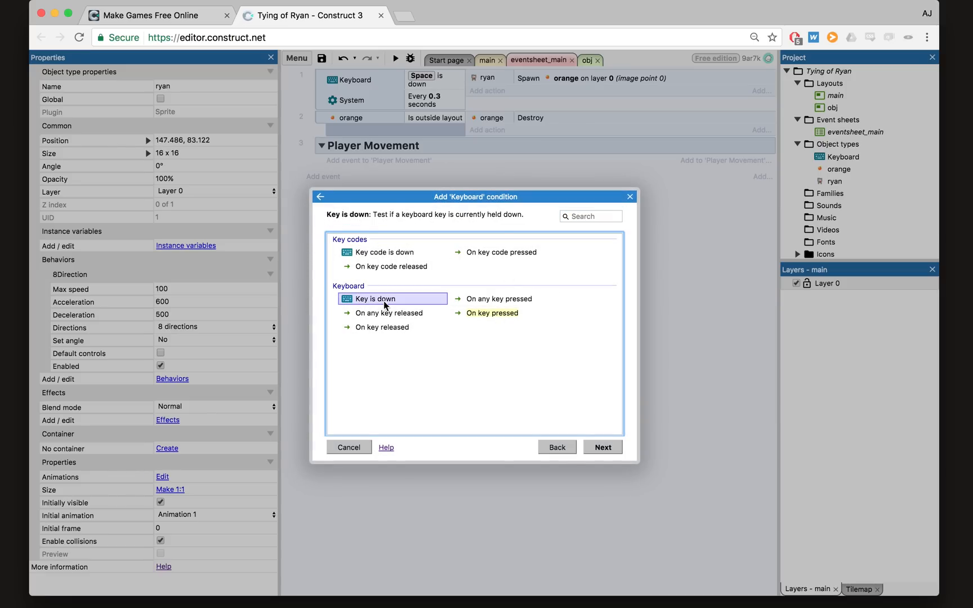
{"action": "left_click", "coordinate": [601, 446]}
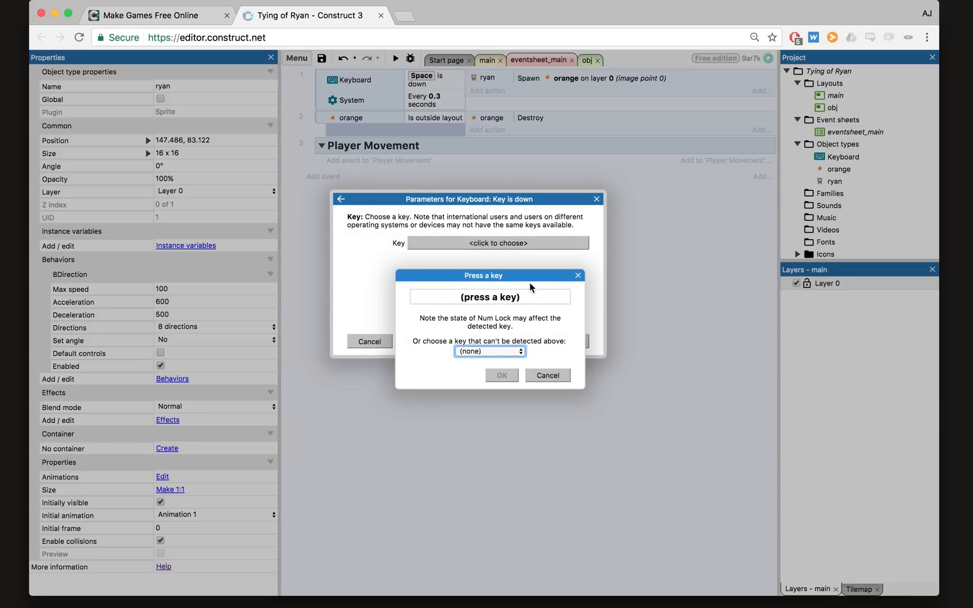
{"action": "key", "text": "w"}
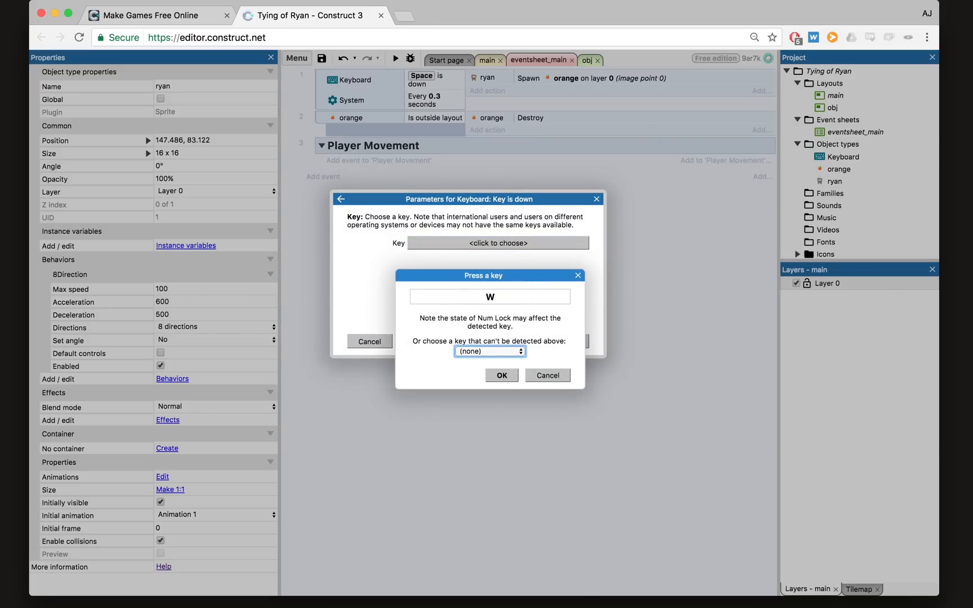
{"action": "left_click", "coordinate": [501, 375]}
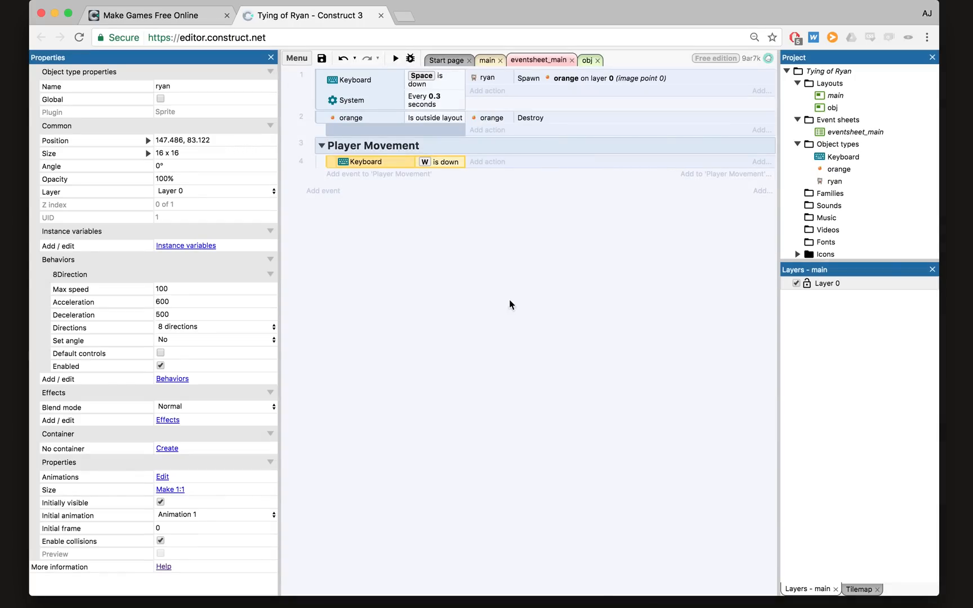
- Give the W event ryan's 8Direction Simulate control Up action, then preview the game
{"action": "left_click", "coordinate": [487, 161]}
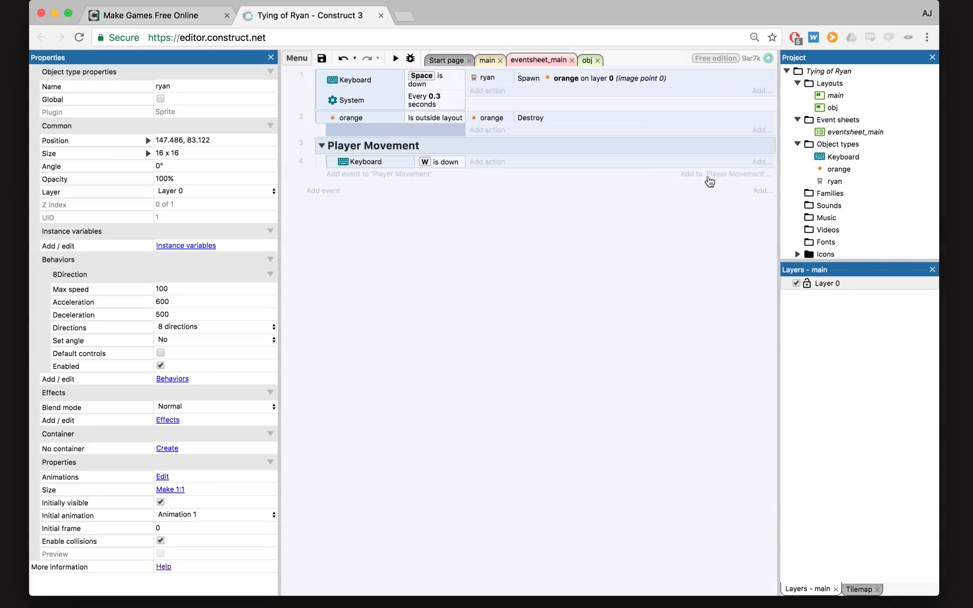
{"action": "mouse_move", "coordinate": [488, 166]}
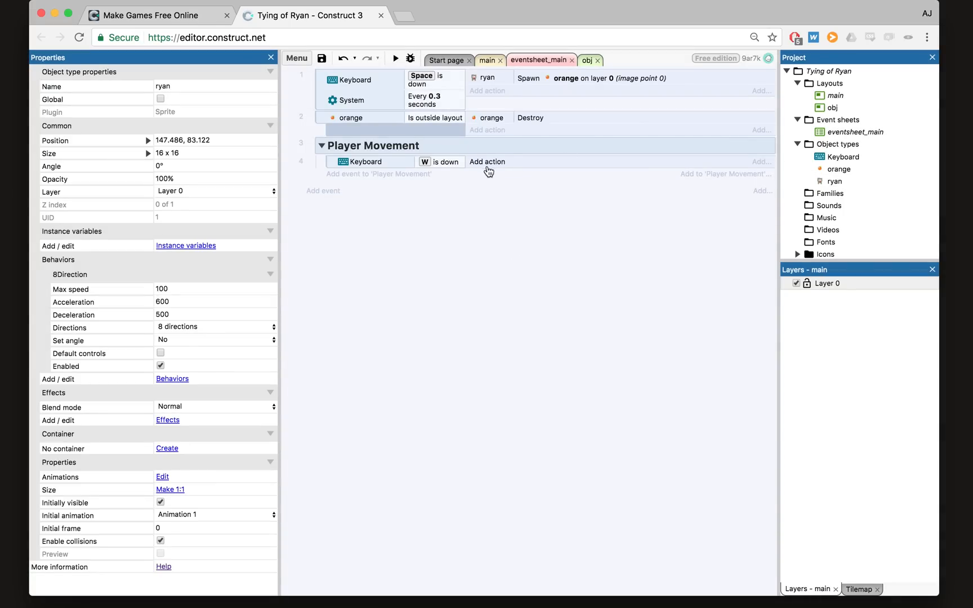
{"action": "mouse_move", "coordinate": [463, 182]}
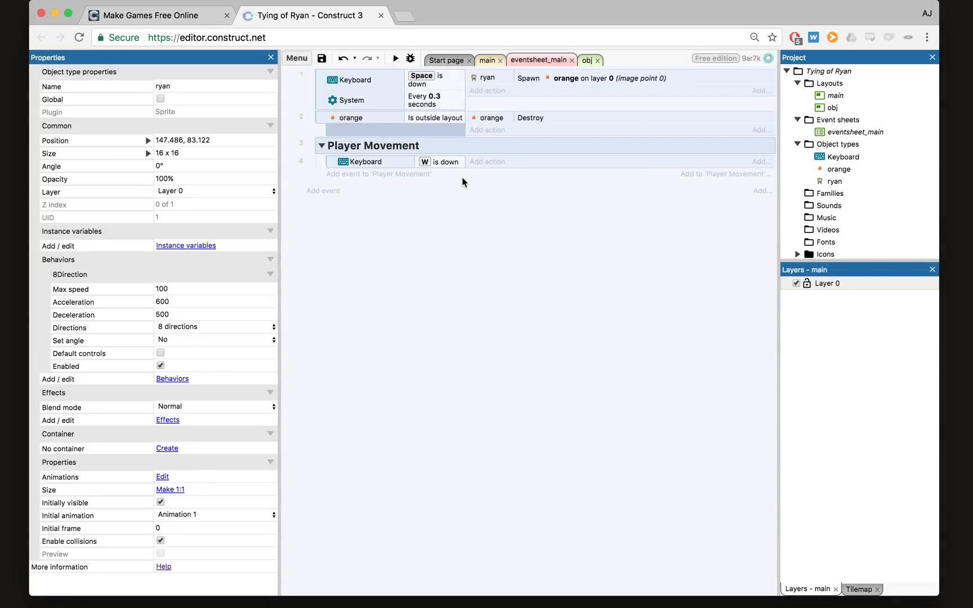
{"action": "left_click", "coordinate": [486, 162]}
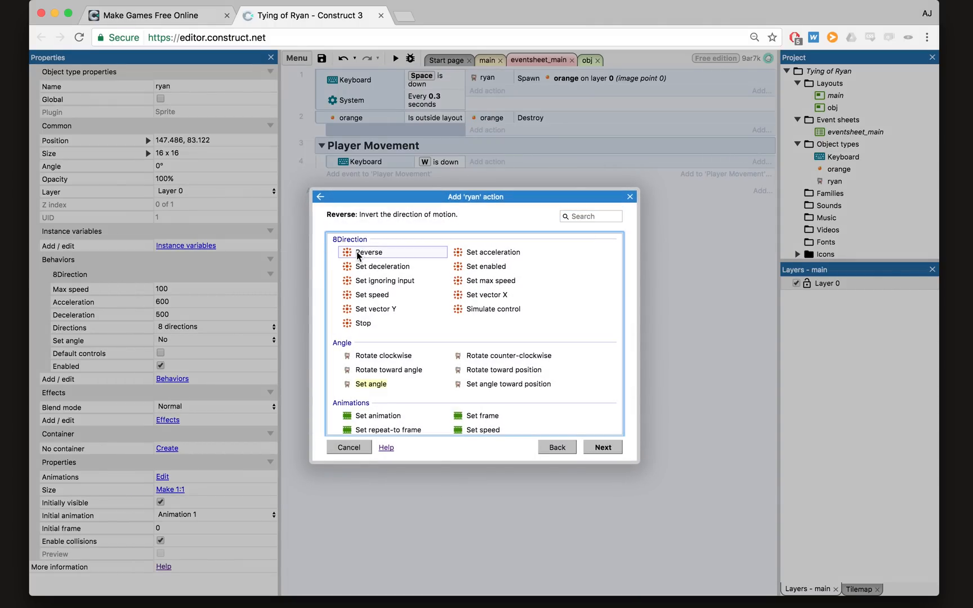
{"action": "mouse_move", "coordinate": [503, 309]}
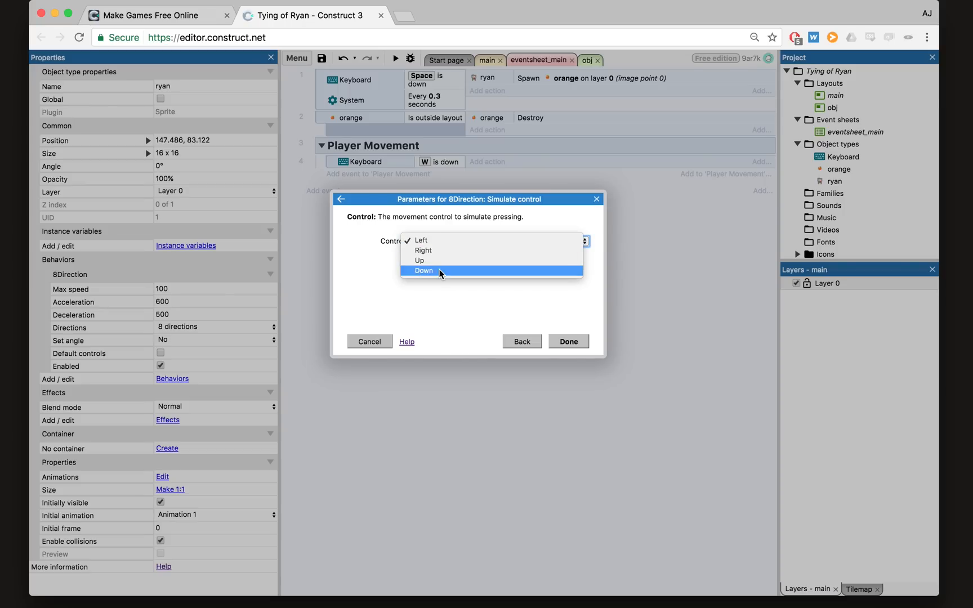
{"action": "left_click", "coordinate": [420, 260]}
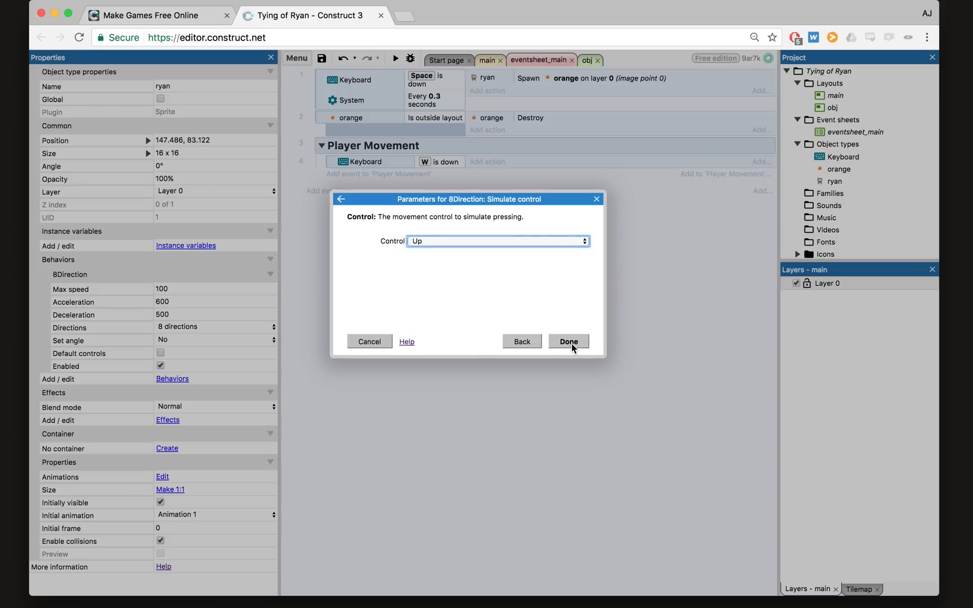
{"action": "left_click", "coordinate": [567, 341]}
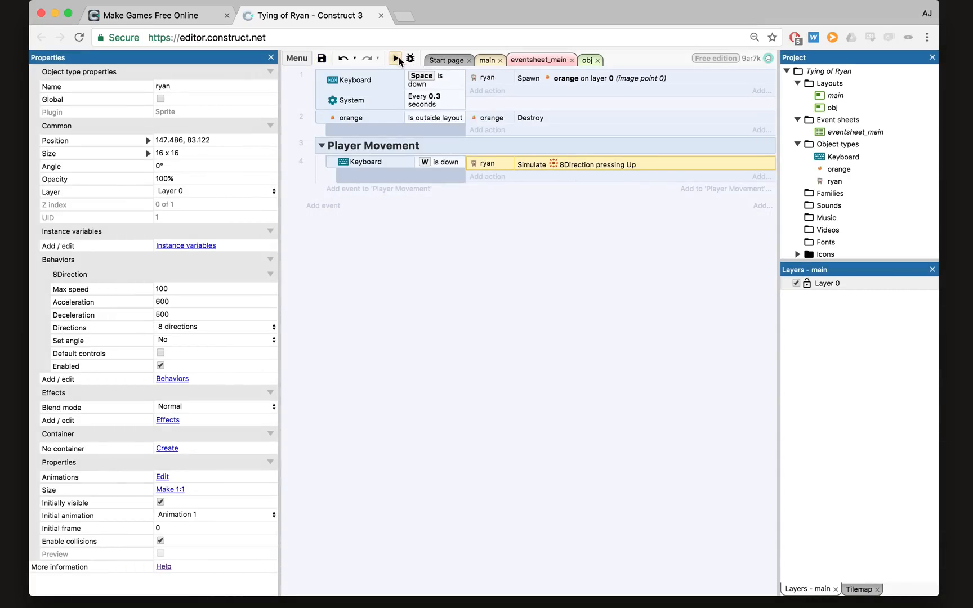
{"action": "left_click", "coordinate": [395, 57]}
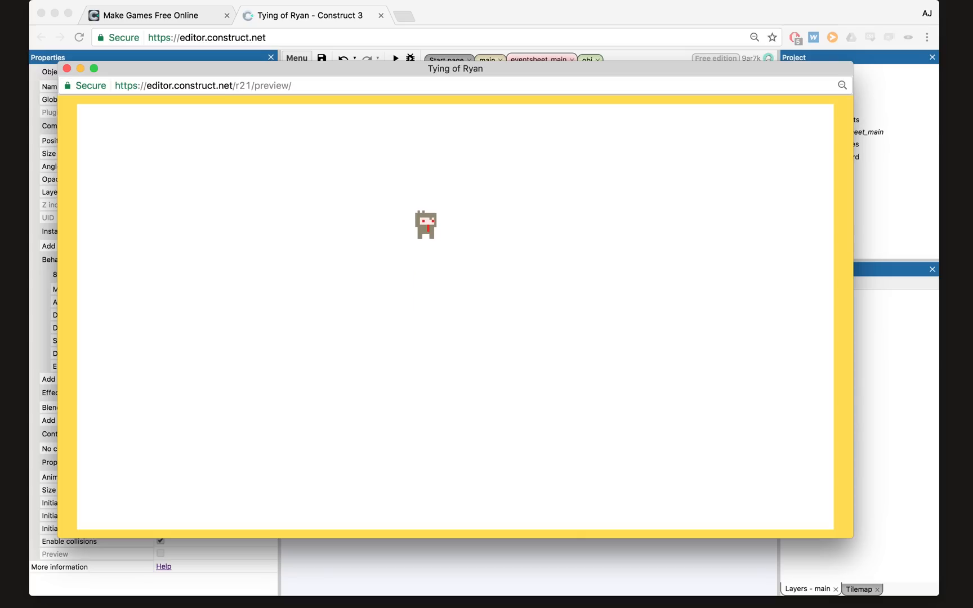
{"action": "left_click", "coordinate": [66, 68]}
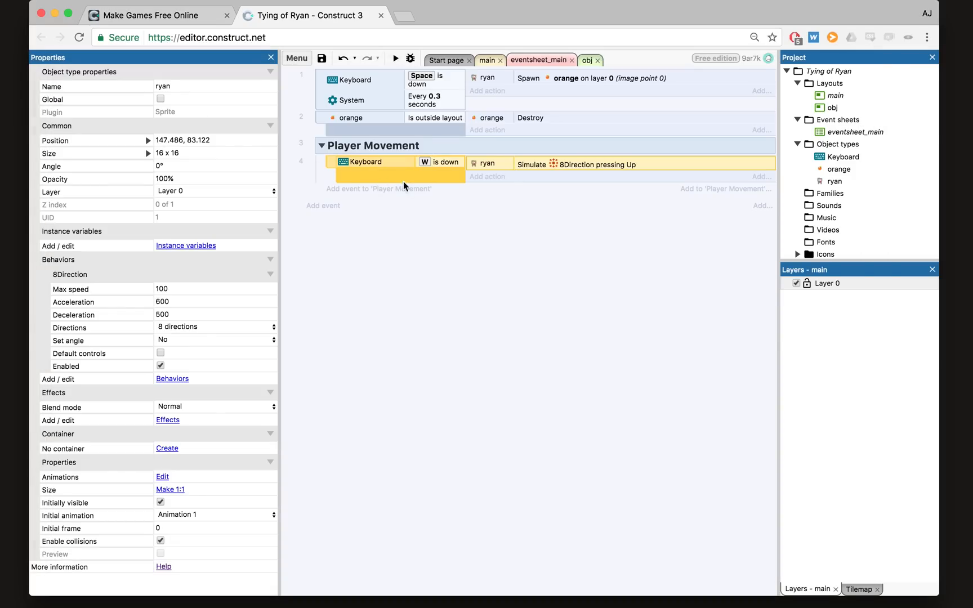
- Make S, A and D events simulating Down, Left and Right, then preview
{"action": "double_click", "coordinate": [439, 162]}
{"action": "type", "text": "S"}
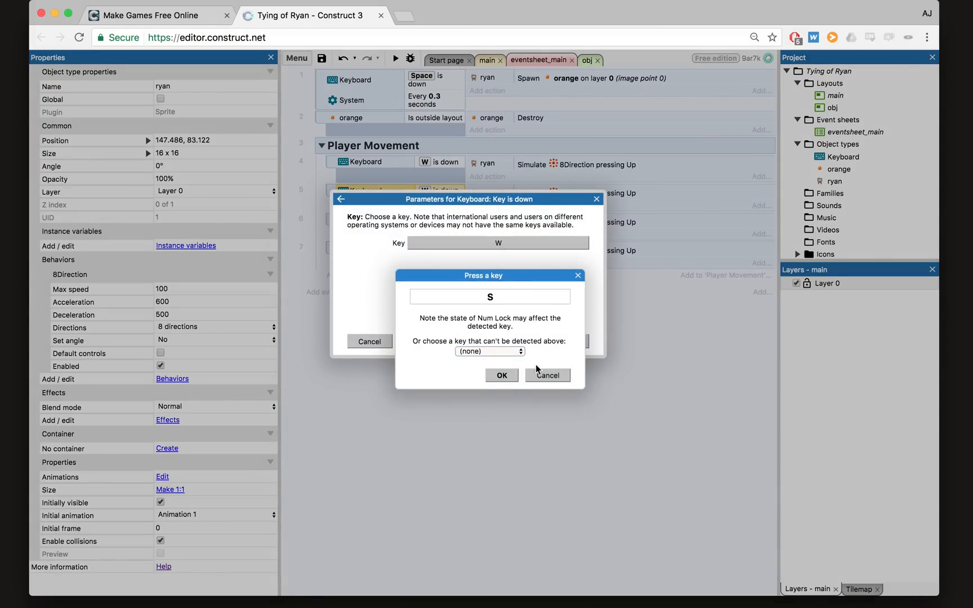
{"action": "left_click", "coordinate": [501, 374]}
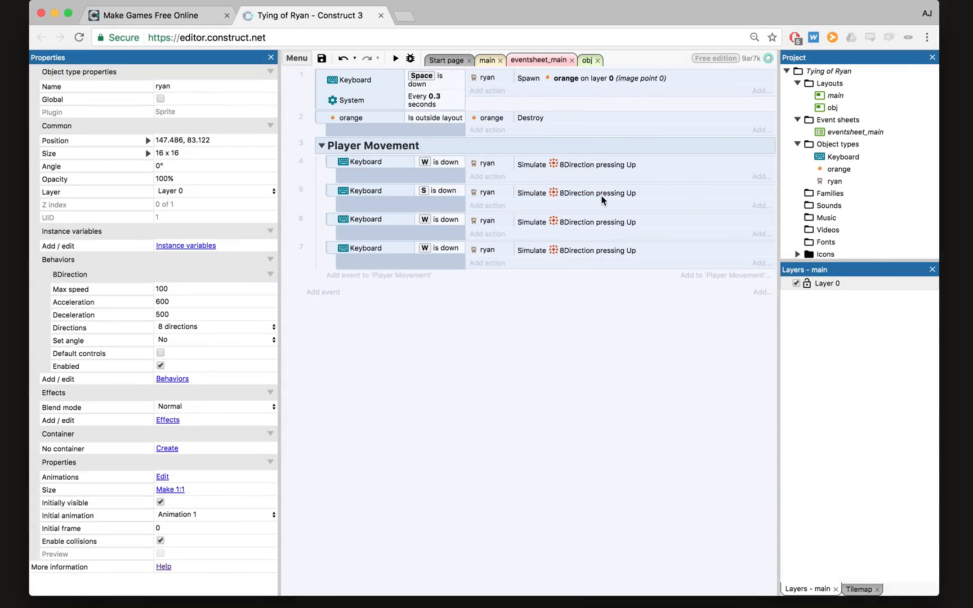
{"action": "left_click", "coordinate": [492, 241]}
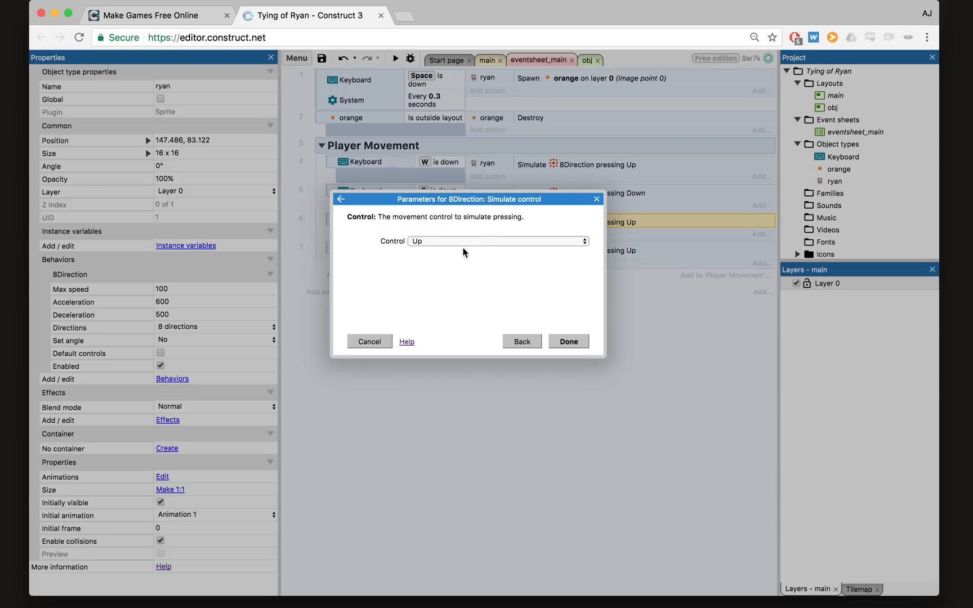
{"action": "left_click", "coordinate": [497, 241]}
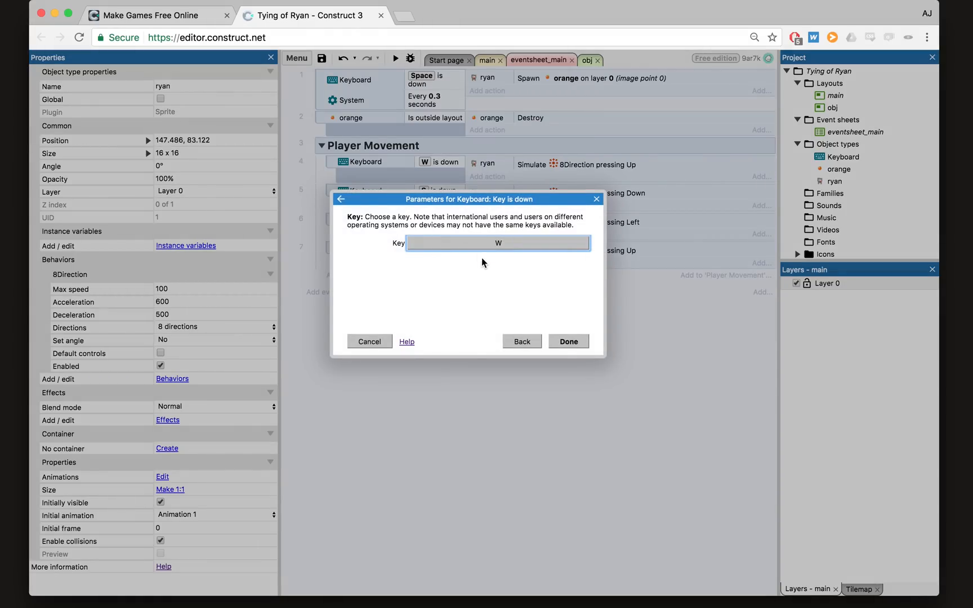
{"action": "left_click", "coordinate": [567, 341]}
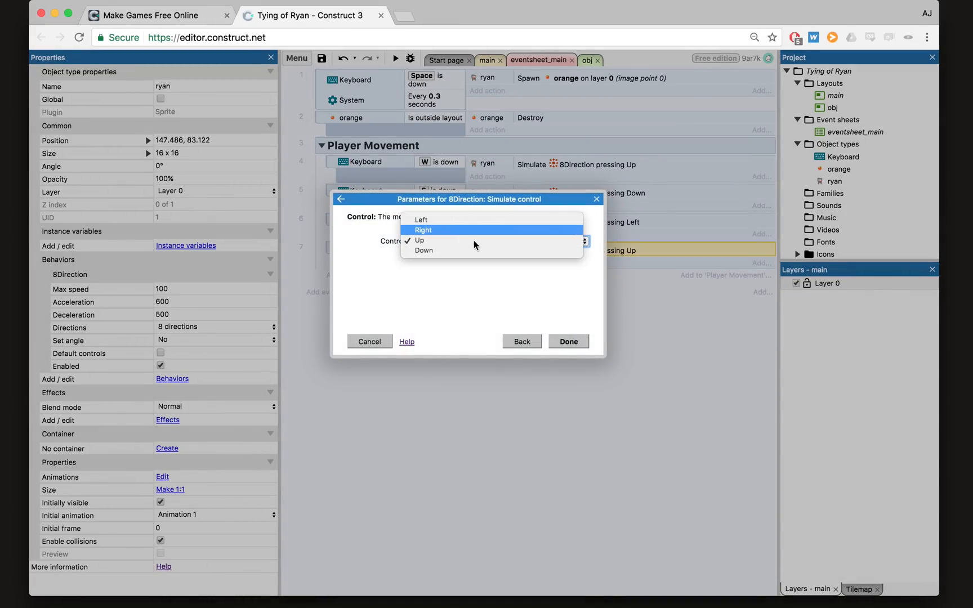
{"action": "left_click", "coordinate": [567, 341]}
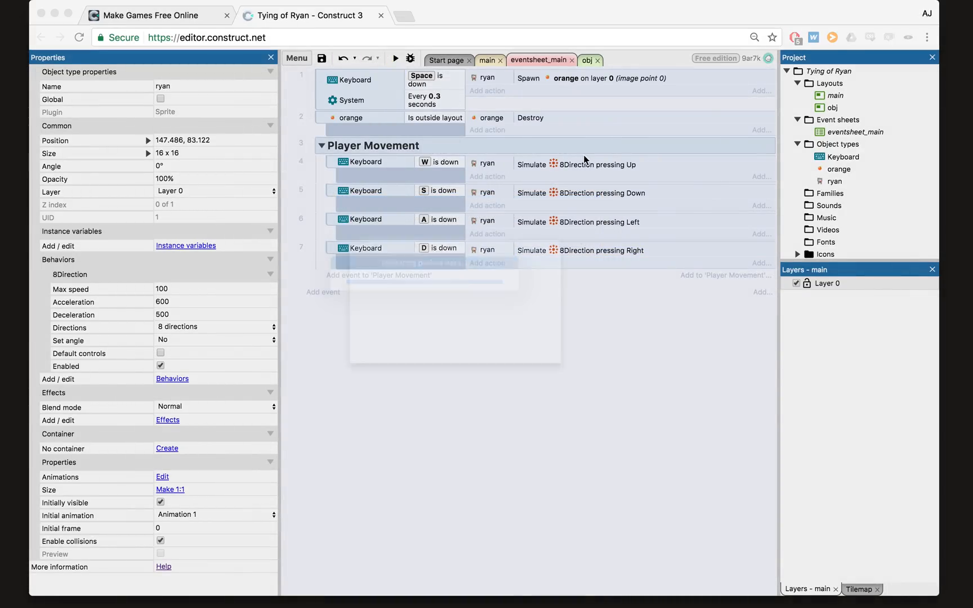
{"action": "left_click", "coordinate": [395, 59]}
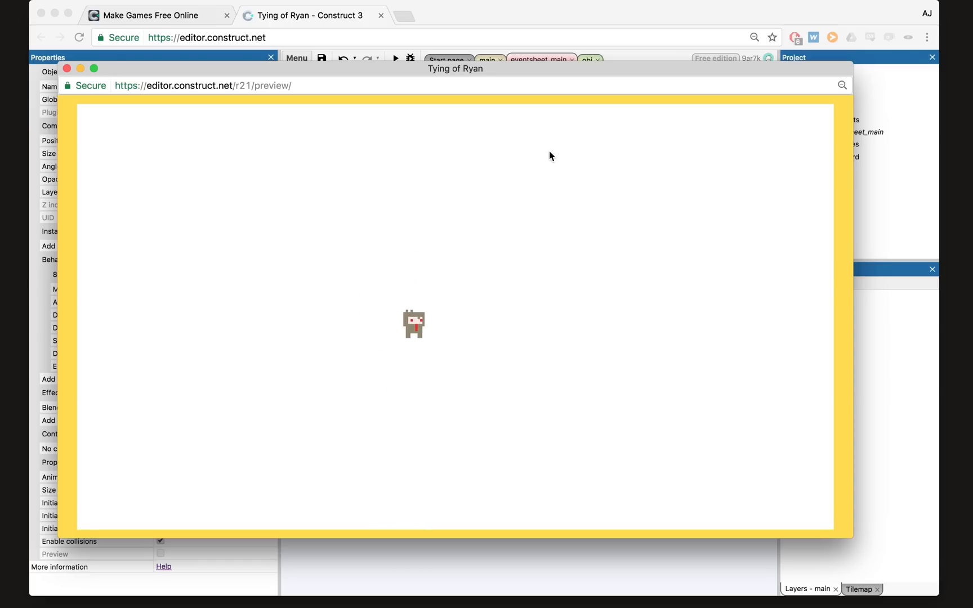
{"action": "left_click", "coordinate": [67, 68]}
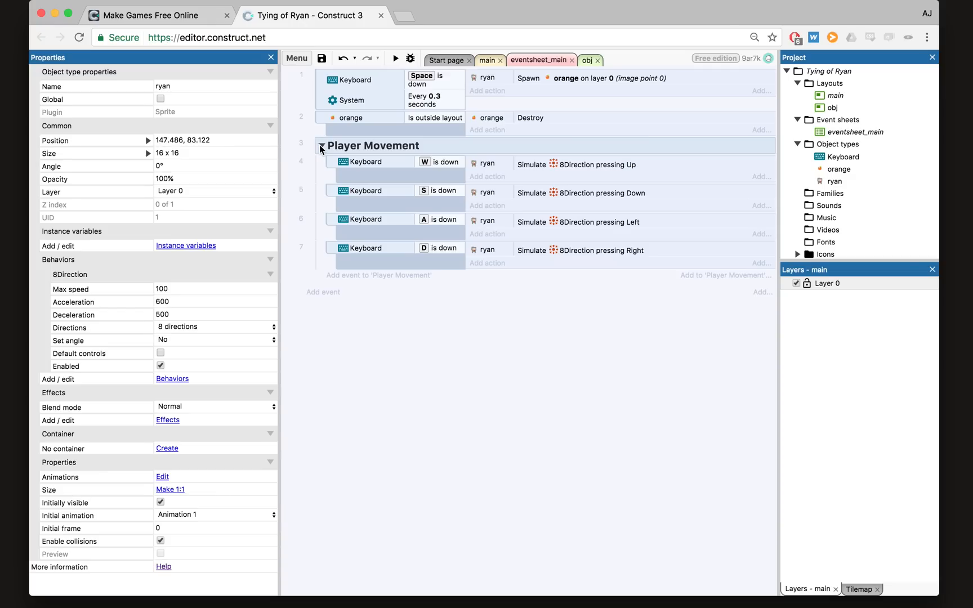
- Collapse Player Movement, add a 'Shooting' group, and select the orange-spawning event
{"action": "left_click", "coordinate": [322, 146]}
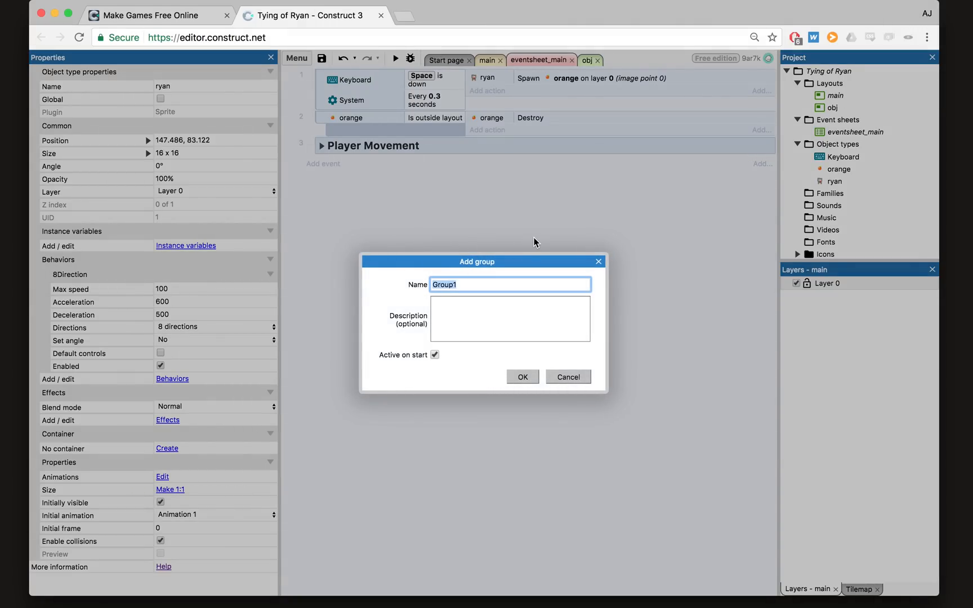
{"action": "type", "text": "Shooting"}
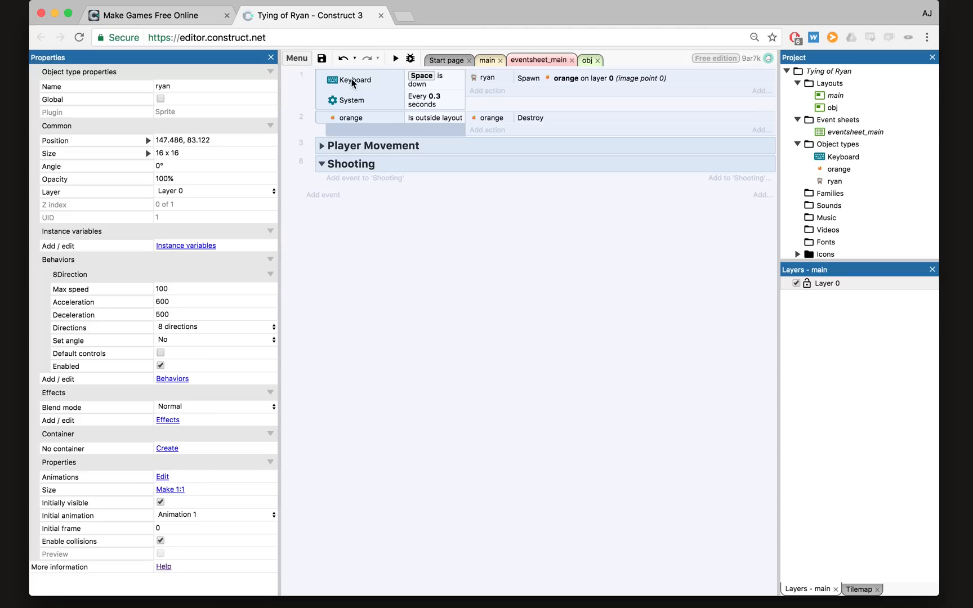
{"action": "left_click", "coordinate": [354, 79]}
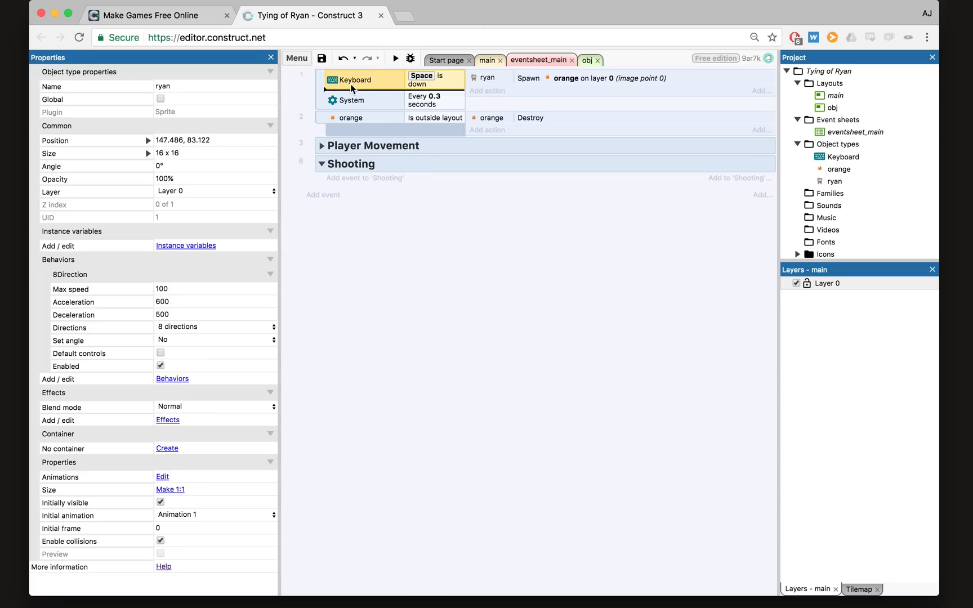
{"action": "mouse_move", "coordinate": [372, 135]}
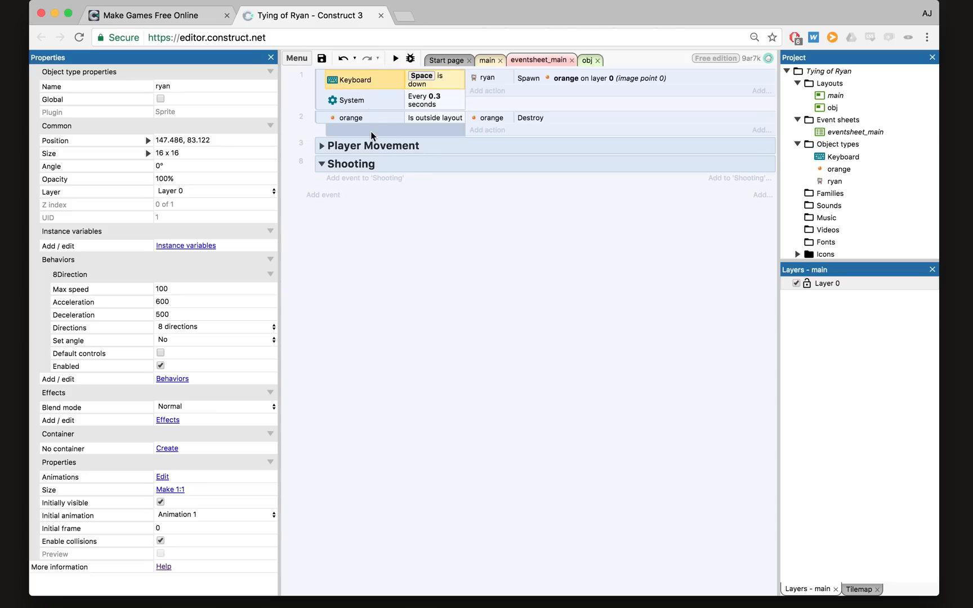
{"action": "mouse_move", "coordinate": [338, 95]}
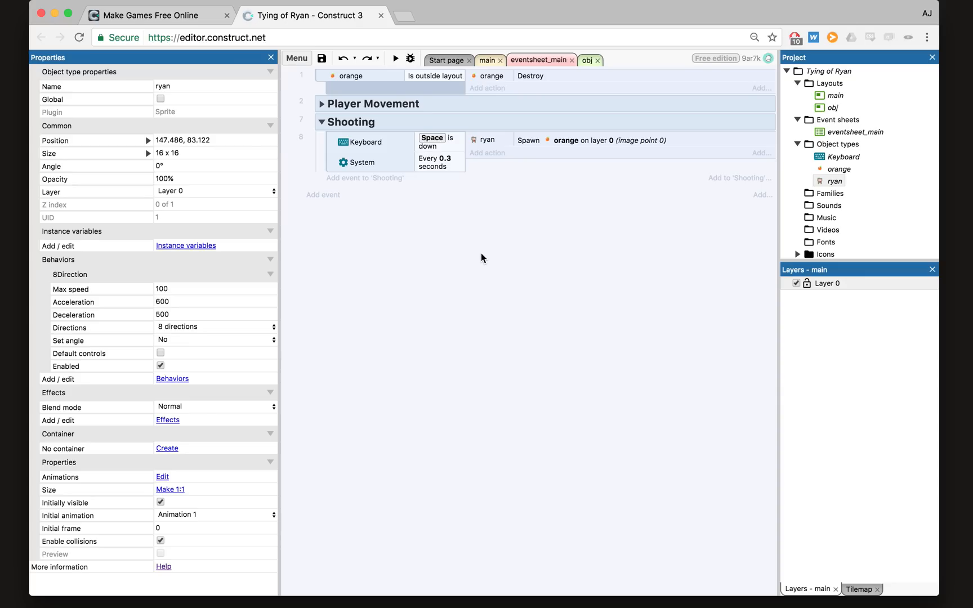
{"action": "mouse_move", "coordinate": [460, 103]}
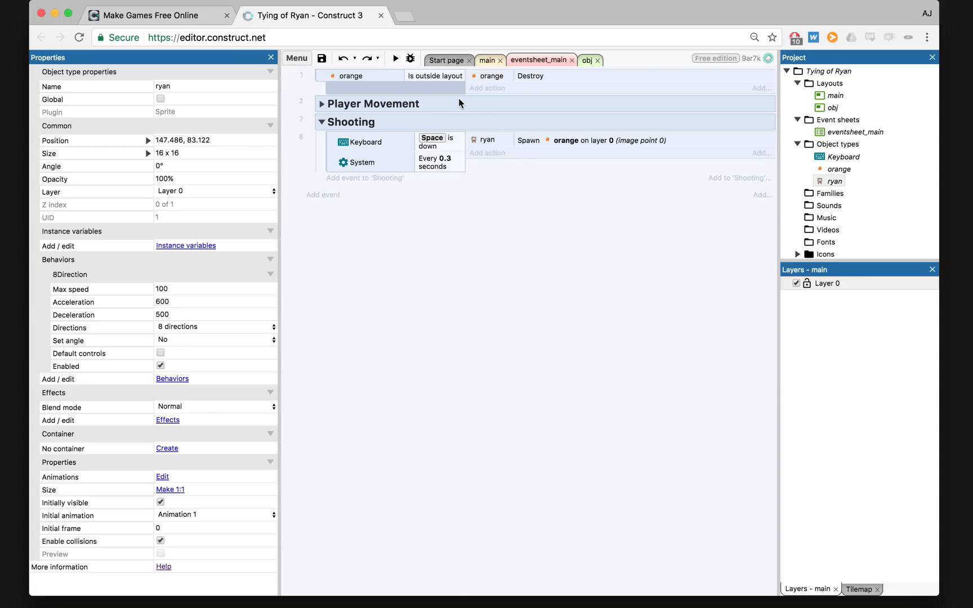
{"action": "mouse_move", "coordinate": [350, 160]}
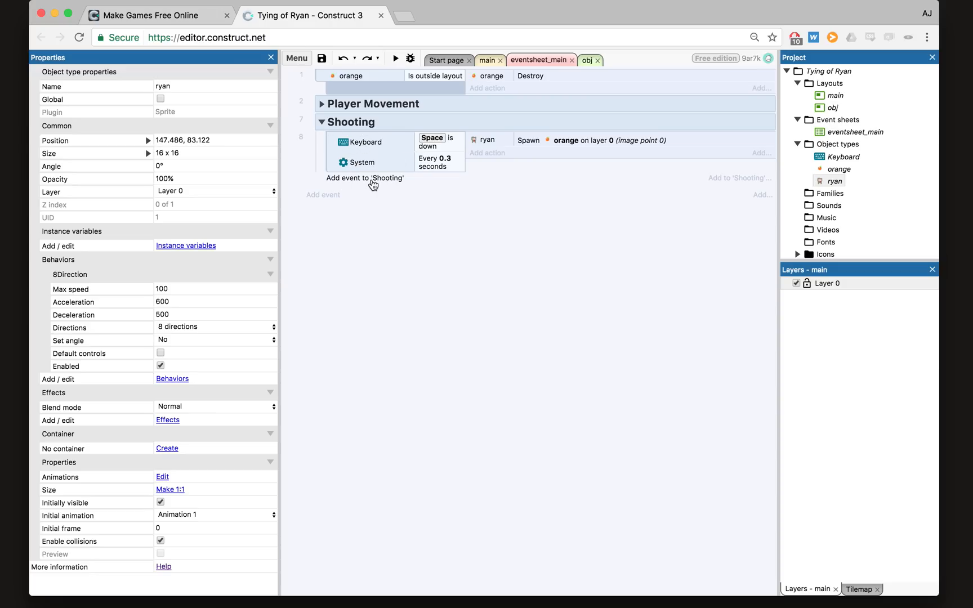
- Set the four Keyboard 'Is down' conditions to the Up, Right, Down and Left arrows
{"action": "left_click", "coordinate": [365, 178]}
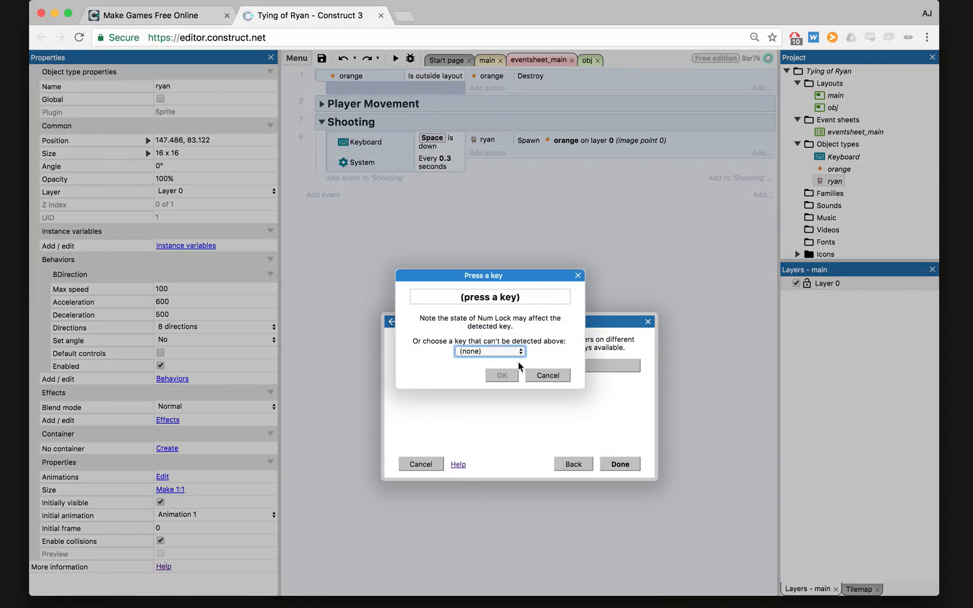
{"action": "left_click", "coordinate": [618, 463]}
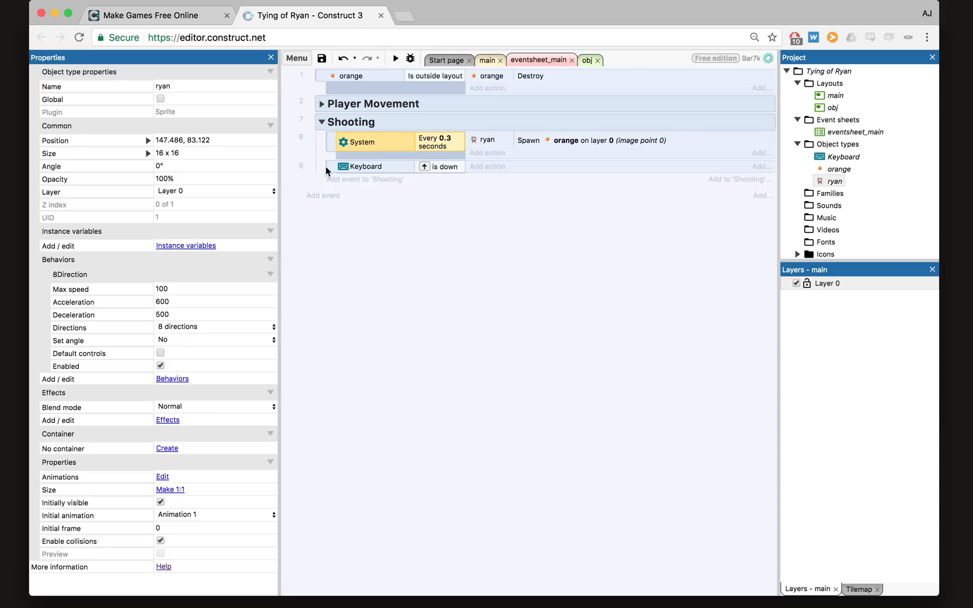
{"action": "left_click", "coordinate": [365, 166]}
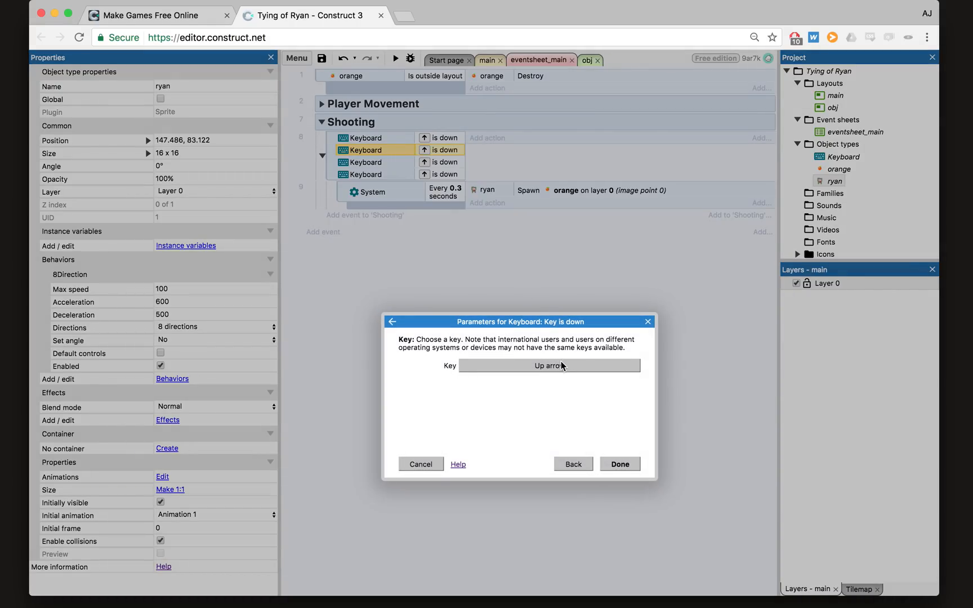
{"action": "left_click", "coordinate": [549, 366]}
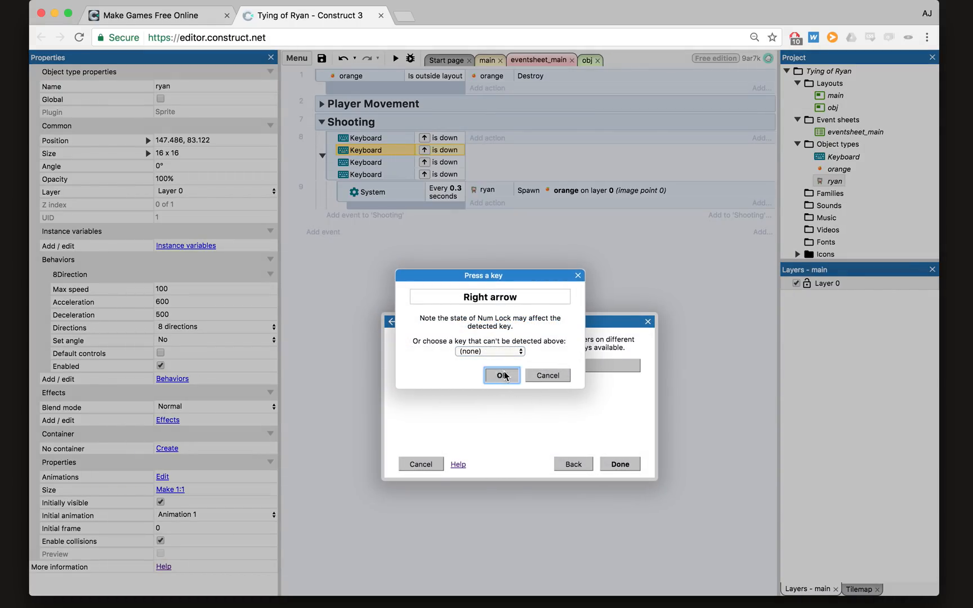
{"action": "left_click", "coordinate": [501, 375]}
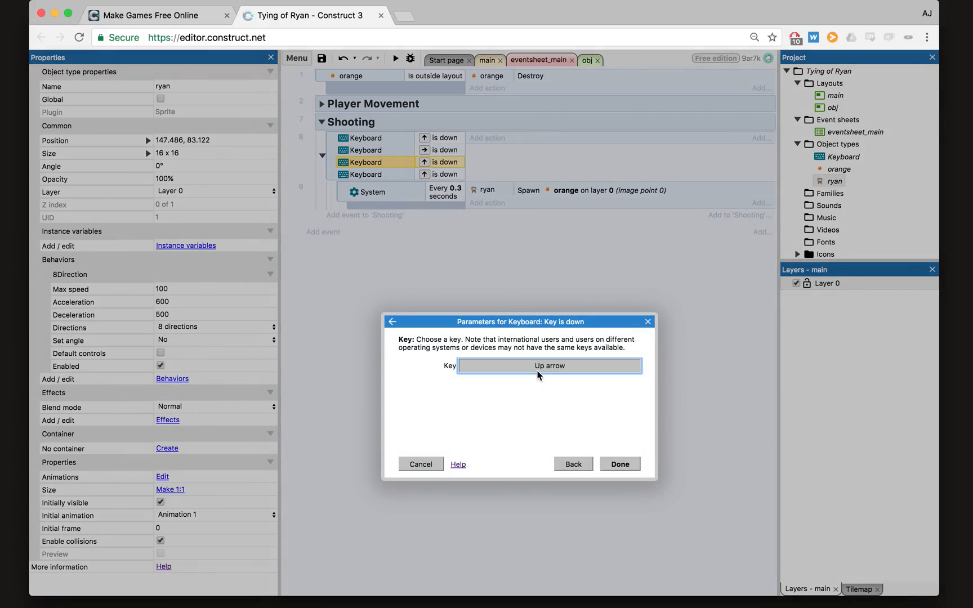
{"action": "left_click", "coordinate": [619, 463]}
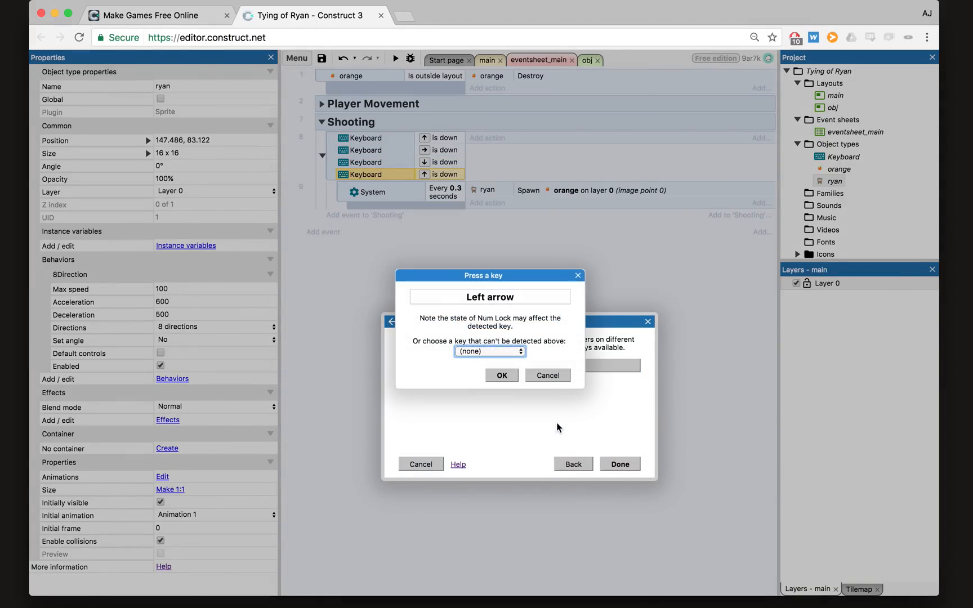
{"action": "left_click", "coordinate": [500, 375]}
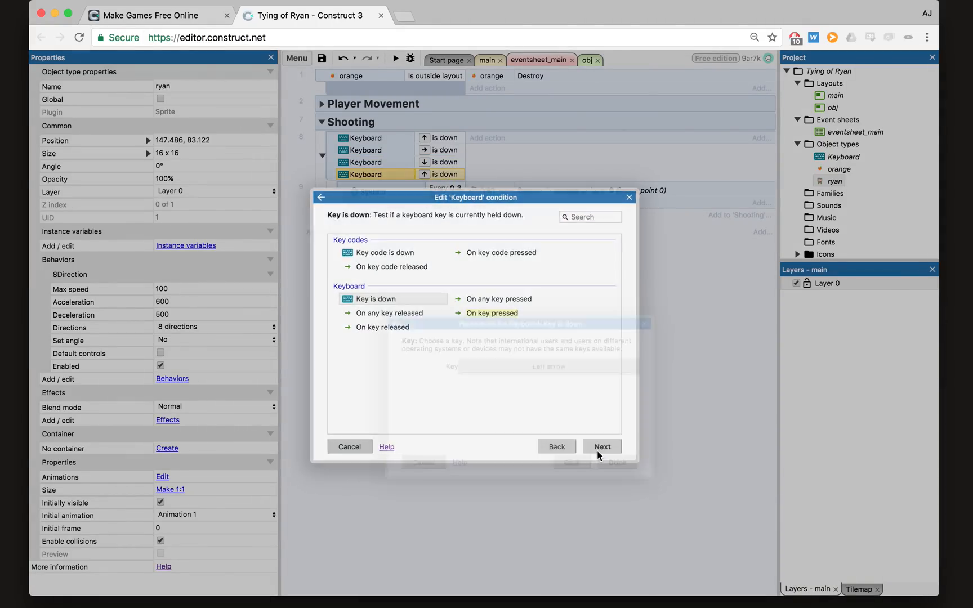
{"action": "left_click", "coordinate": [601, 446]}
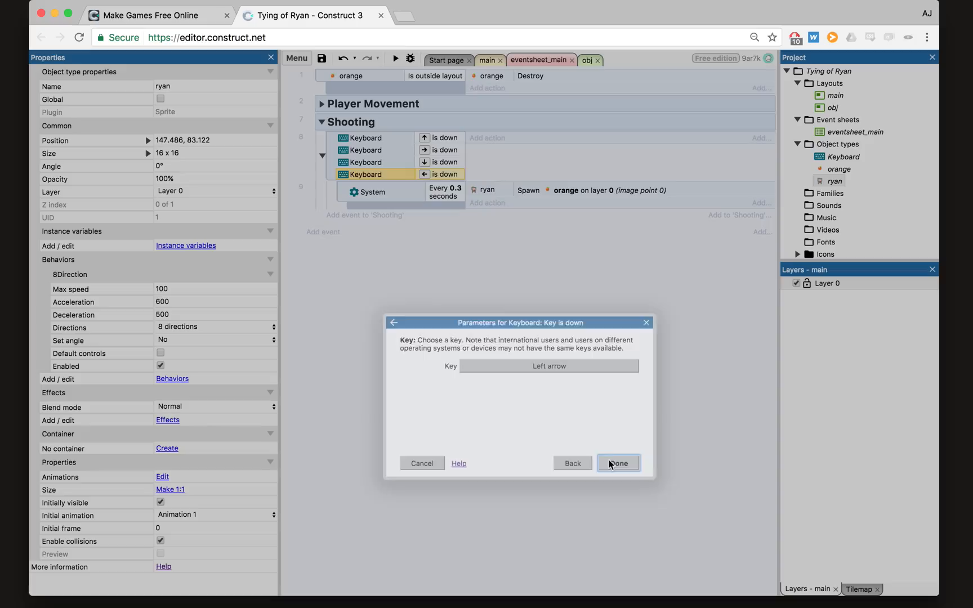
{"action": "left_click", "coordinate": [617, 463]}
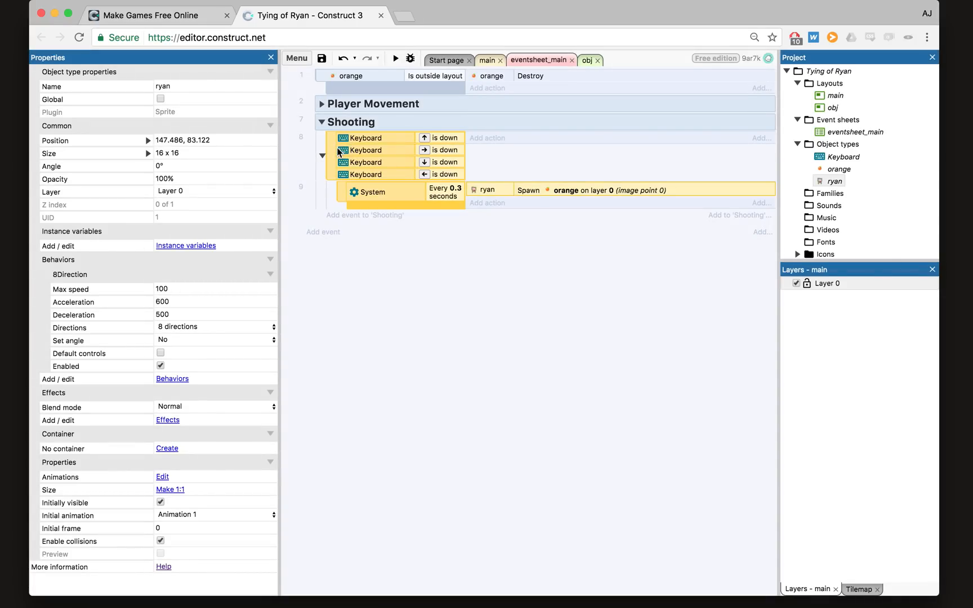
- Turn the arrow-key conditions into an 'Or' block and select ryan in the Project bar
{"action": "right_click", "coordinate": [364, 137]}
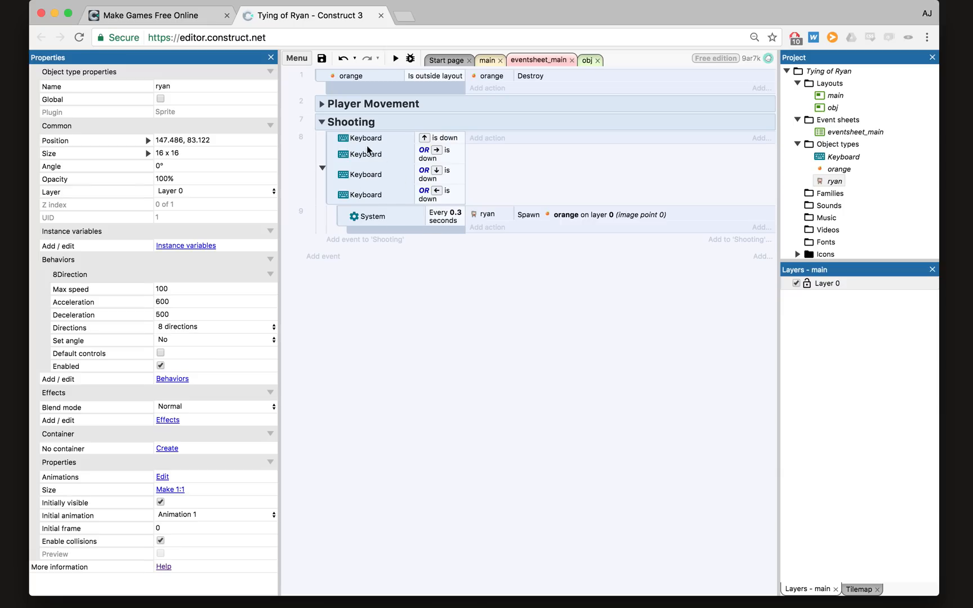
{"action": "mouse_move", "coordinate": [463, 199]}
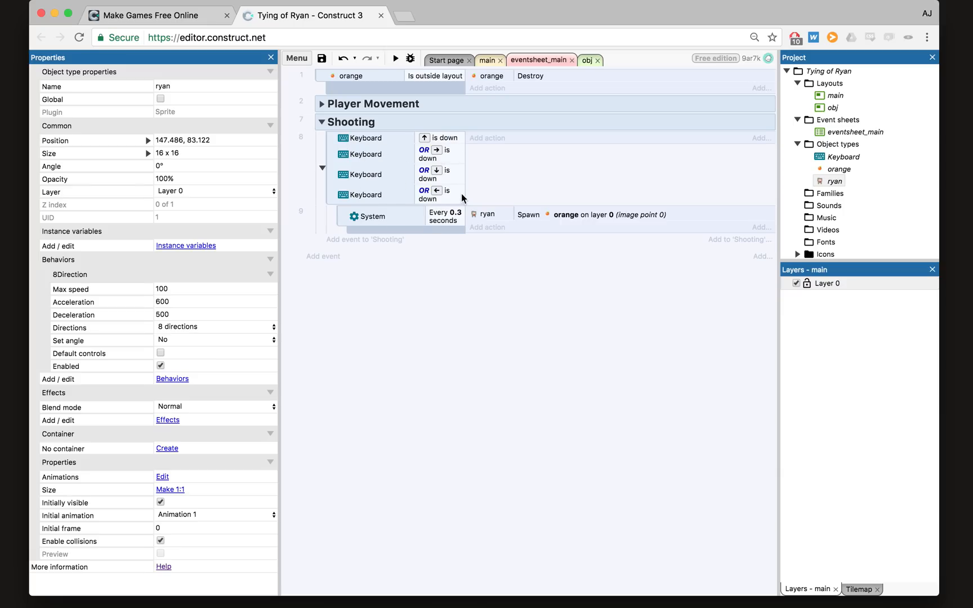
{"action": "mouse_move", "coordinate": [337, 172]}
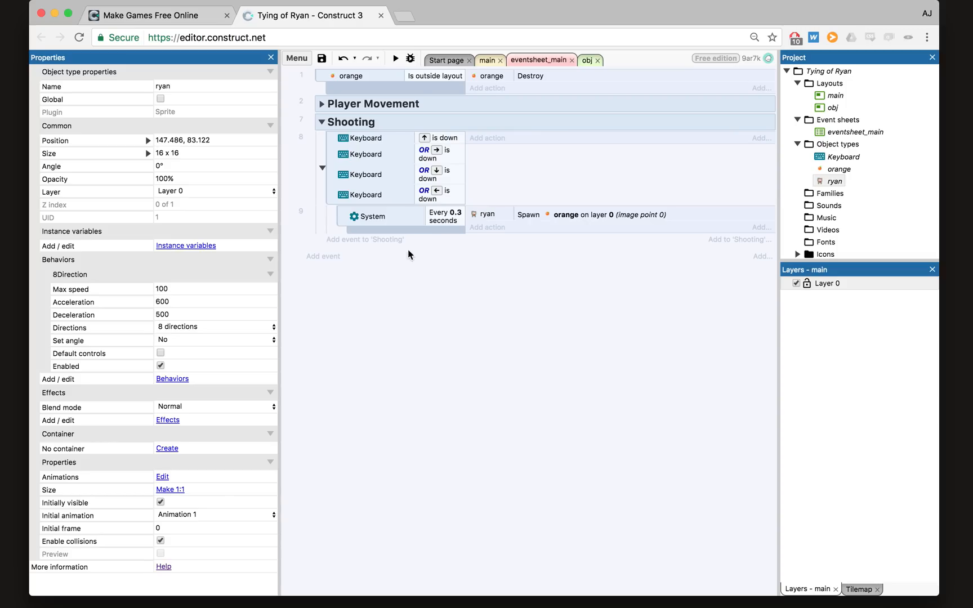
{"action": "mouse_move", "coordinate": [632, 218]}
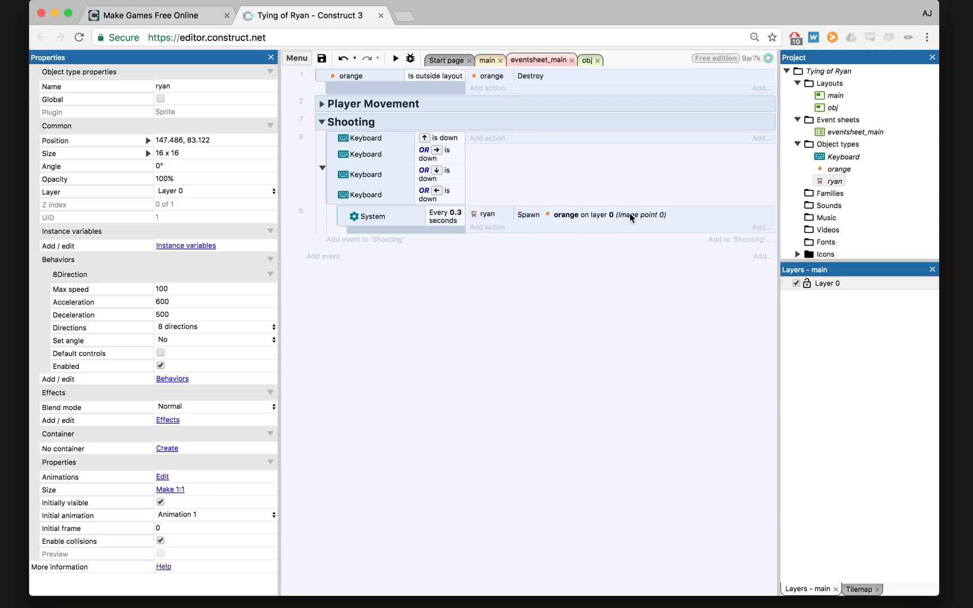
{"action": "mouse_move", "coordinate": [418, 186]}
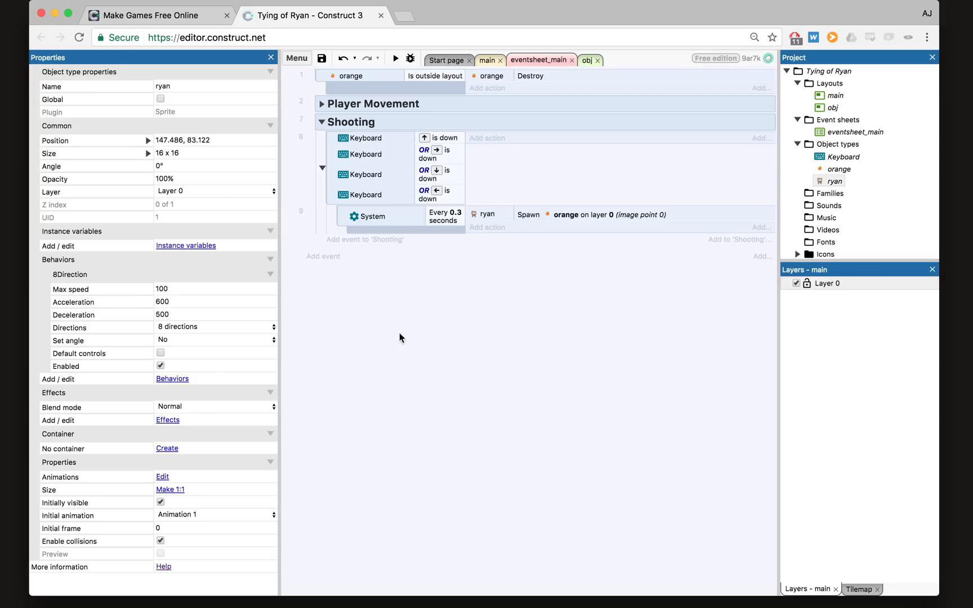
{"action": "mouse_move", "coordinate": [461, 341]}
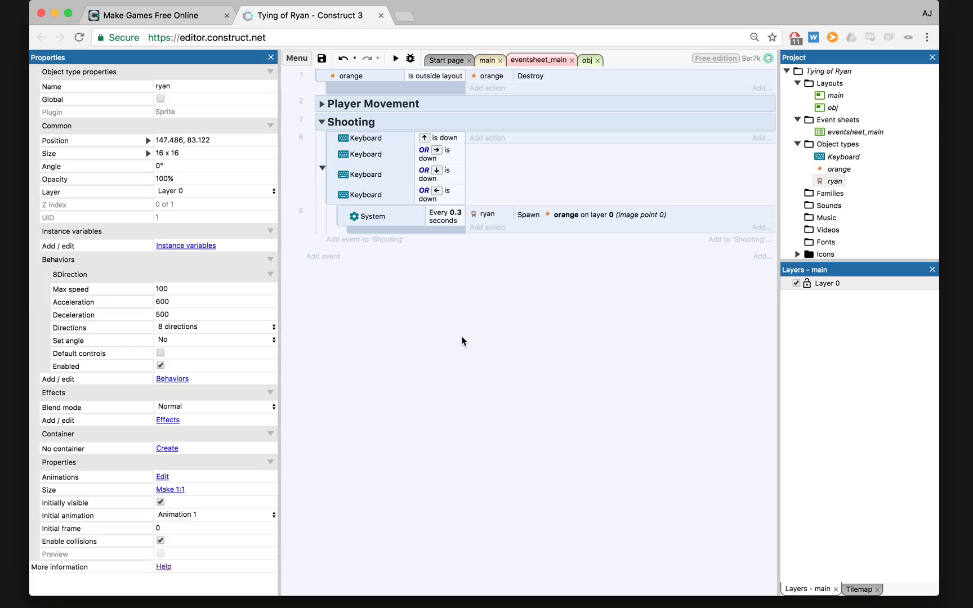
{"action": "mouse_move", "coordinate": [501, 207]}
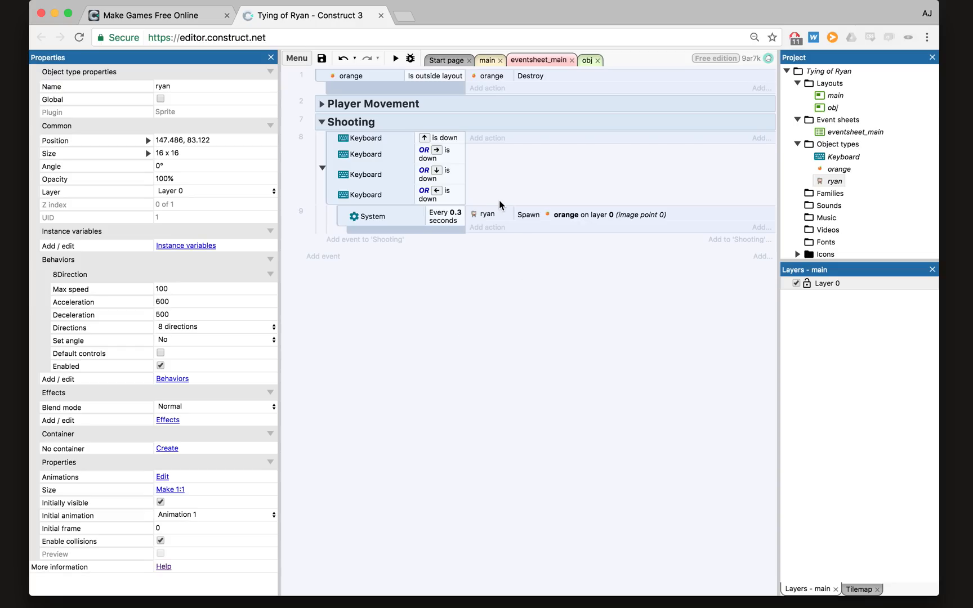
{"action": "left_click", "coordinate": [834, 180]}
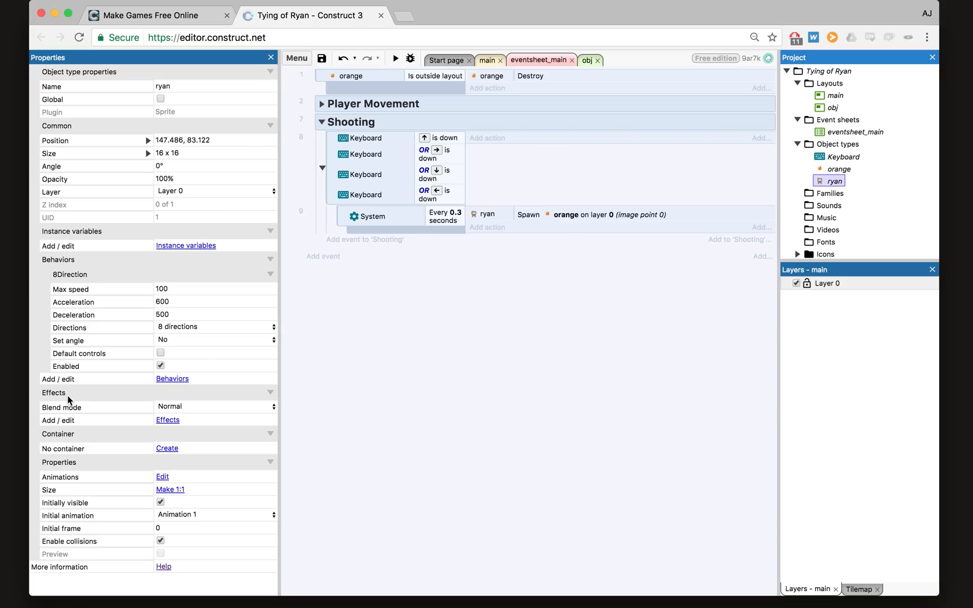
{"action": "mouse_move", "coordinate": [184, 341]}
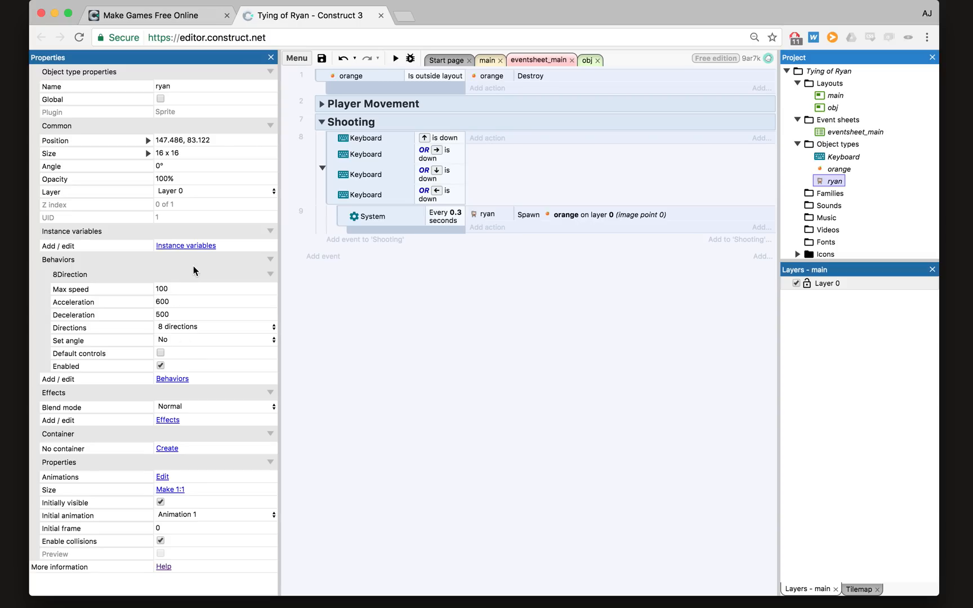
{"action": "mouse_move", "coordinate": [788, 217]}
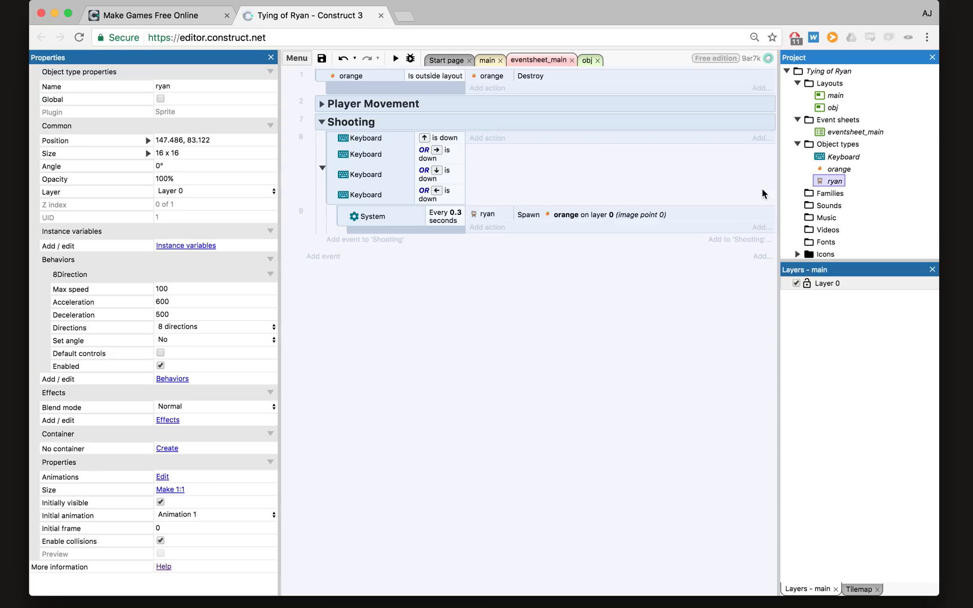
{"action": "mouse_move", "coordinate": [203, 251]}
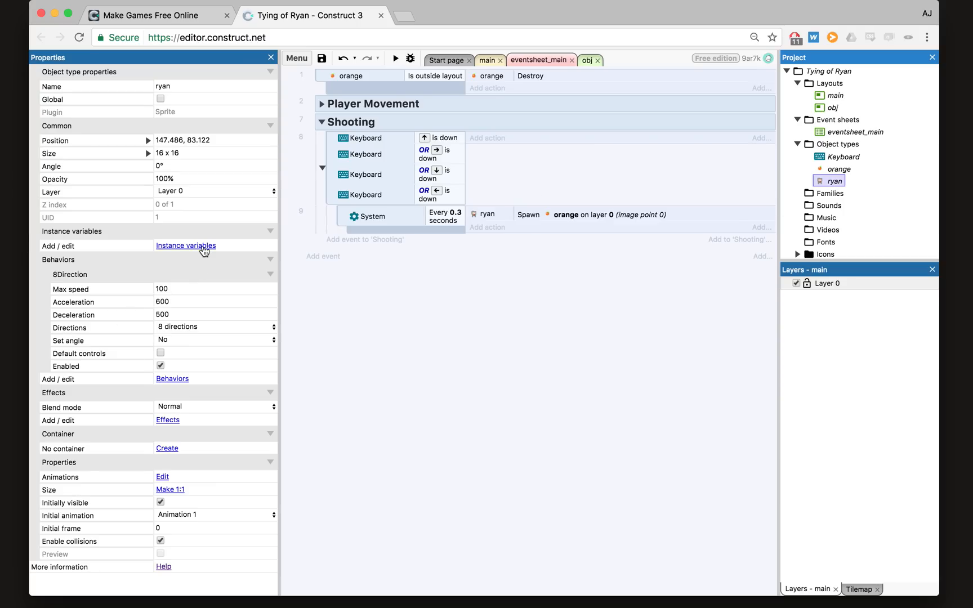
- Add ryan's Number instance variable shoot_dir, initial value 0, described as the bullet's direction
{"action": "left_click", "coordinate": [185, 245]}
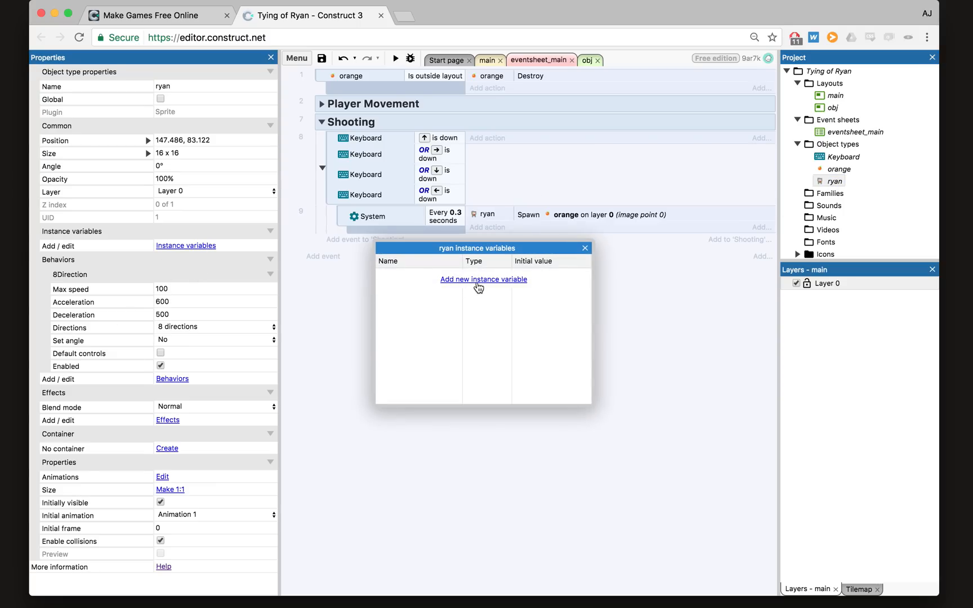
{"action": "left_click", "coordinate": [482, 279]}
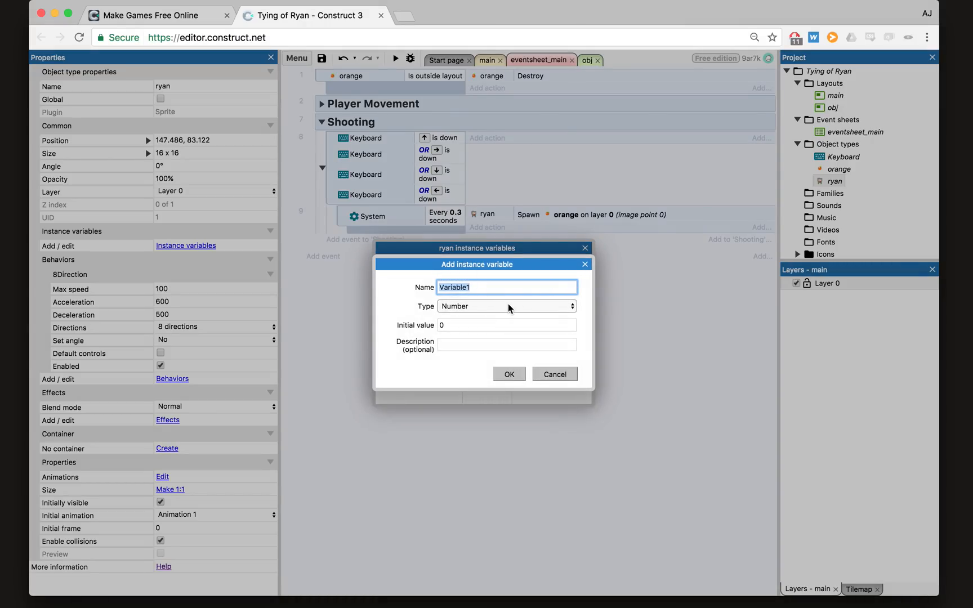
{"action": "type", "text": "shoot_dir"}
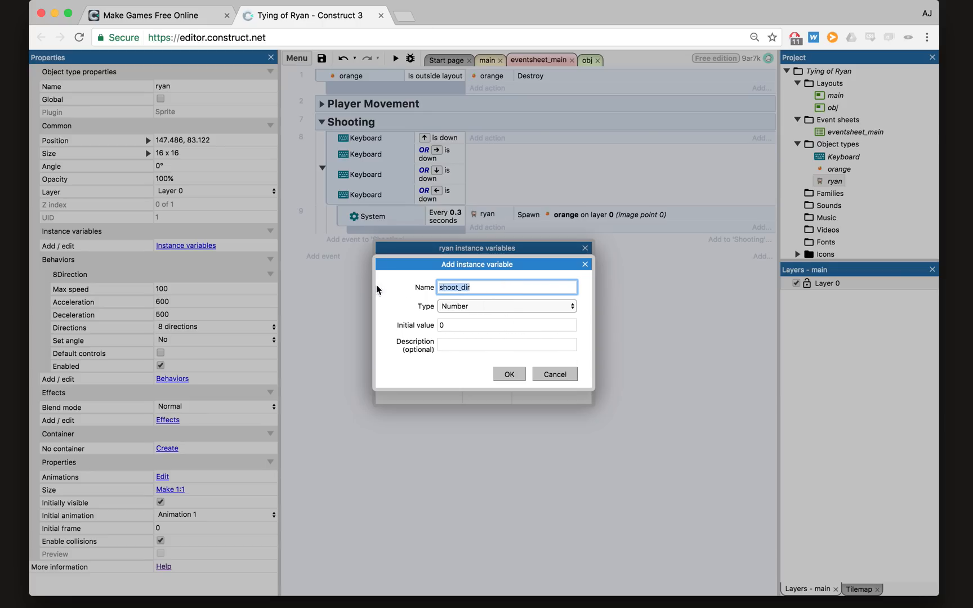
{"action": "left_click", "coordinate": [506, 305]}
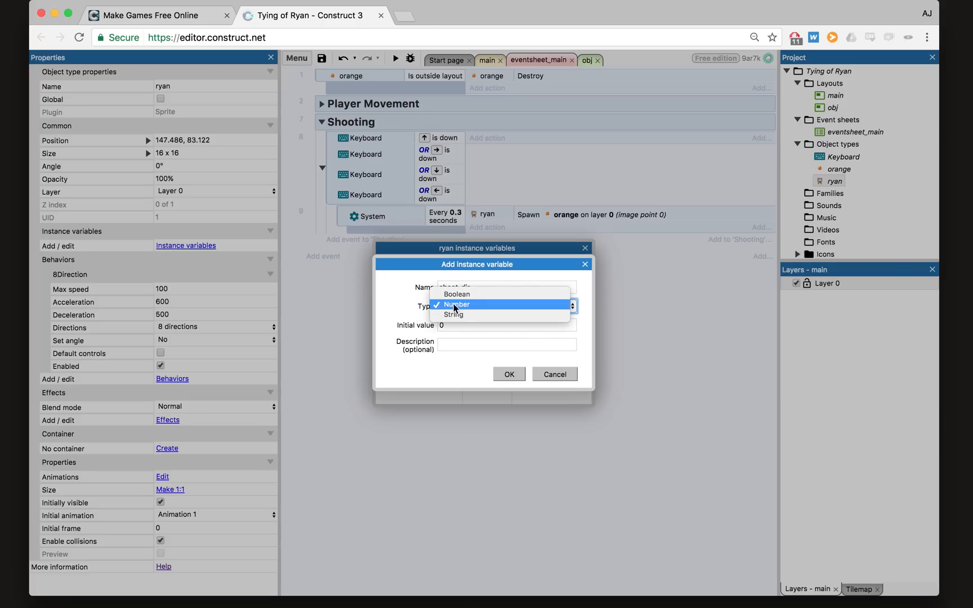
{"action": "left_click", "coordinate": [456, 304]}
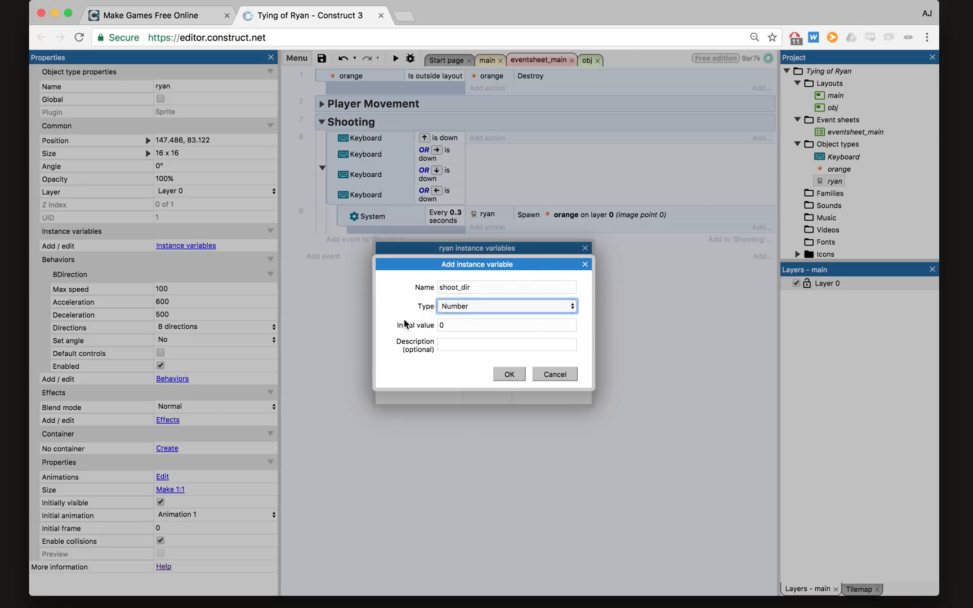
{"action": "left_click", "coordinate": [505, 324]}
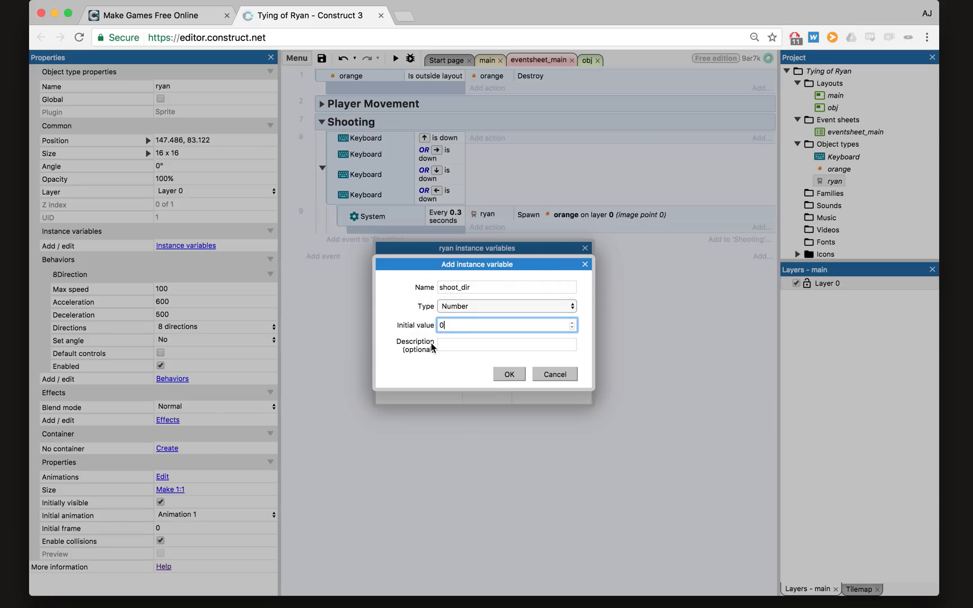
{"action": "left_click", "coordinate": [506, 345]}
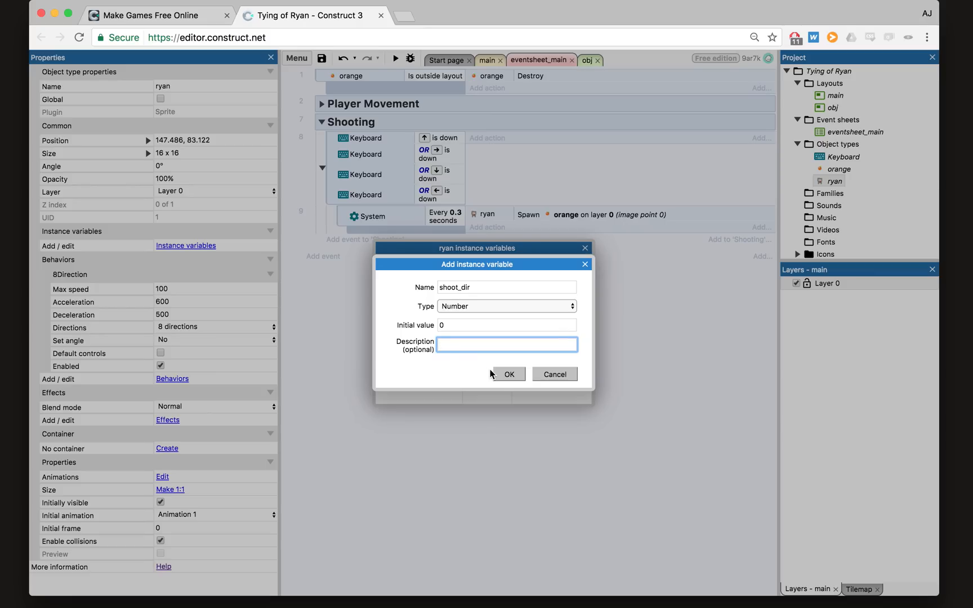
{"action": "type", "text": "Direst"}
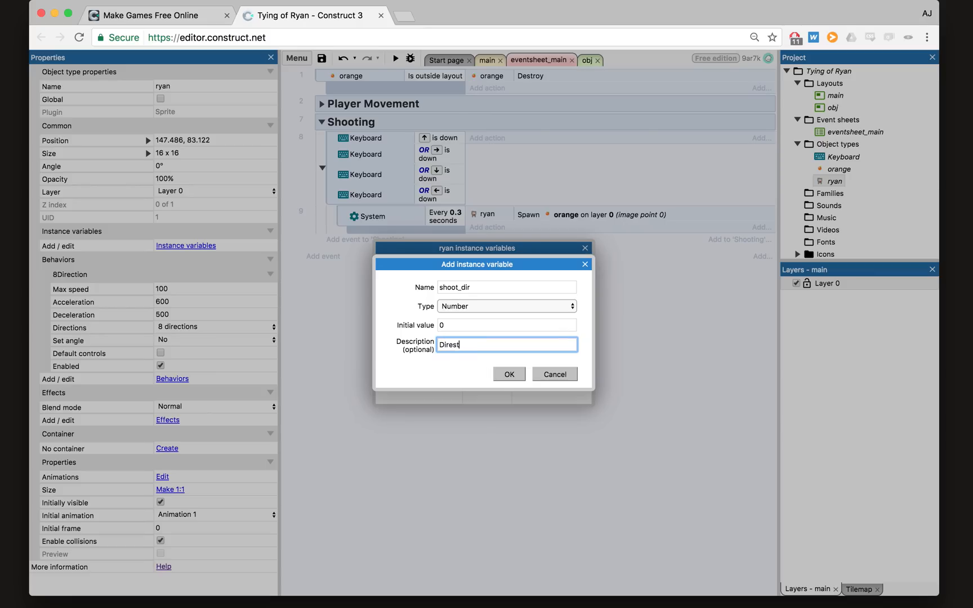
{"action": "type", "text": "Direction of the Bu"}
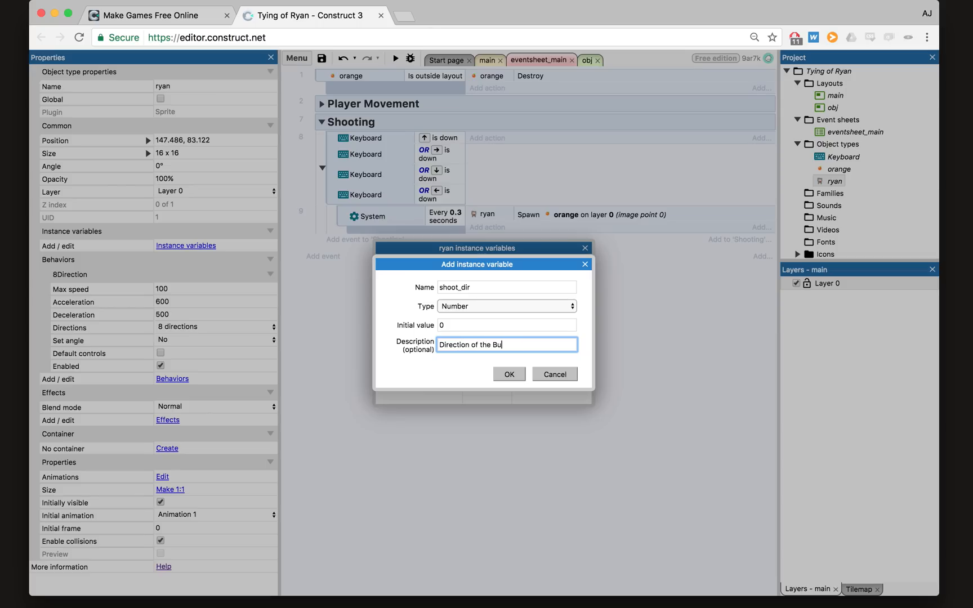
{"action": "left_click", "coordinate": [509, 374]}
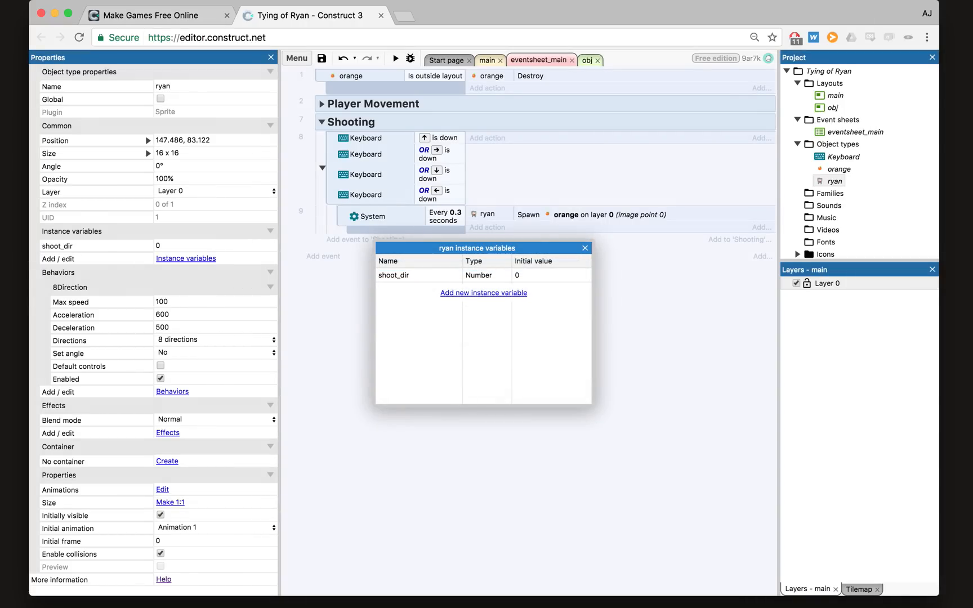
{"action": "left_click", "coordinate": [584, 247]}
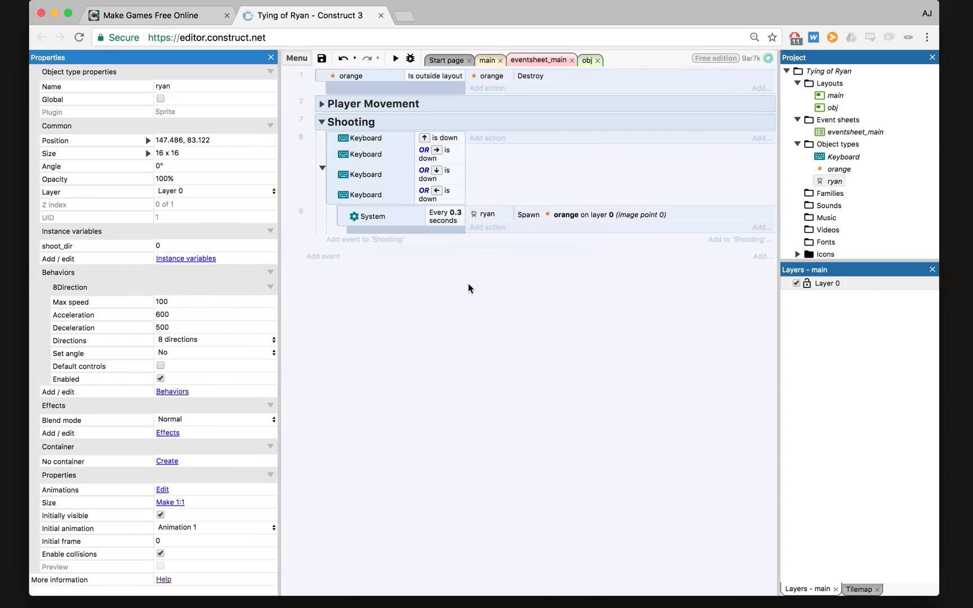
{"action": "mouse_move", "coordinate": [397, 247]}
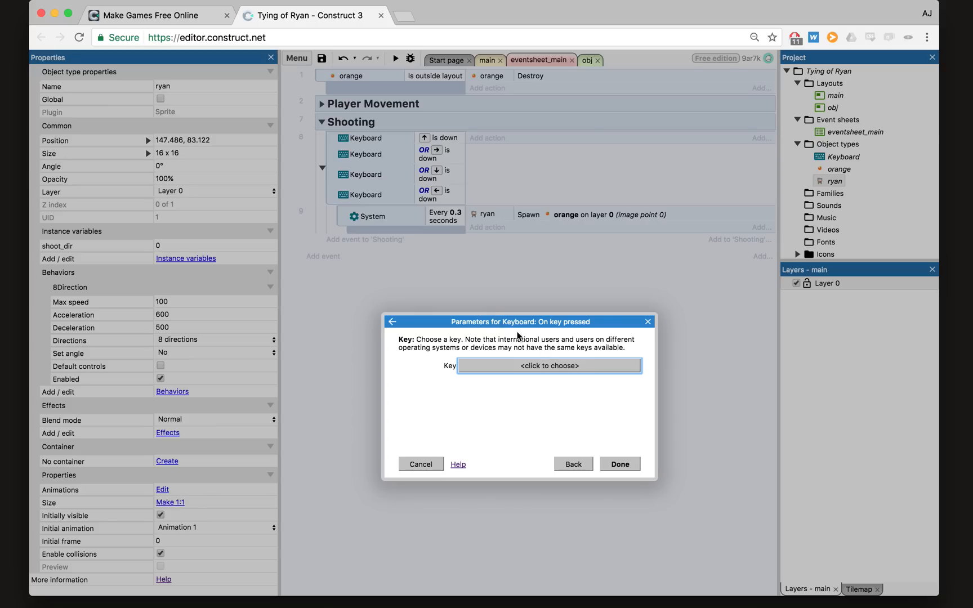
- Add an up-arrow event setting ryan's shoot_dir to 270, then show the main layout
{"action": "left_click", "coordinate": [549, 365]}
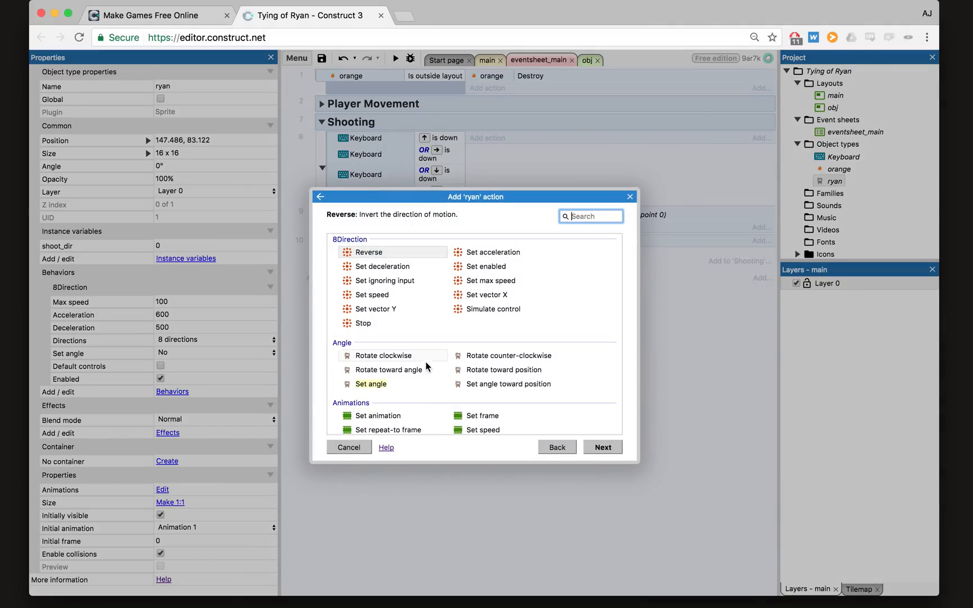
{"action": "scroll", "scroll_direction": "down", "scroll_amount": 3}
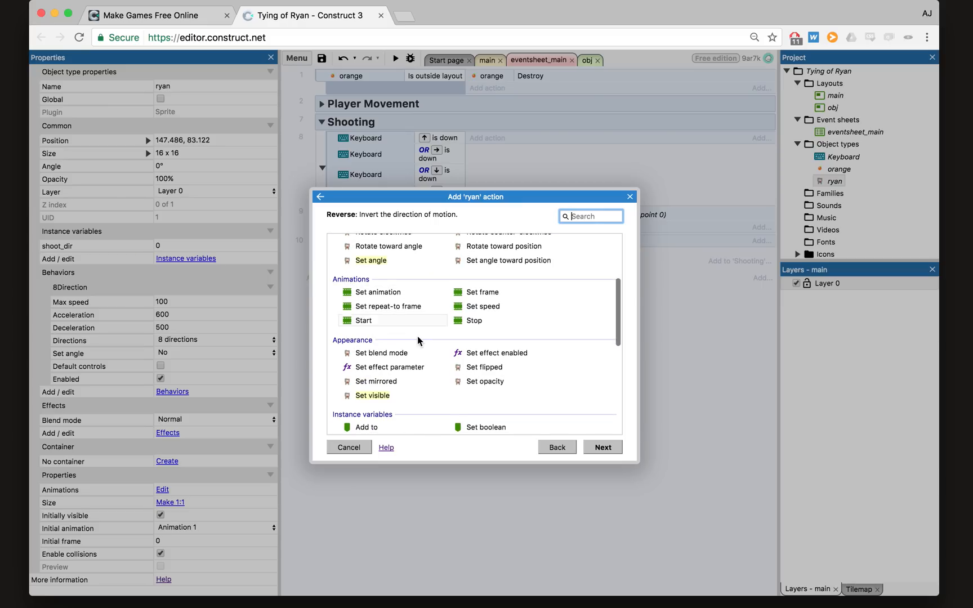
{"action": "scroll", "scroll_direction": "down", "scroll_amount": 3}
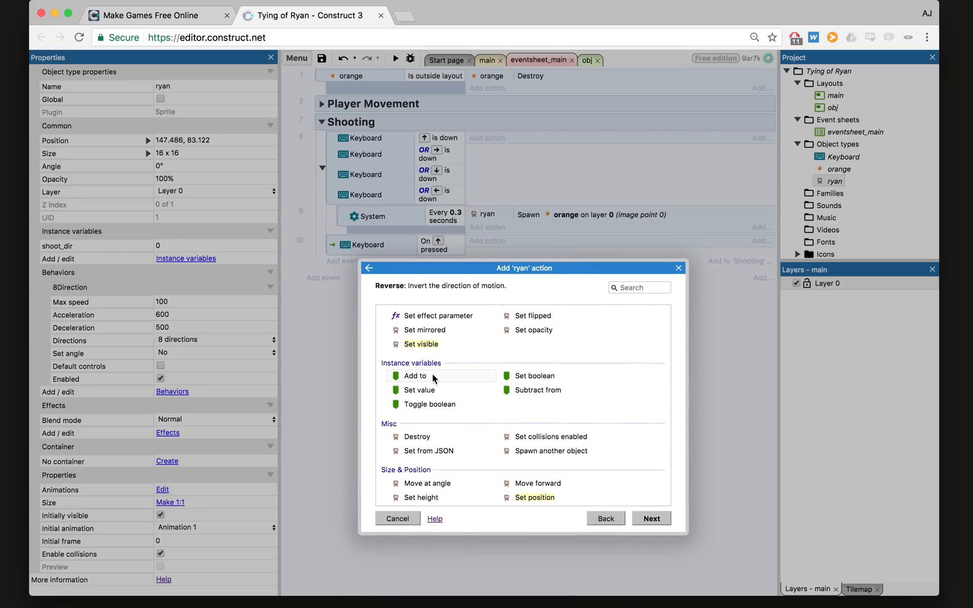
{"action": "mouse_move", "coordinate": [552, 329]}
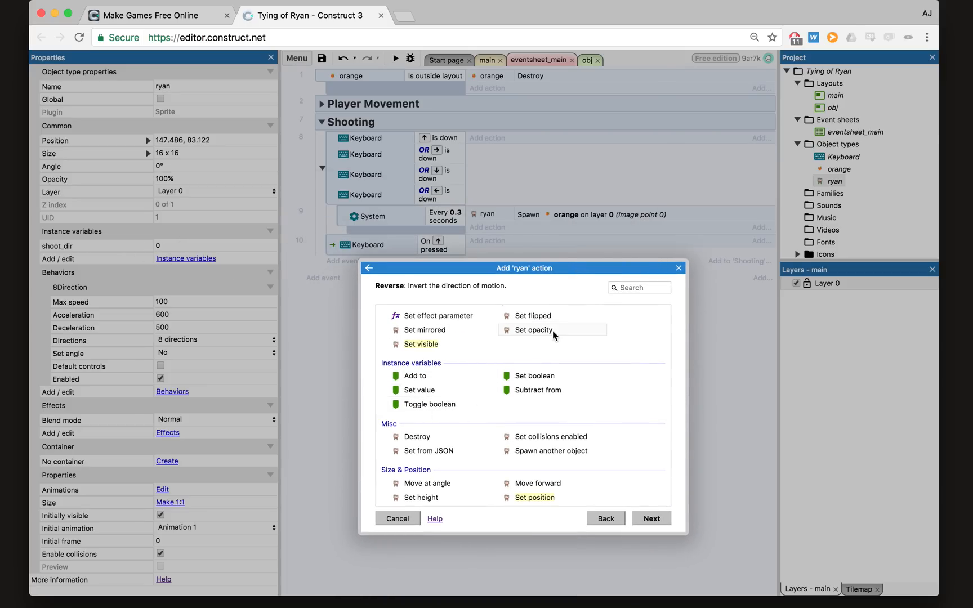
{"action": "mouse_move", "coordinate": [442, 389]}
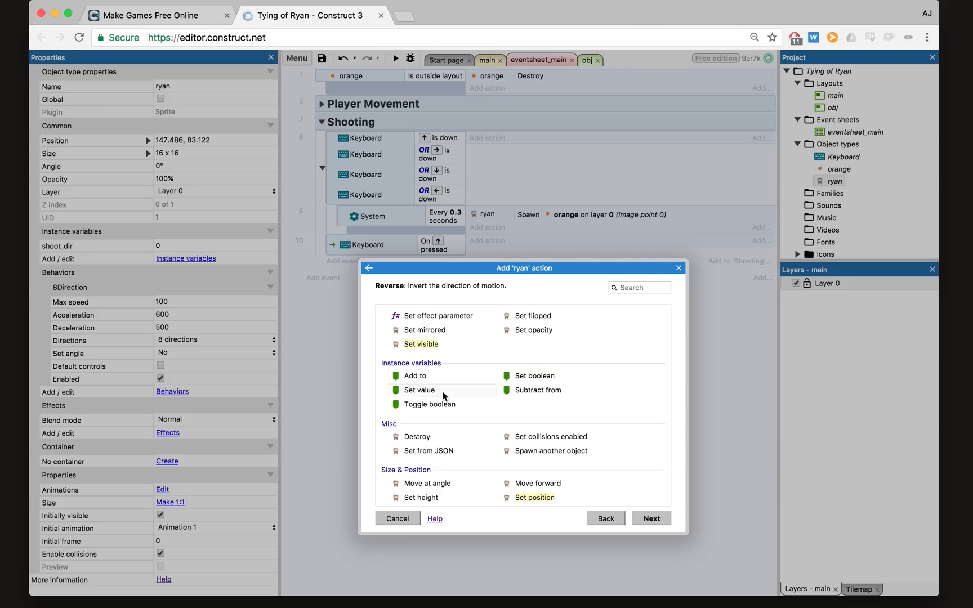
{"action": "left_click", "coordinate": [419, 389]}
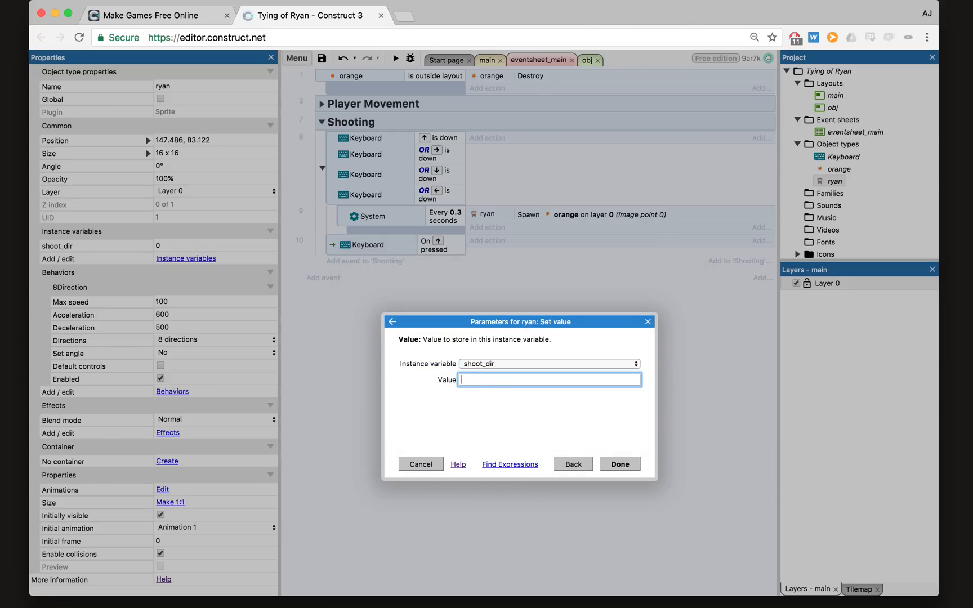
{"action": "left_click", "coordinate": [619, 463]}
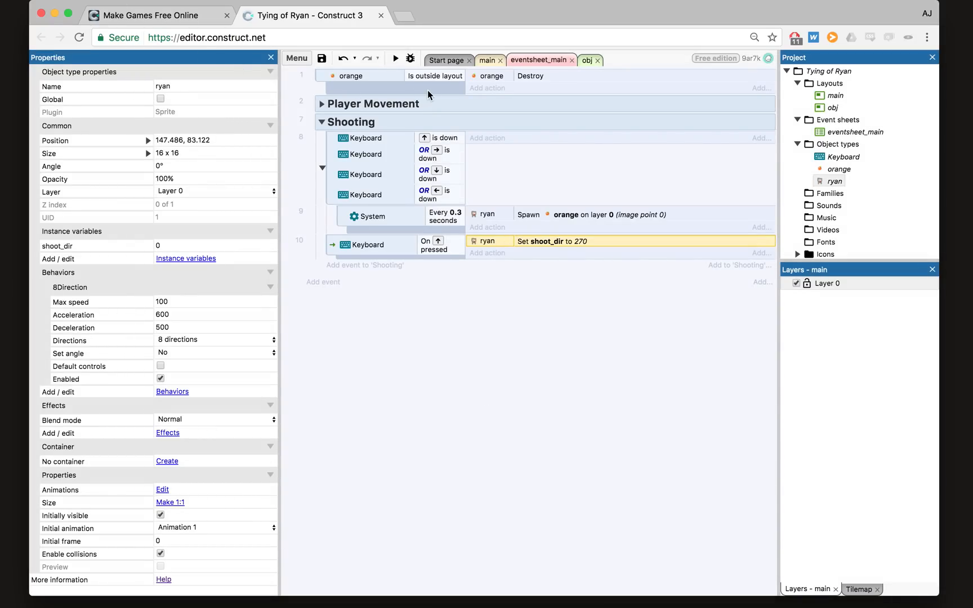
{"action": "left_click", "coordinate": [487, 60]}
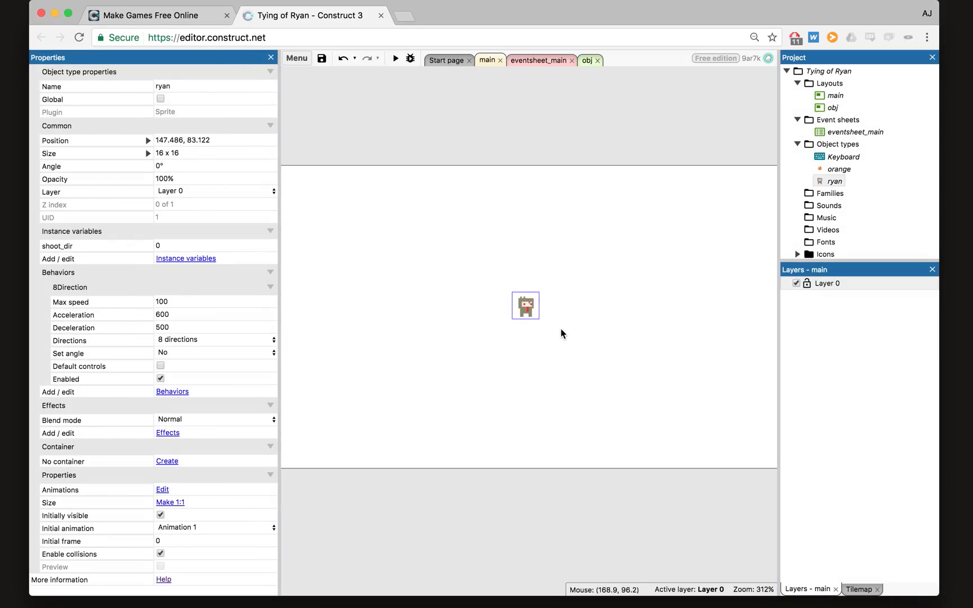
- Drag ryan on the main layout, then switch back to eventsheet_main
{"action": "left_click_drag", "start_coordinate": [525, 305], "coordinate": [515, 251]}
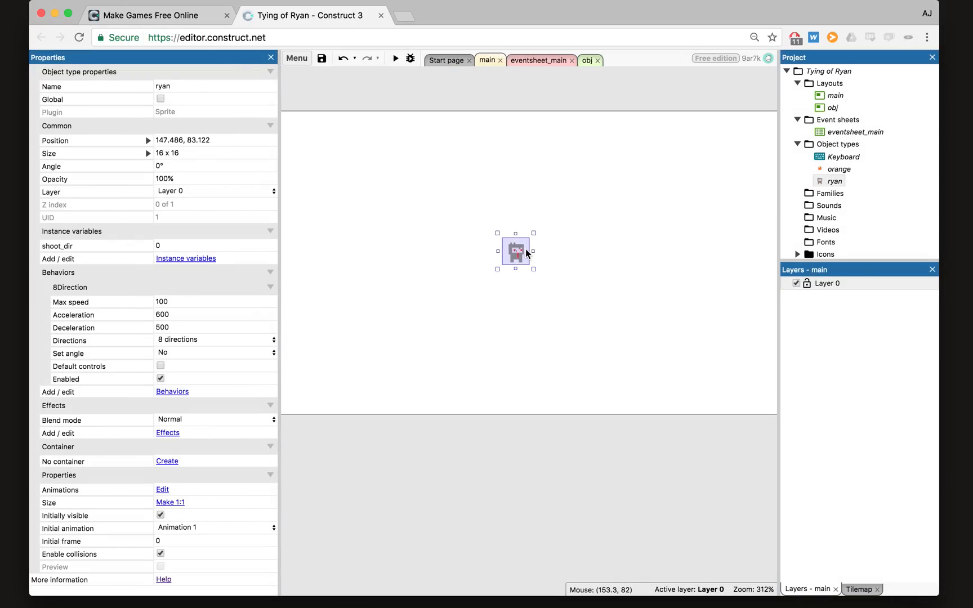
{"action": "mouse_move", "coordinate": [459, 253]}
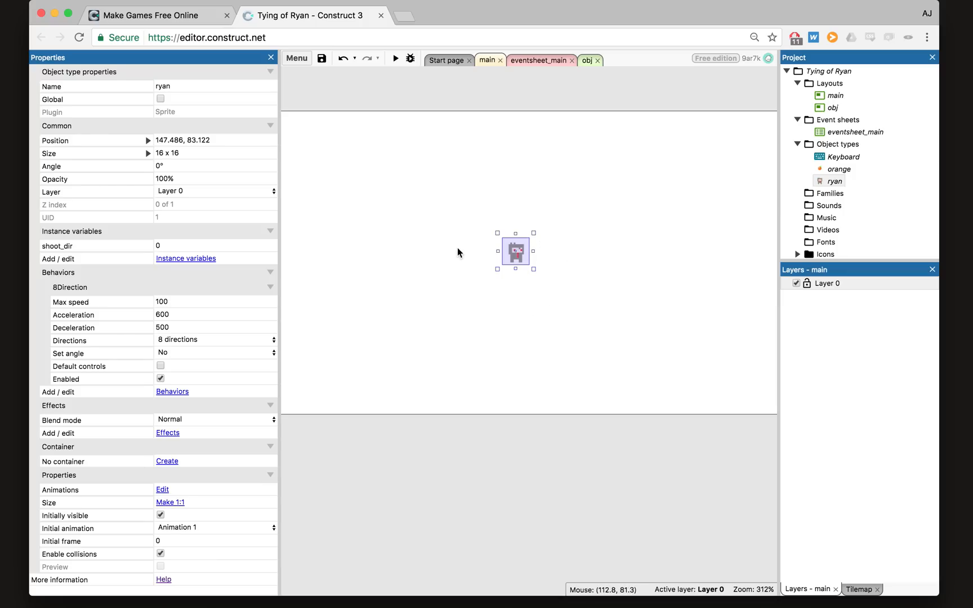
{"action": "mouse_move", "coordinate": [450, 297]}
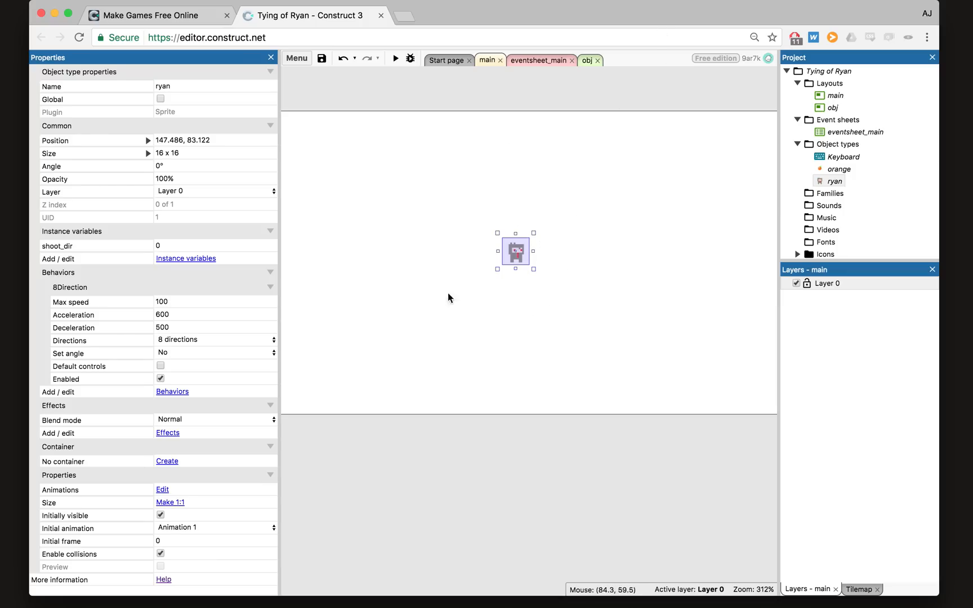
{"action": "mouse_move", "coordinate": [547, 87]}
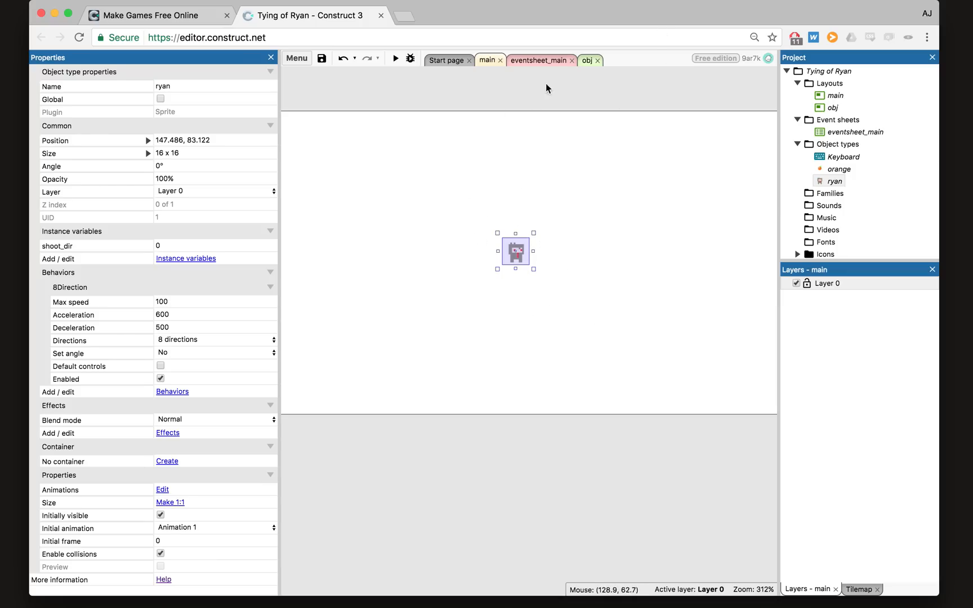
{"action": "left_click", "coordinate": [537, 61]}
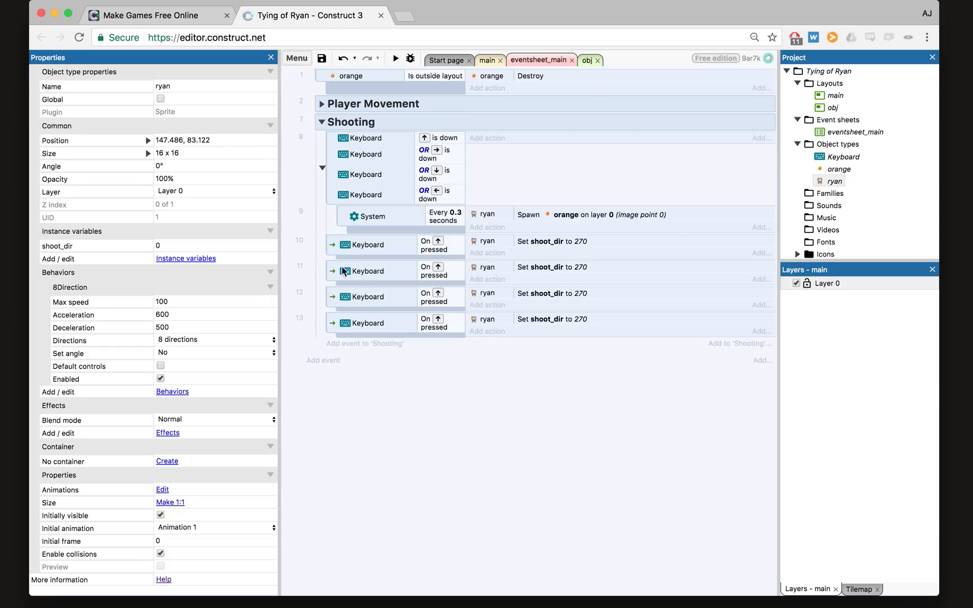
{"action": "mouse_move", "coordinate": [354, 265]}
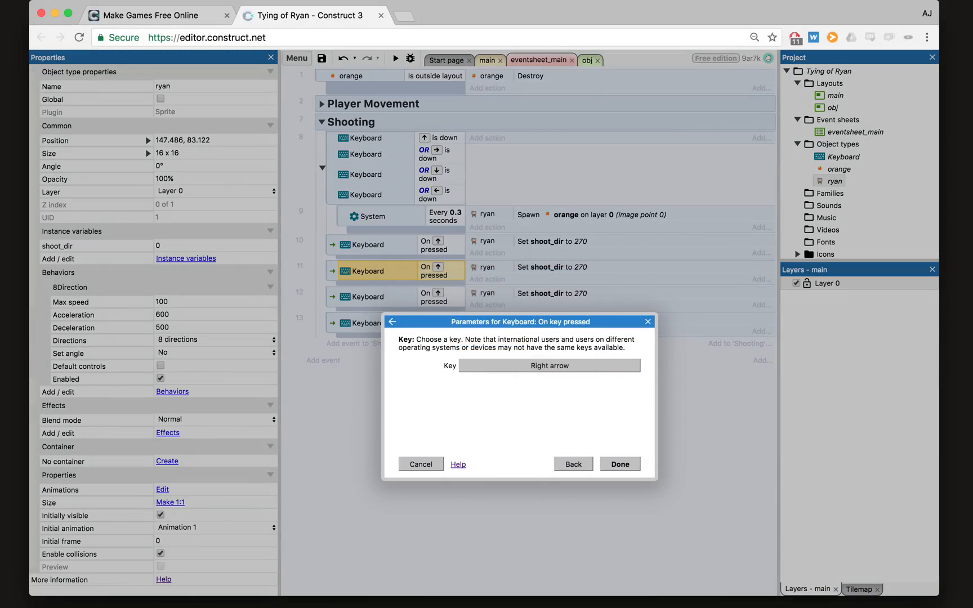
- Set the copied key-pressed events to Right, Down and Left arrows with shoot_dir 0, 90, 180
{"action": "left_click", "coordinate": [572, 463]}
{"action": "type", "text": "0"}
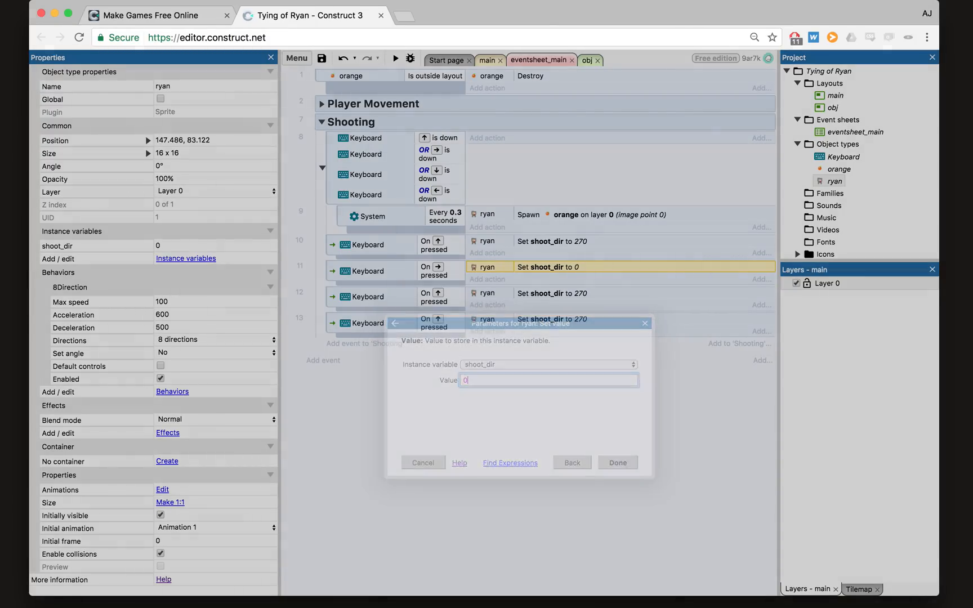
{"action": "left_click", "coordinate": [571, 462]}
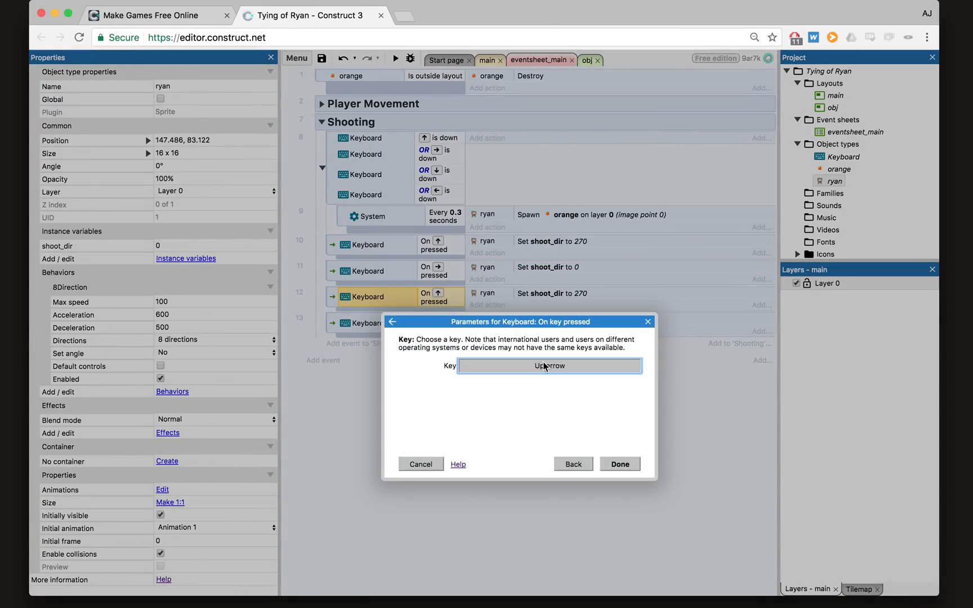
{"action": "left_click", "coordinate": [548, 365]}
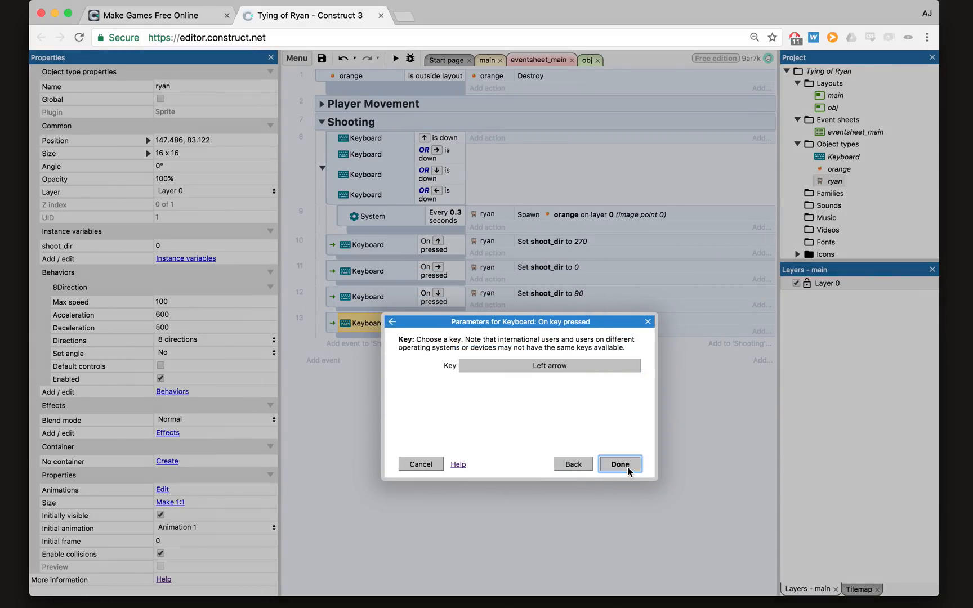
{"action": "left_click", "coordinate": [619, 464]}
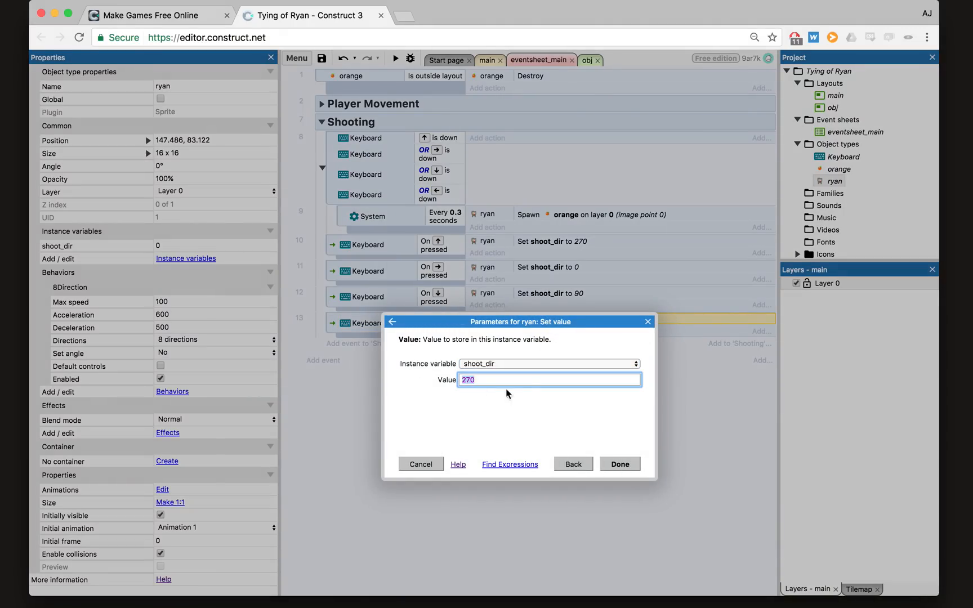
{"action": "left_click", "coordinate": [618, 464]}
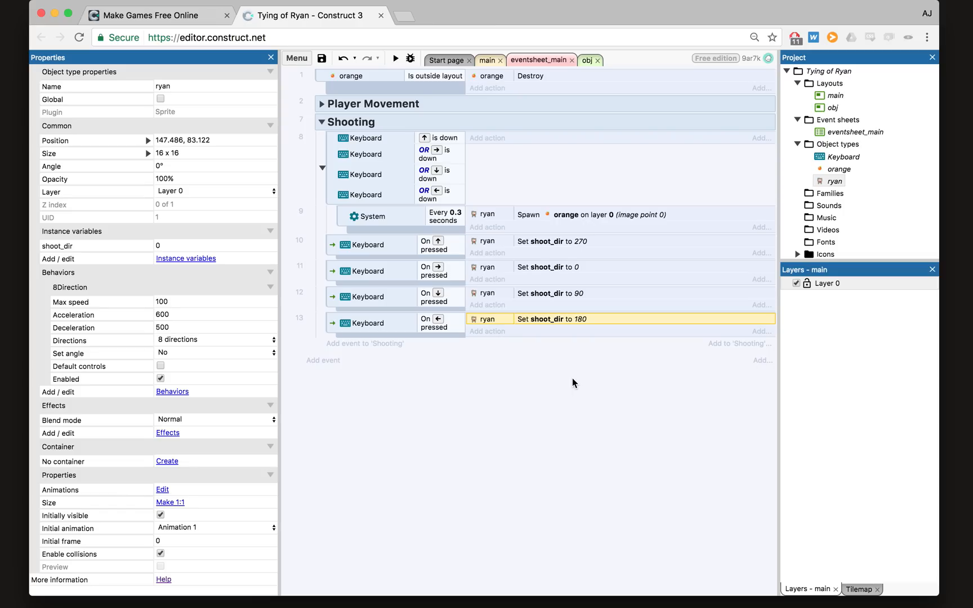
{"action": "mouse_move", "coordinate": [446, 138]}
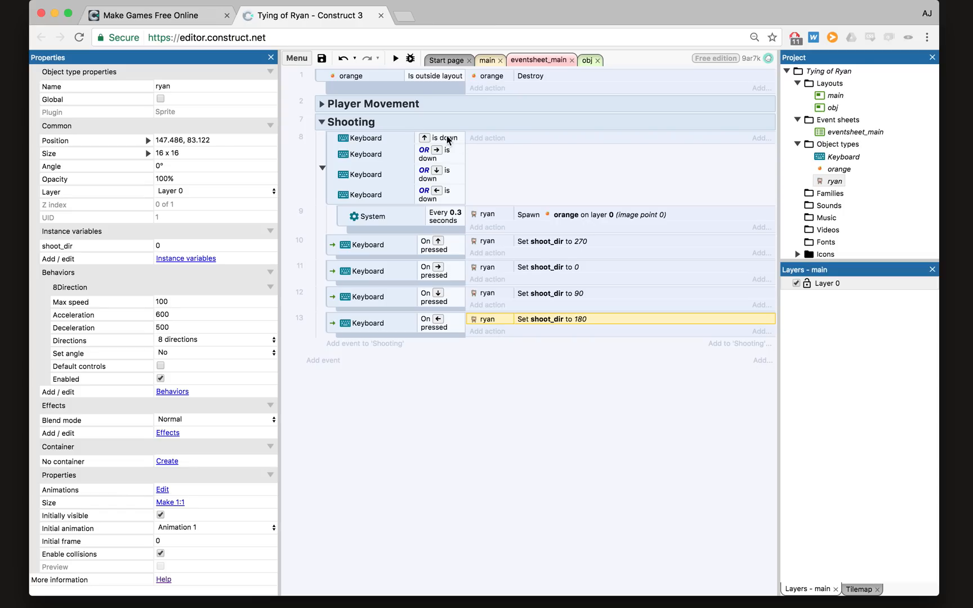
{"action": "mouse_move", "coordinate": [546, 228]}
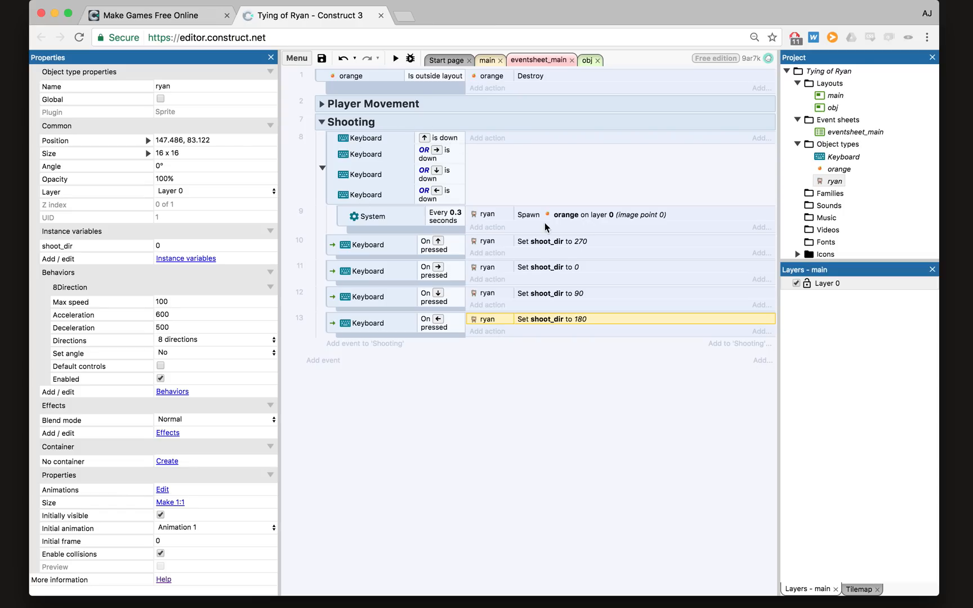
{"action": "mouse_move", "coordinate": [372, 264]}
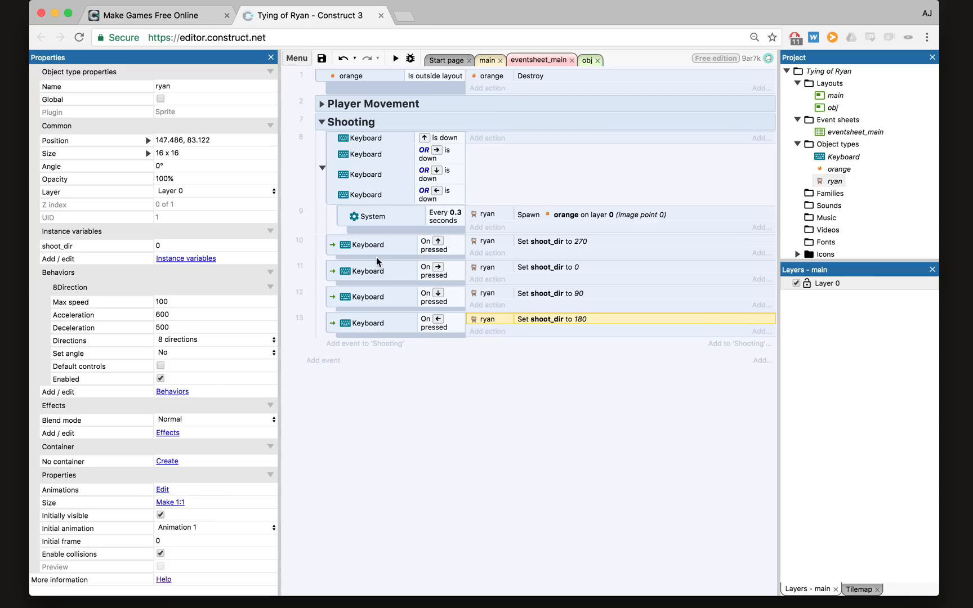
{"action": "mouse_move", "coordinate": [611, 260]}
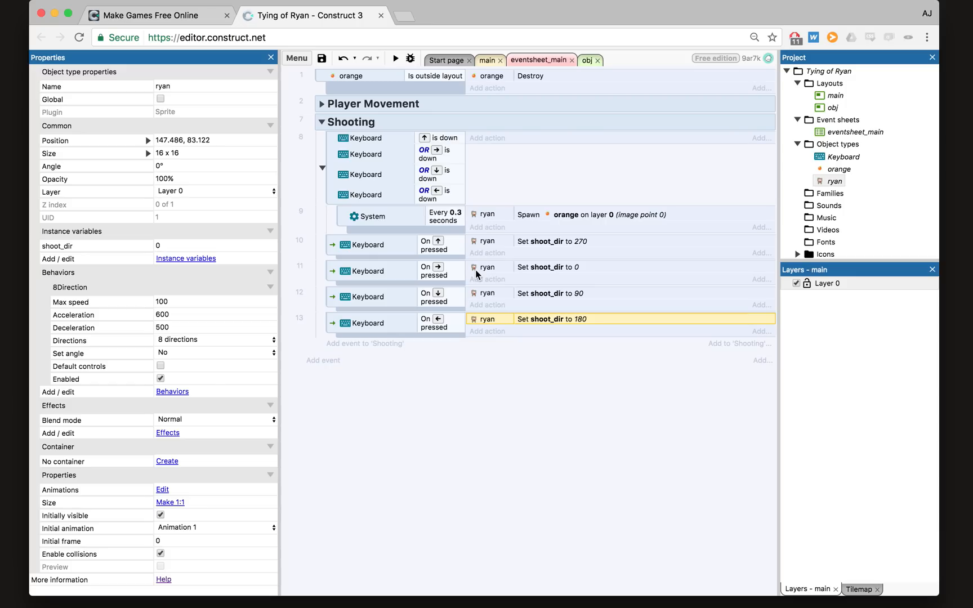
{"action": "mouse_move", "coordinate": [414, 251]}
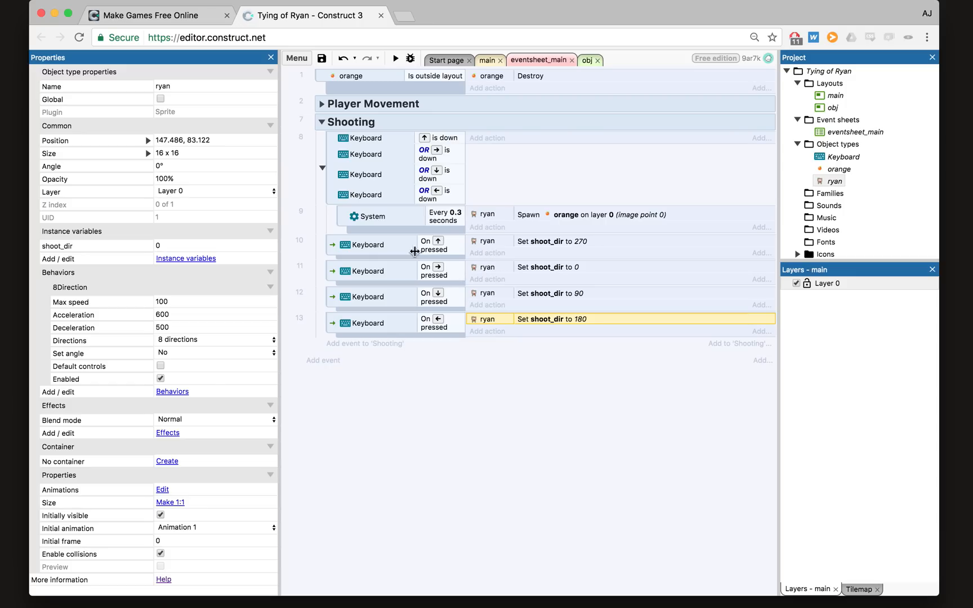
{"action": "mouse_move", "coordinate": [578, 364]}
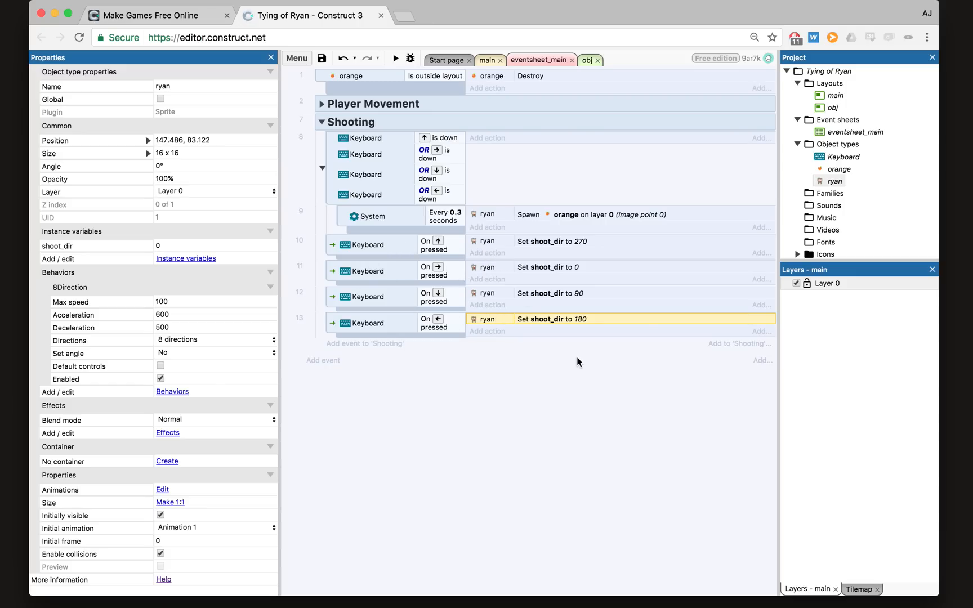
{"action": "mouse_move", "coordinate": [380, 155]}
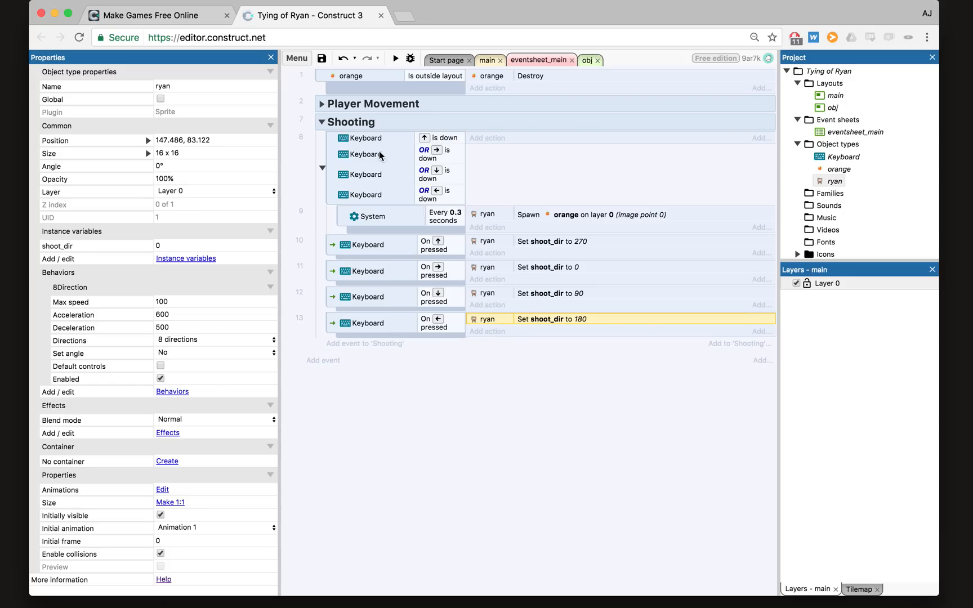
{"action": "mouse_move", "coordinate": [524, 291]}
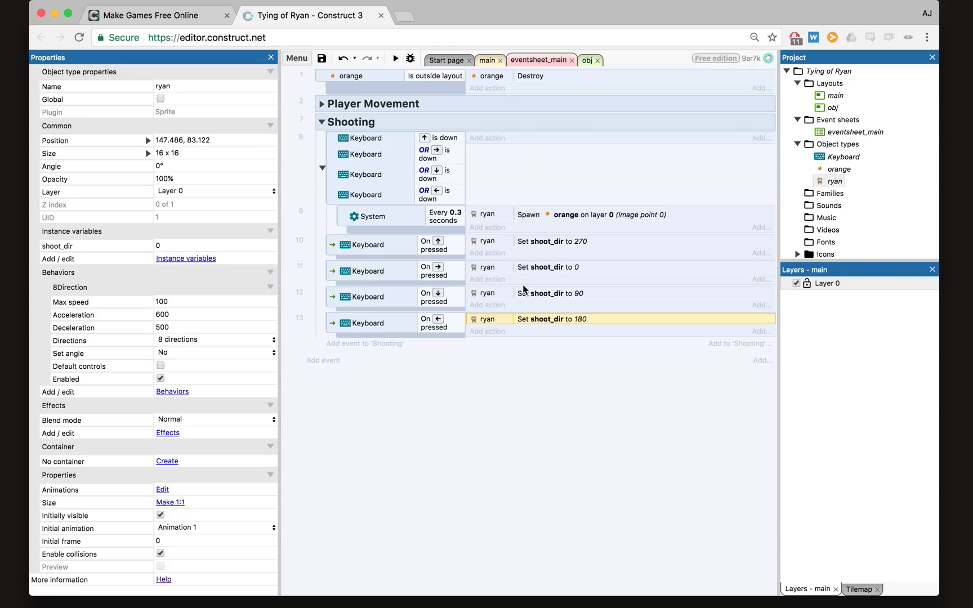
{"action": "mouse_move", "coordinate": [518, 326]}
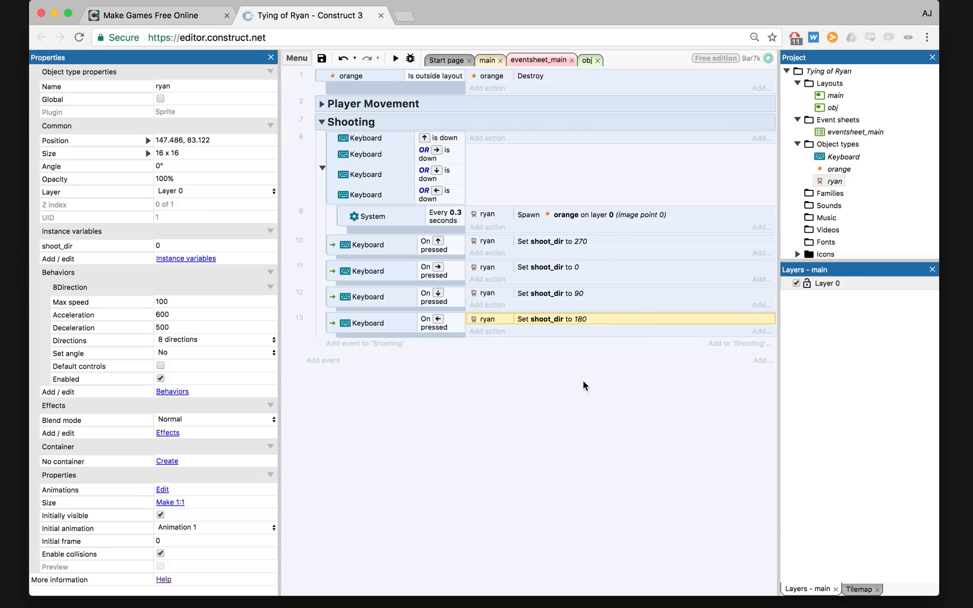
{"action": "mouse_move", "coordinate": [494, 305]}
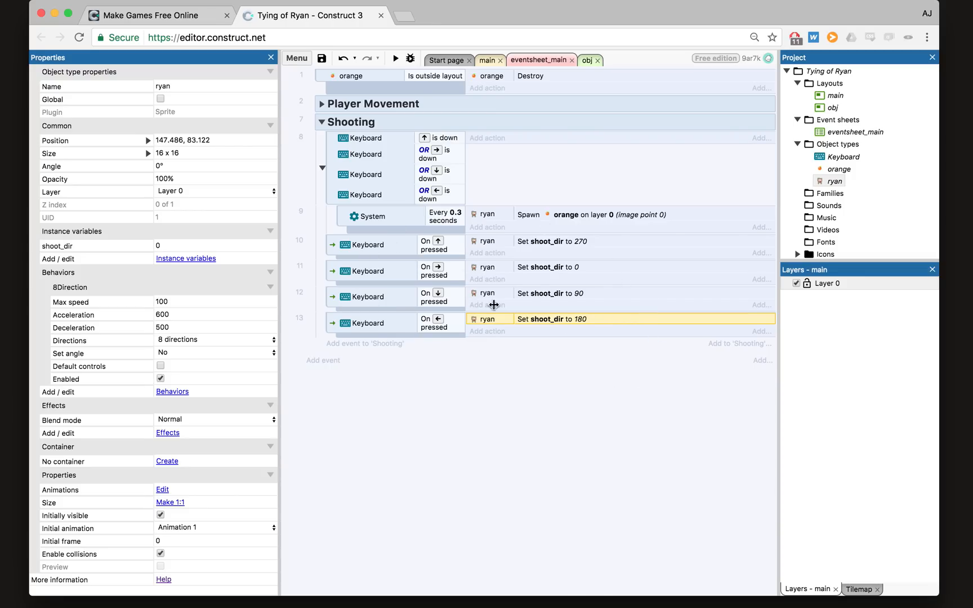
{"action": "mouse_move", "coordinate": [566, 377]}
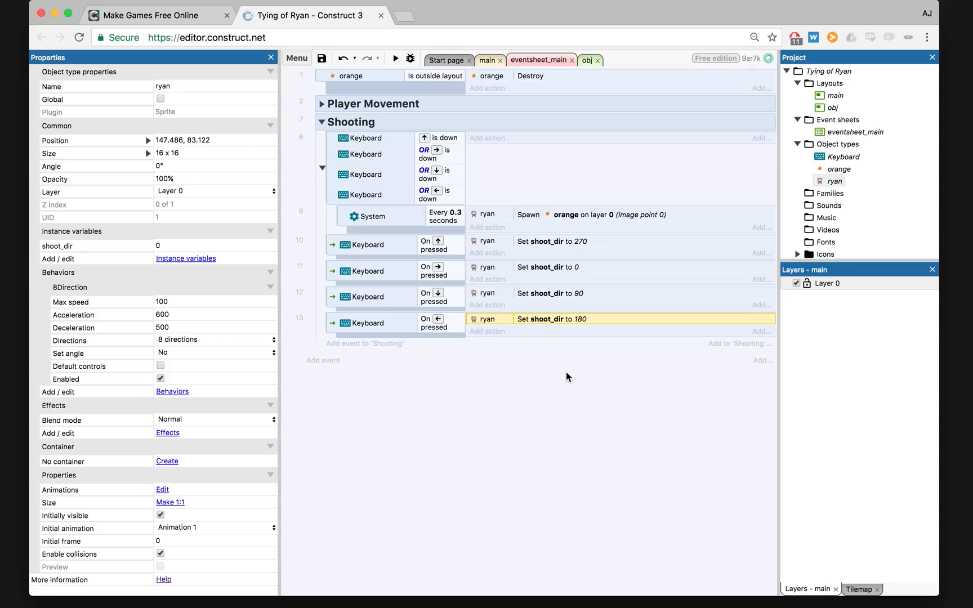
{"action": "mouse_move", "coordinate": [486, 602]}
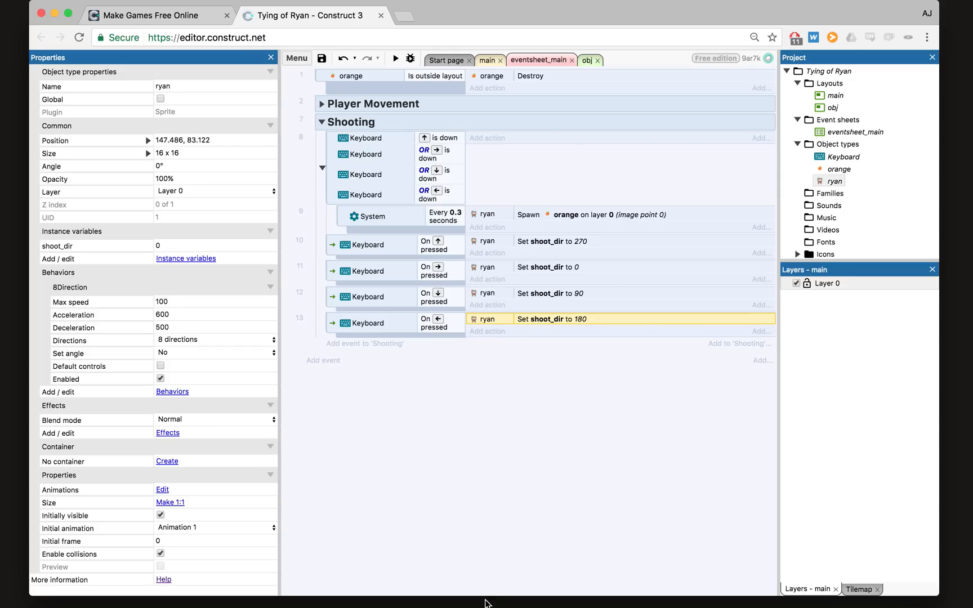
{"action": "mouse_move", "coordinate": [693, 450]}
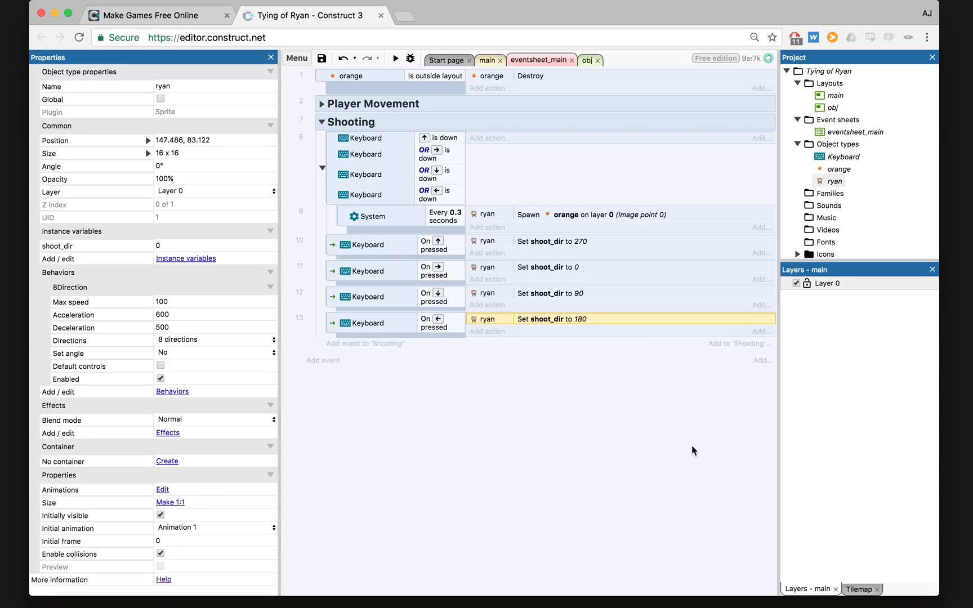
{"action": "mouse_move", "coordinate": [517, 370]}
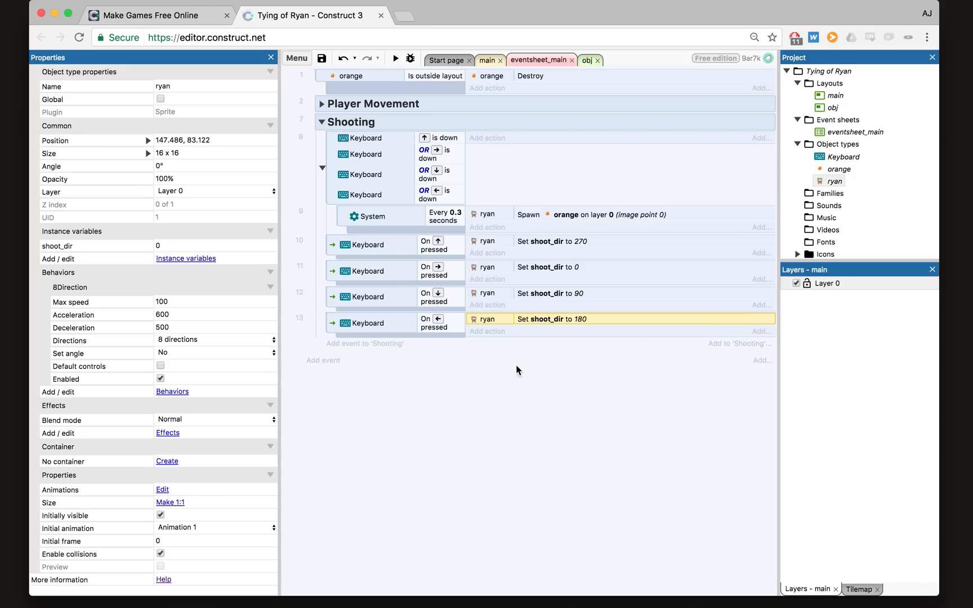
{"action": "left_click", "coordinate": [395, 57]}
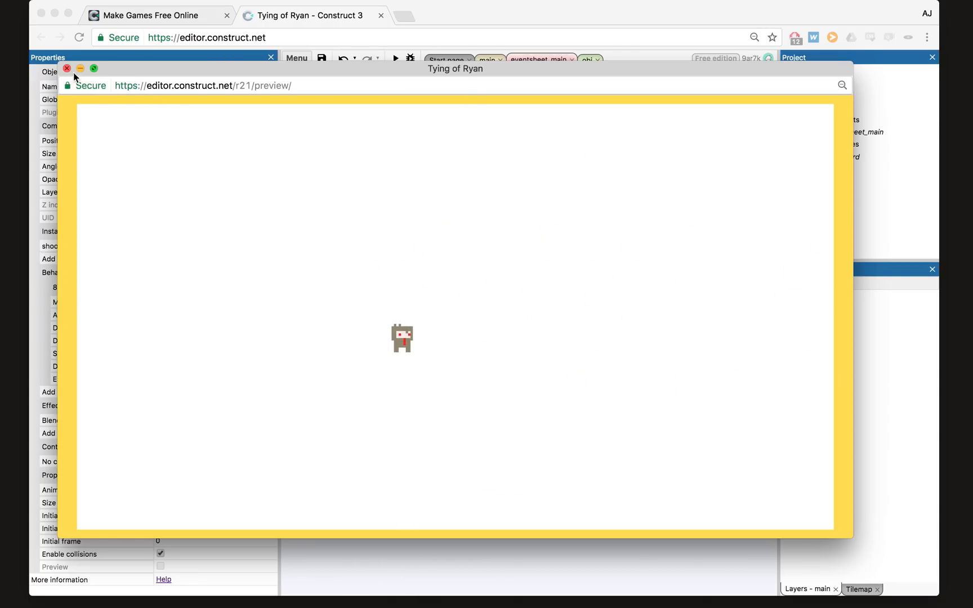
{"action": "left_click", "coordinate": [67, 69]}
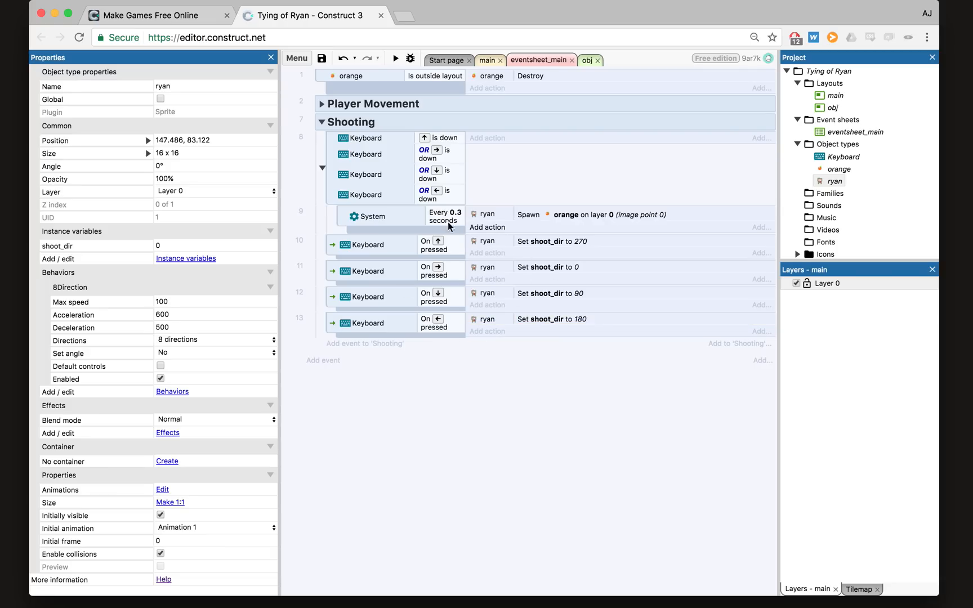
{"action": "mouse_move", "coordinate": [492, 232]}
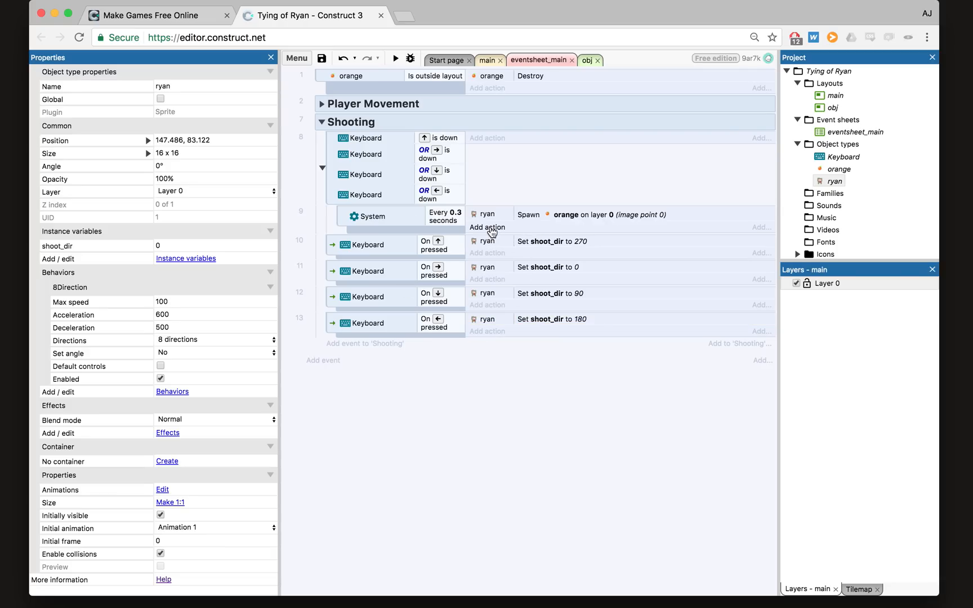
- Start an orange action under the Every 0.3 seconds event, heading for Bullet > Set angle of motion
{"action": "left_click", "coordinate": [487, 227]}
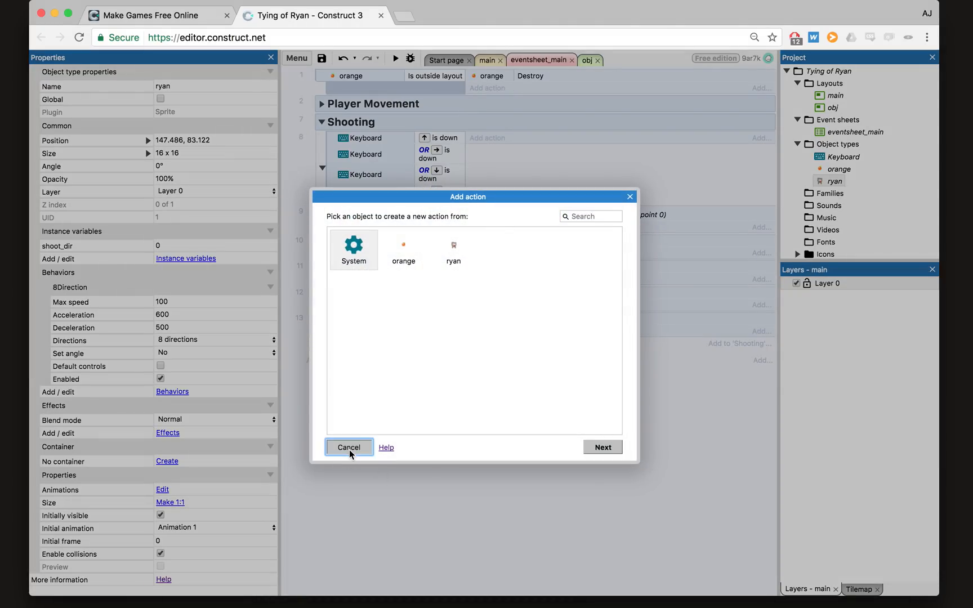
{"action": "left_click", "coordinate": [348, 447]}
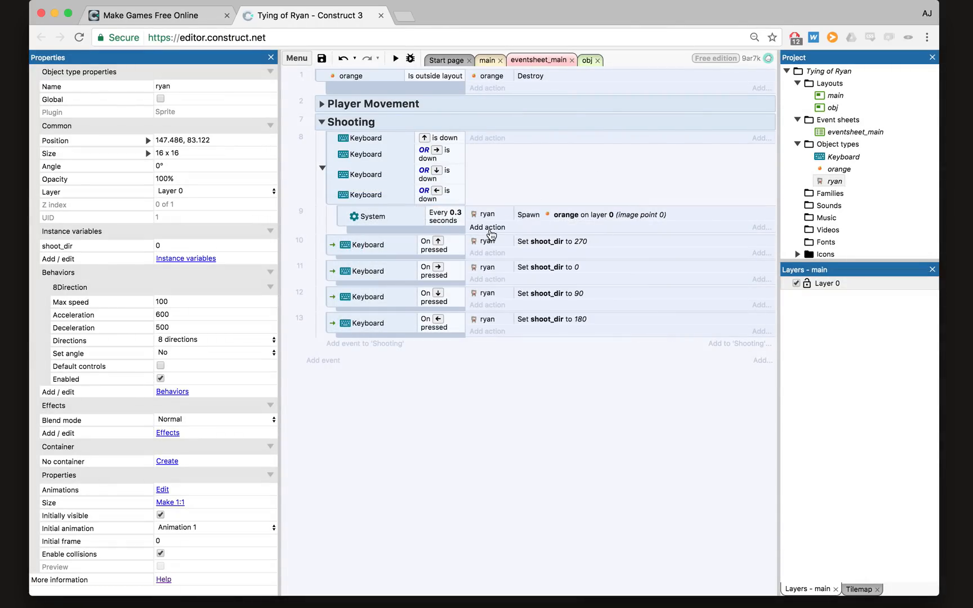
{"action": "left_click", "coordinate": [488, 227]}
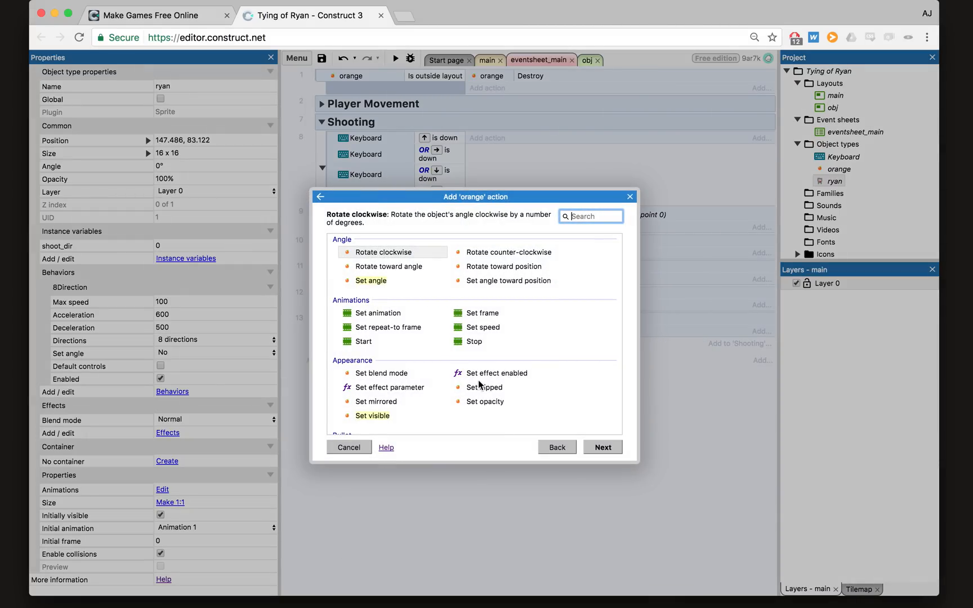
{"action": "scroll", "scroll_direction": "down", "scroll_amount": 3}
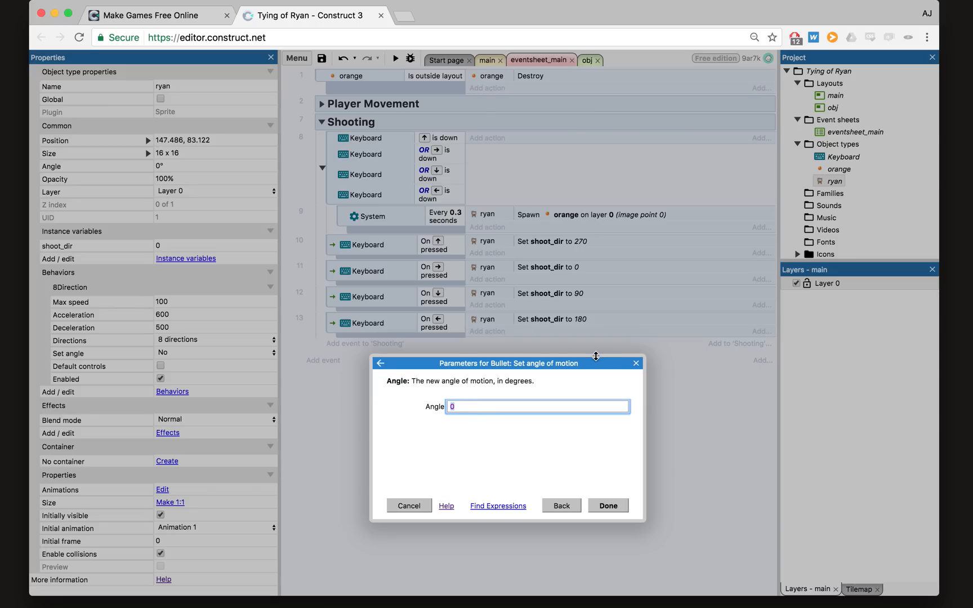
- Enter ryan.shoot_dir as the Angle of motion using autocomplete suggestions
{"action": "type", "text": "ryan"}
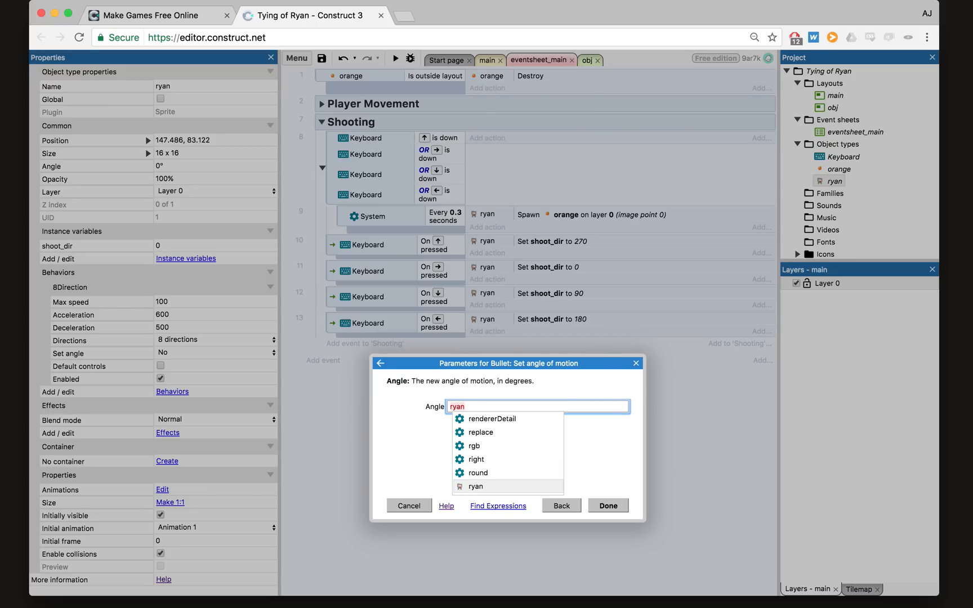
{"action": "mouse_move", "coordinate": [487, 486]}
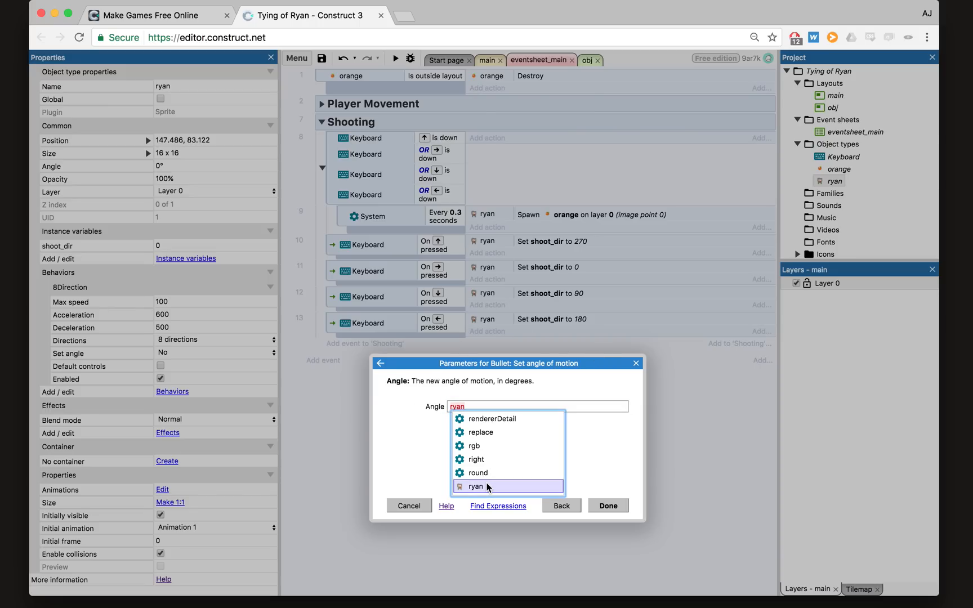
{"action": "left_click", "coordinate": [476, 486]}
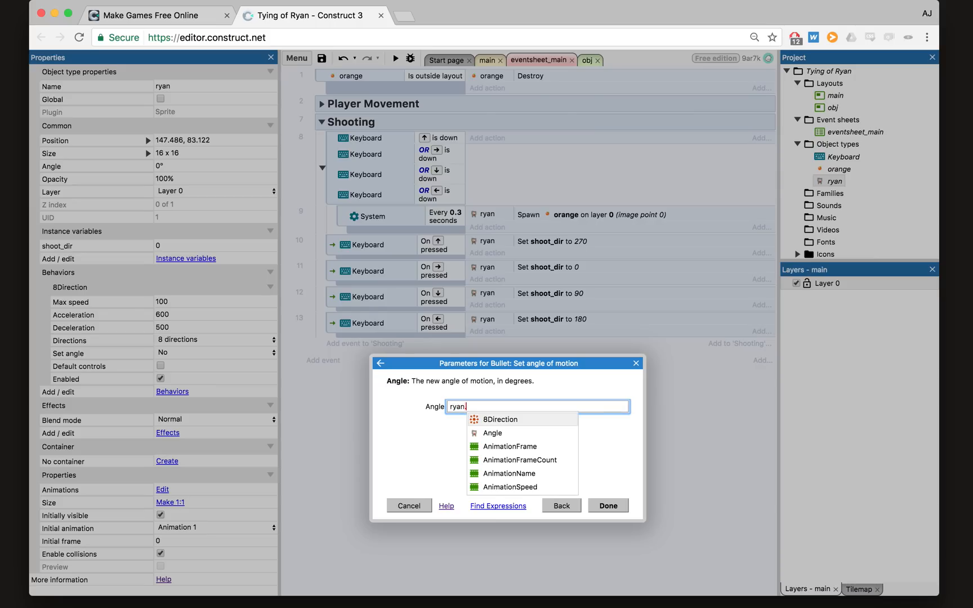
{"action": "scroll", "scroll_direction": "down", "scroll_amount": 3}
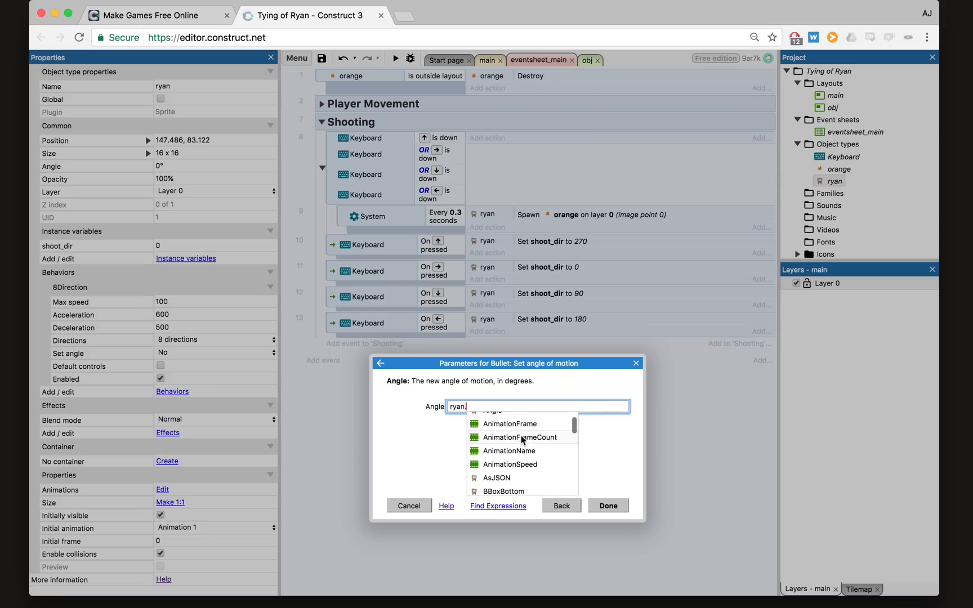
{"action": "scroll", "scroll_direction": "down", "scroll_amount": 3}
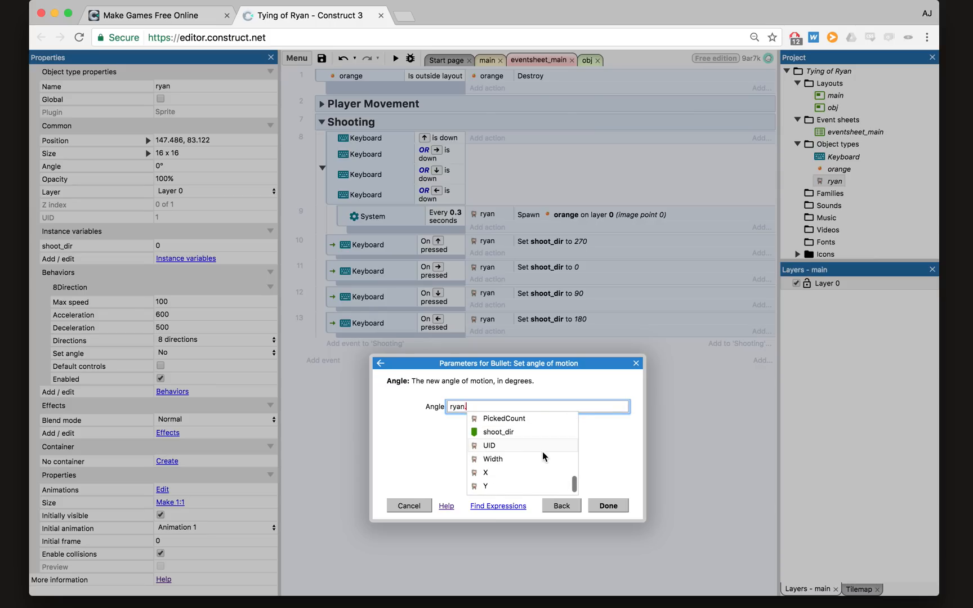
{"action": "scroll", "scroll_direction": "down", "scroll_amount": 3}
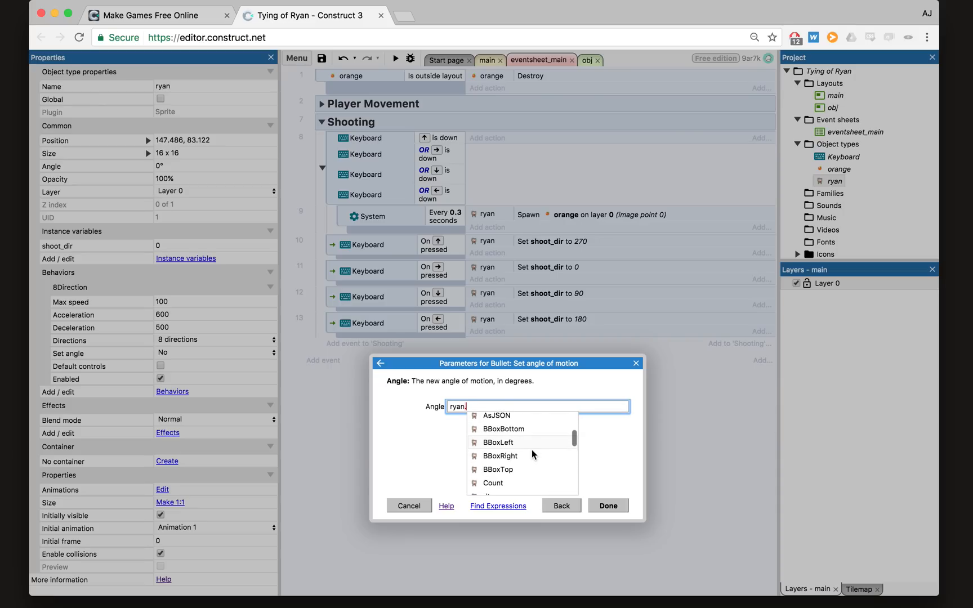
{"action": "scroll", "scroll_direction": "down", "scroll_amount": 3}
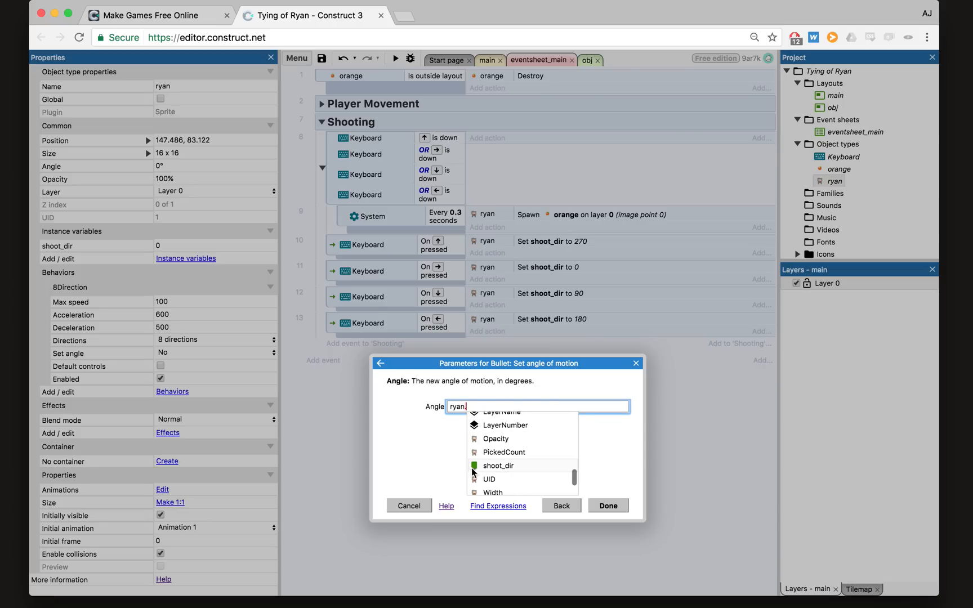
{"action": "mouse_move", "coordinate": [513, 473]}
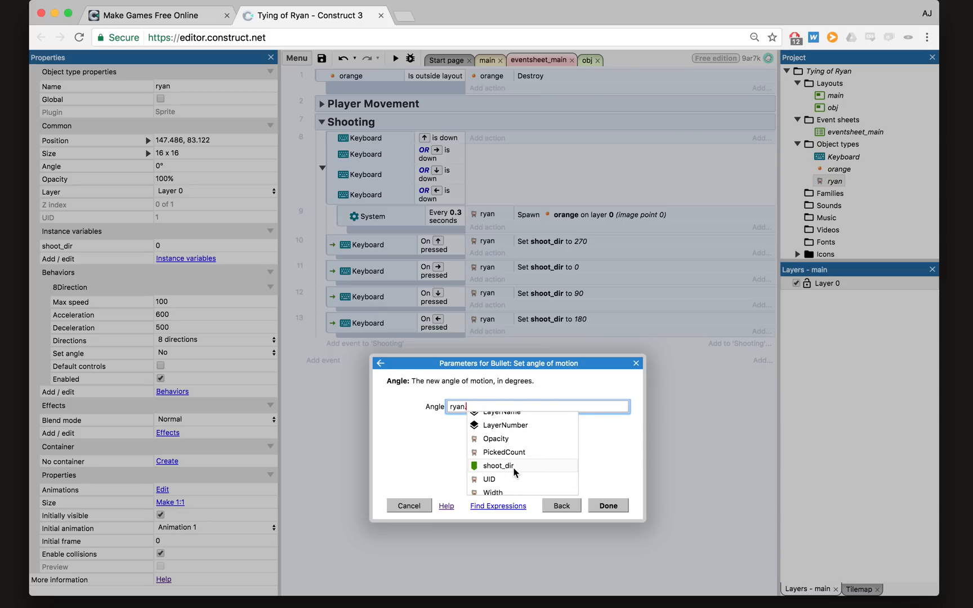
{"action": "type", "text": "sho"}
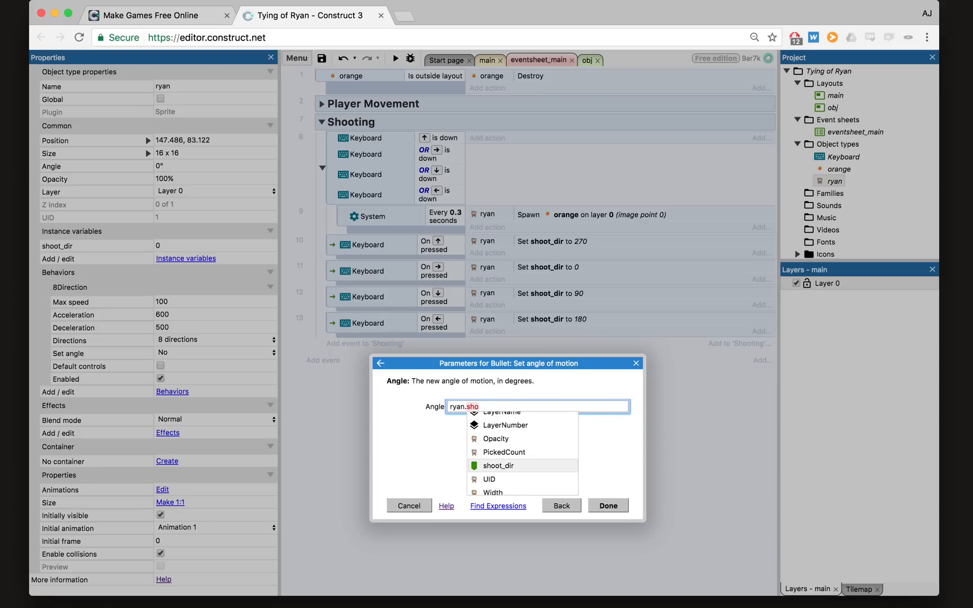
{"action": "left_click", "coordinate": [498, 466]}
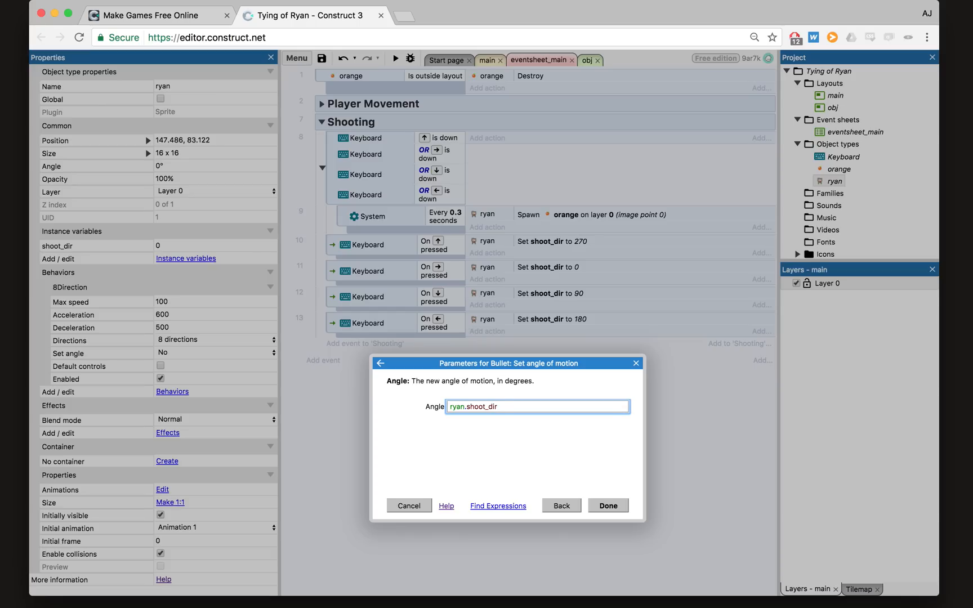
- Delete the stray orange.Angle text and confirm the angle of motion action
{"action": "type", "text": "orange"}
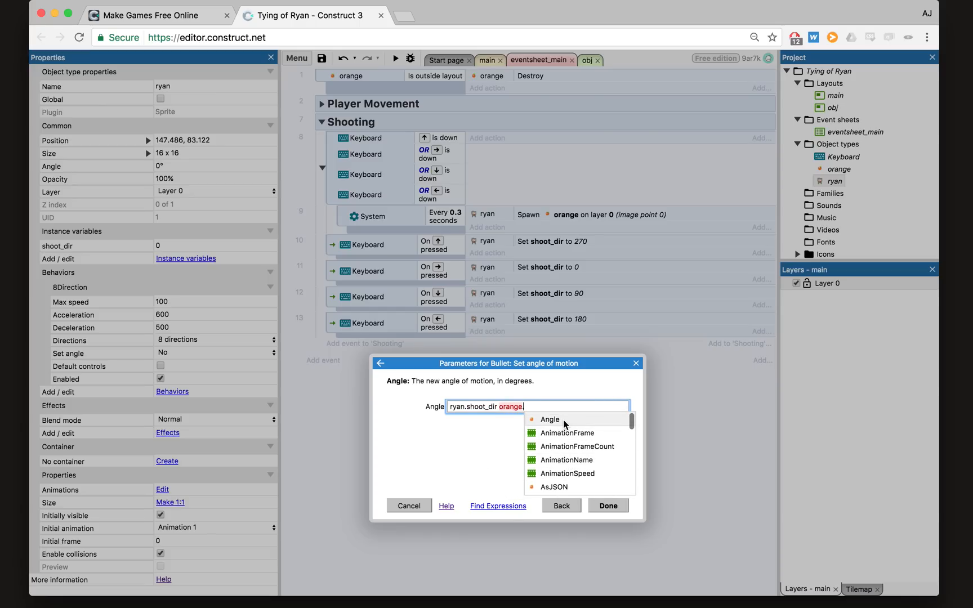
{"action": "left_click", "coordinate": [549, 419]}
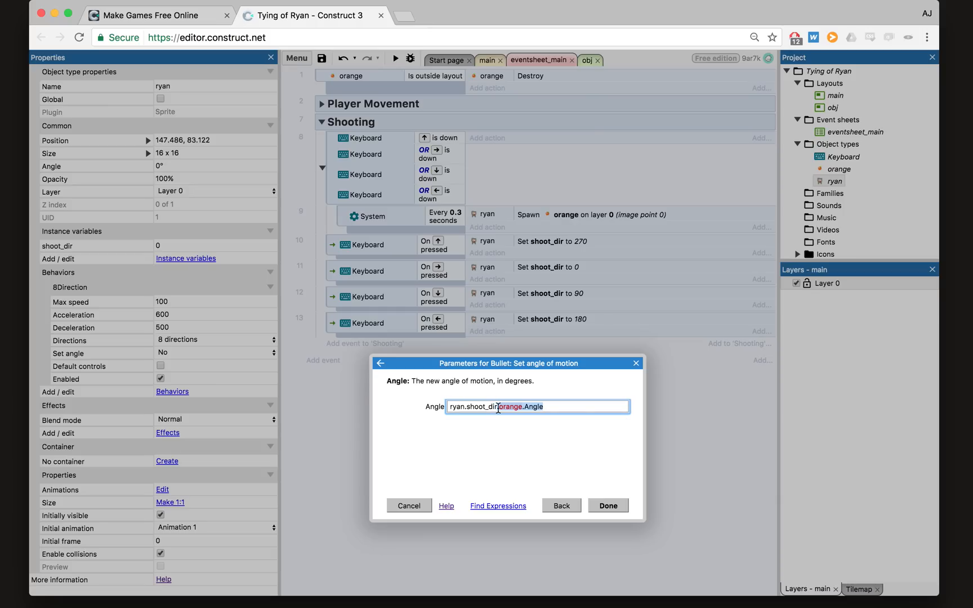
{"action": "key", "text": "Delete"}
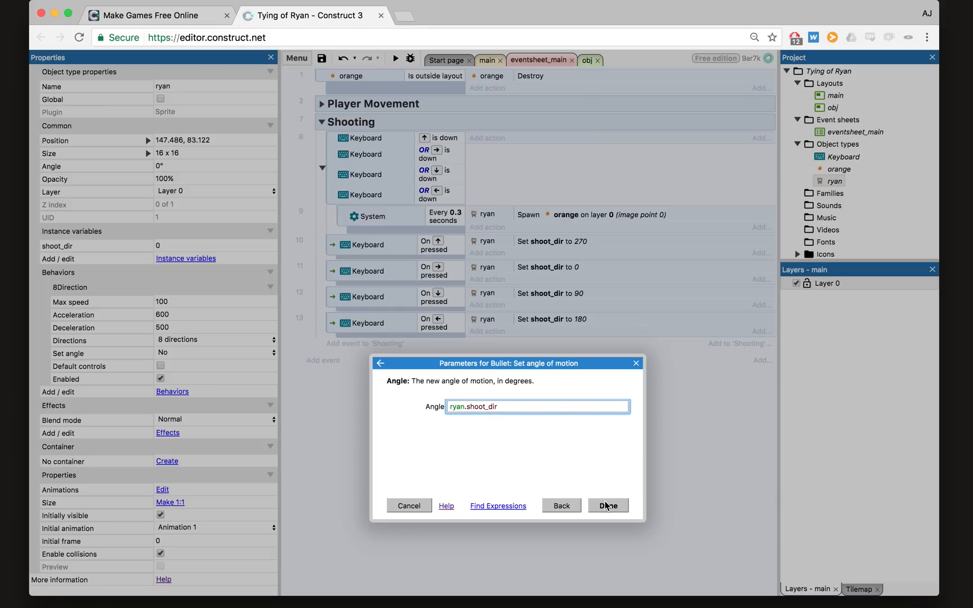
{"action": "left_click", "coordinate": [607, 504]}
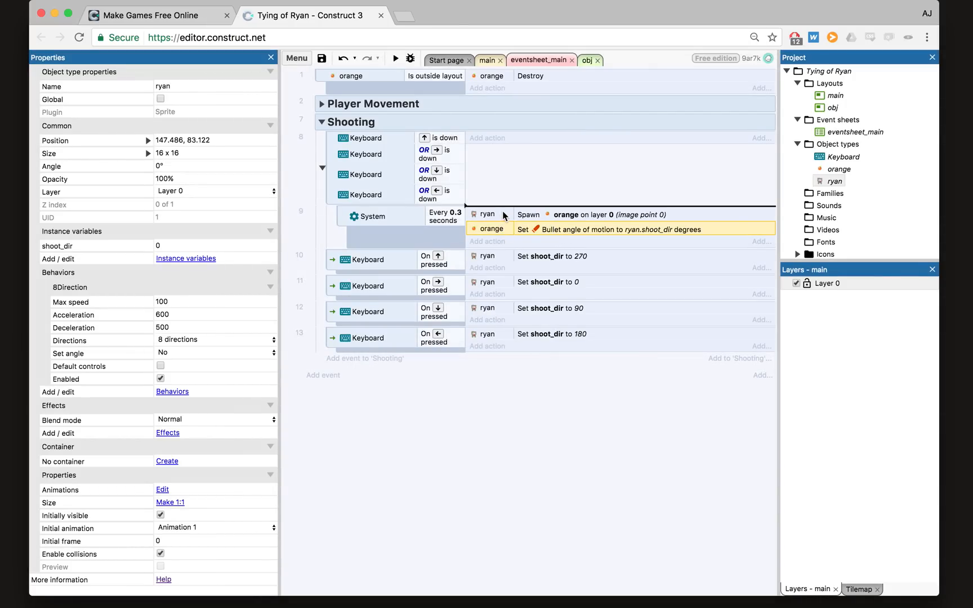
- Preview the game, close it, and preview again to watch oranges fly off in different directions
{"action": "left_click", "coordinate": [395, 58]}
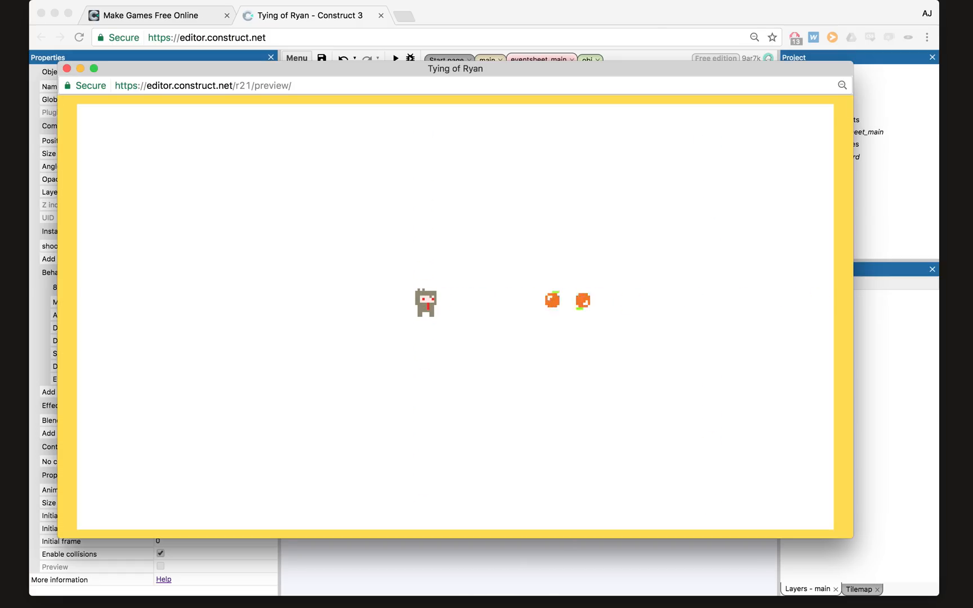
{"action": "left_click", "coordinate": [67, 68]}
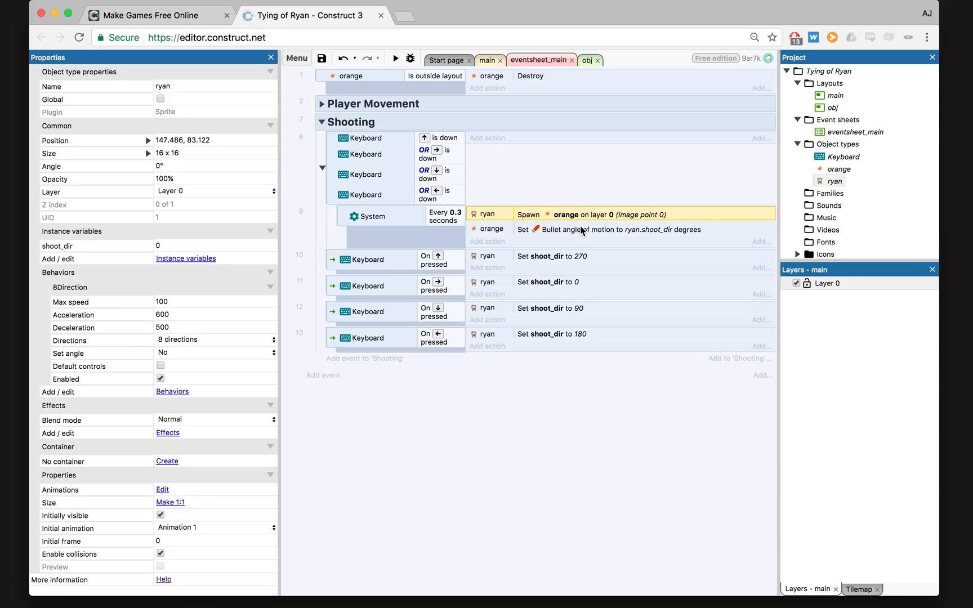
{"action": "left_click", "coordinate": [620, 229]}
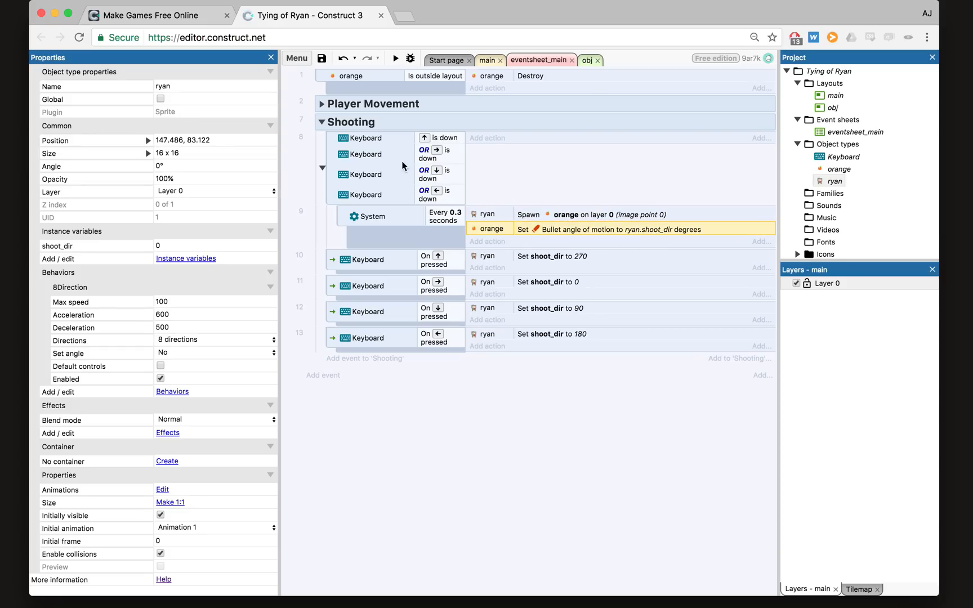
{"action": "left_click", "coordinate": [394, 58]}
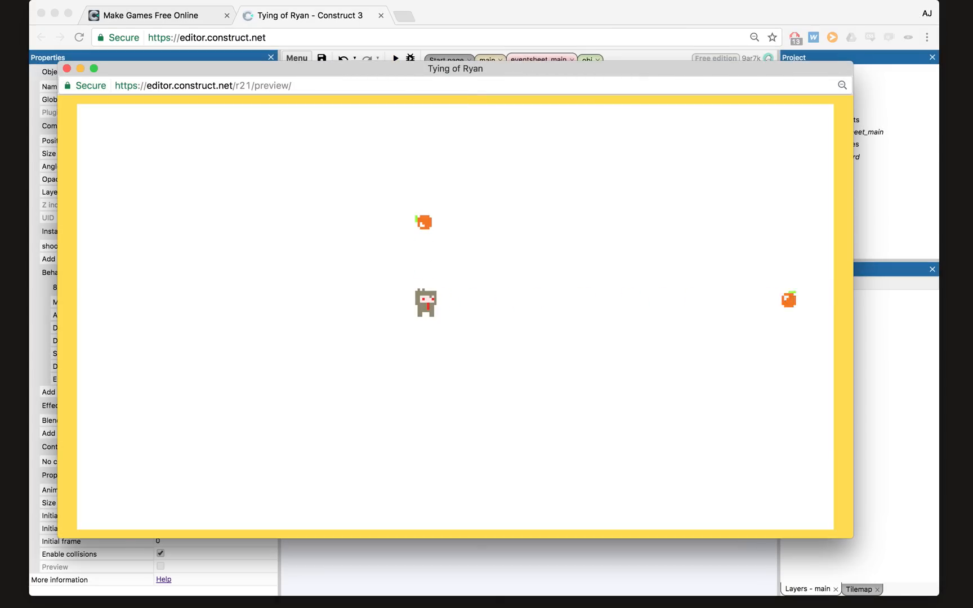